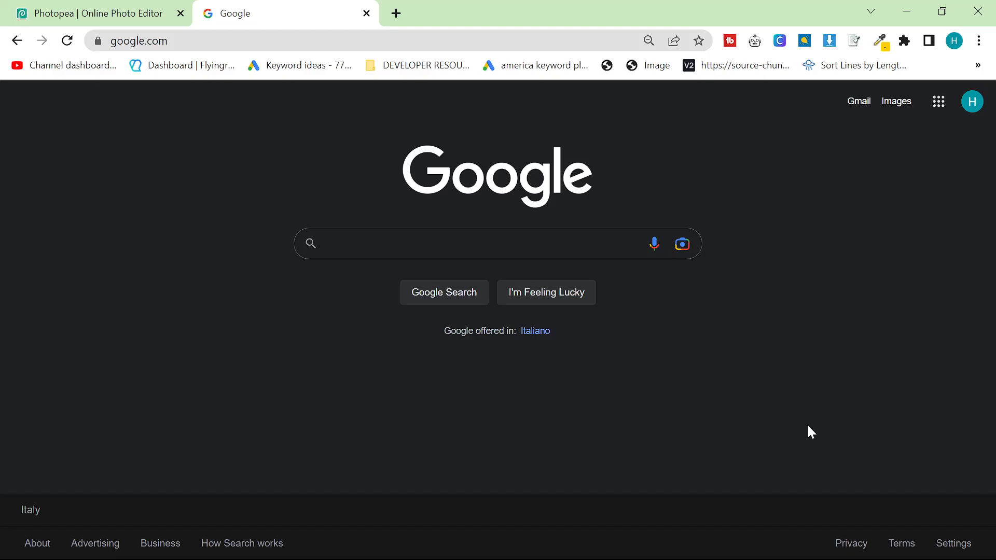
mouse_move(744, 443)
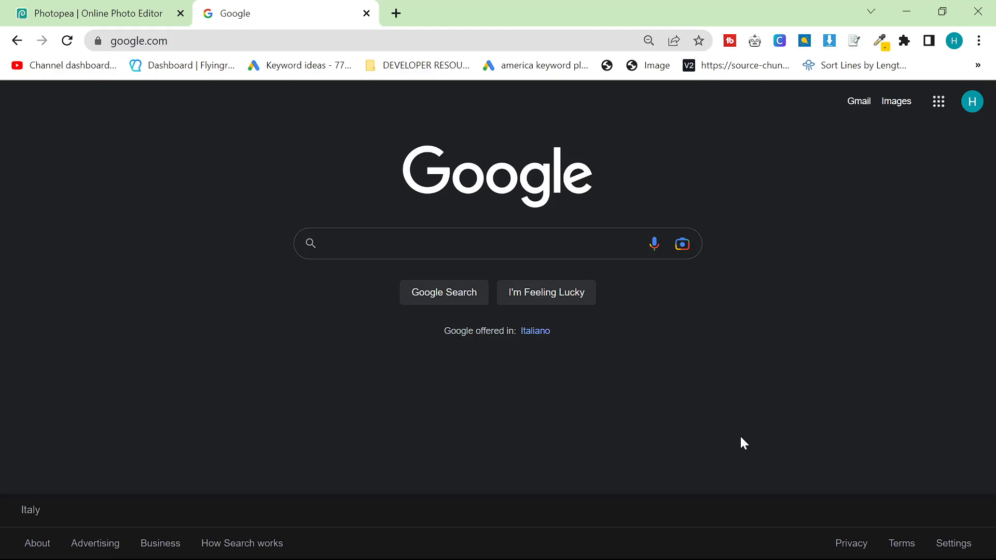
mouse_move(642, 337)
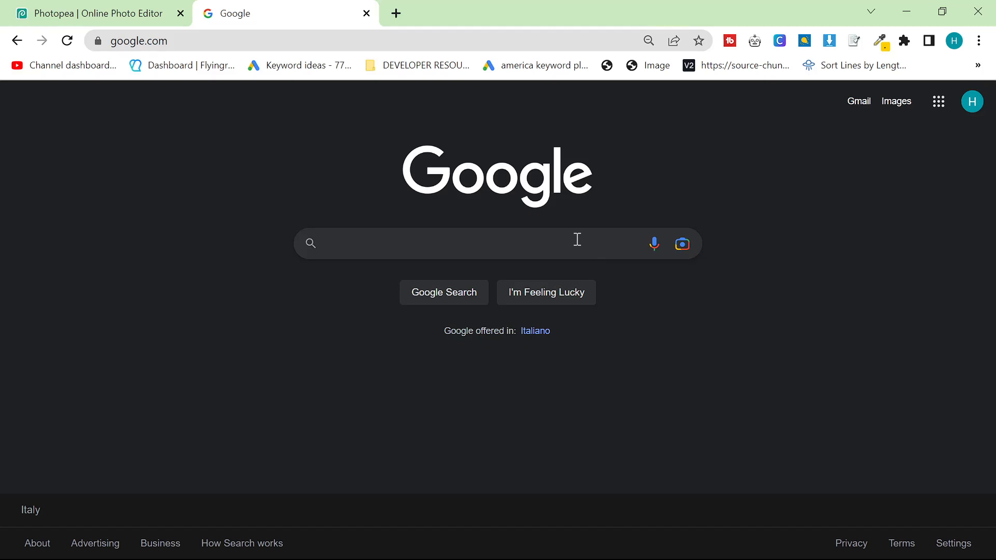
Search Google for 'platform open ai'
type("platform open ai")
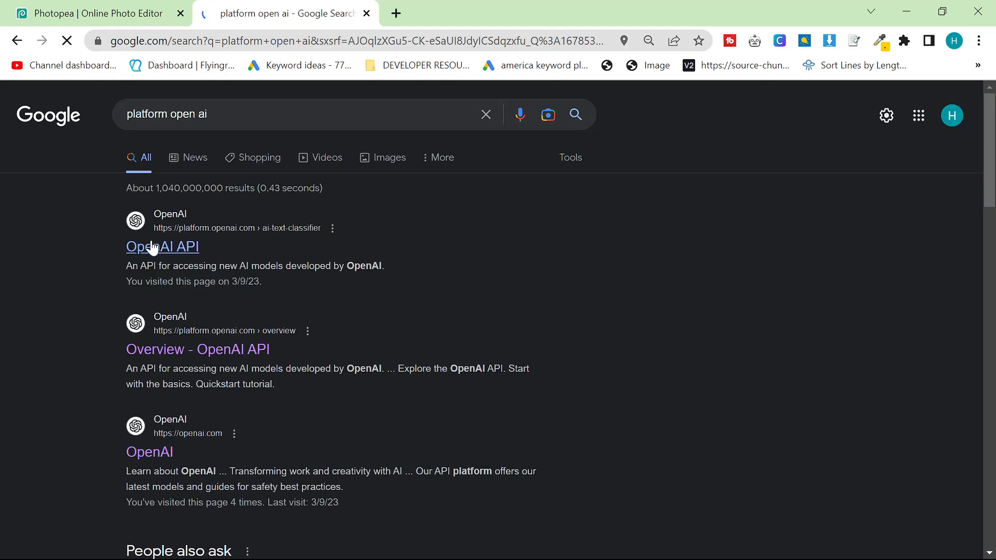
Open the OpenAI Playground, switch it to Chat mode, and open a new browser tab
left_click(162, 246)
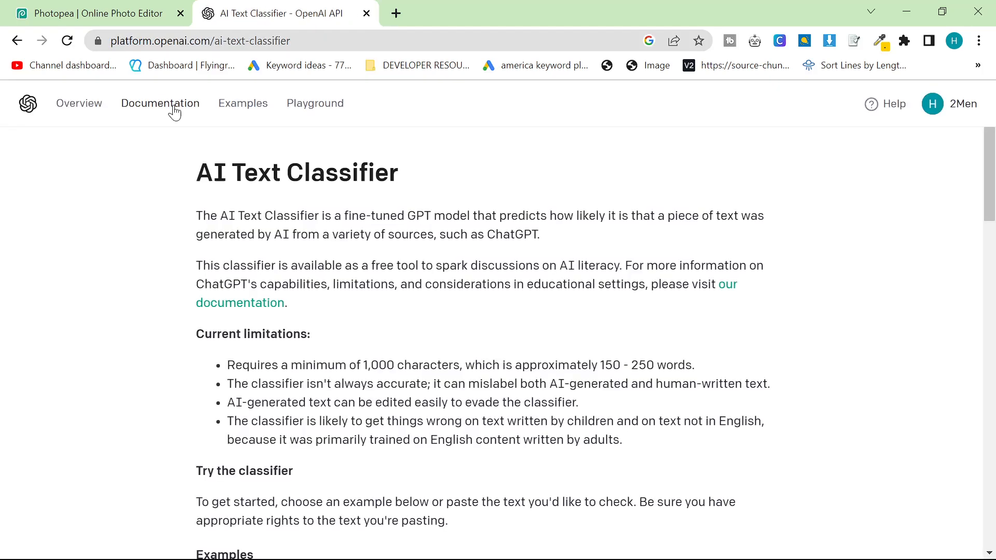
mouse_move(156, 99)
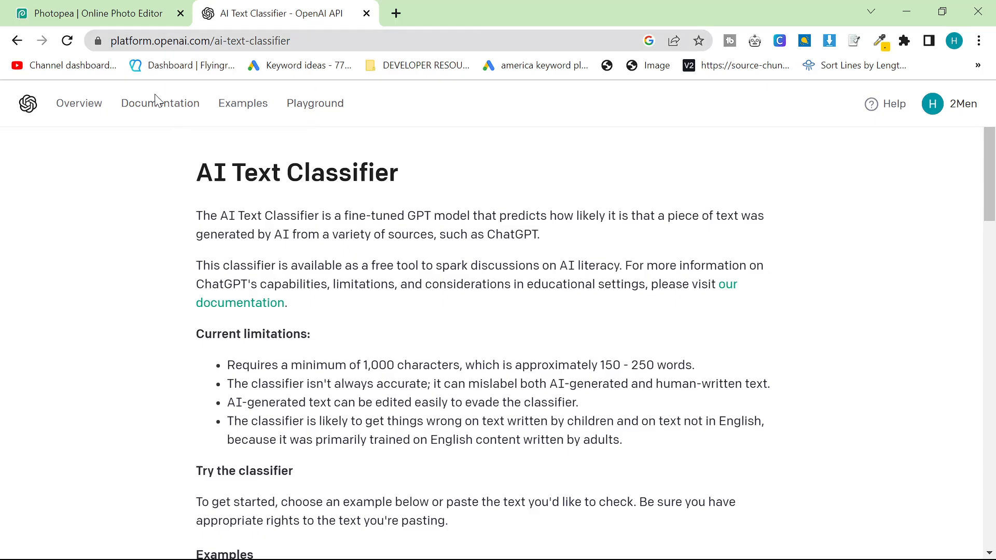
left_click(314, 103)
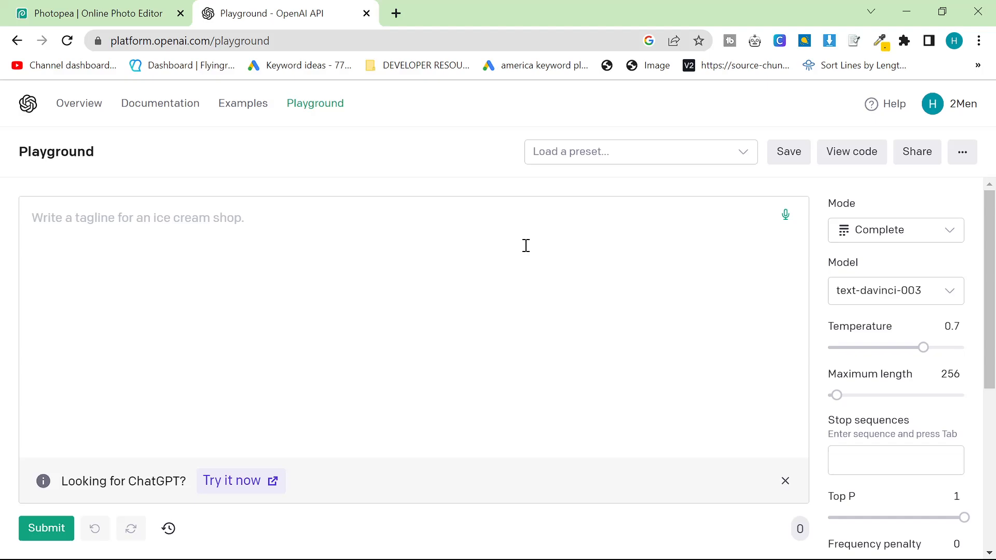
mouse_move(254, 491)
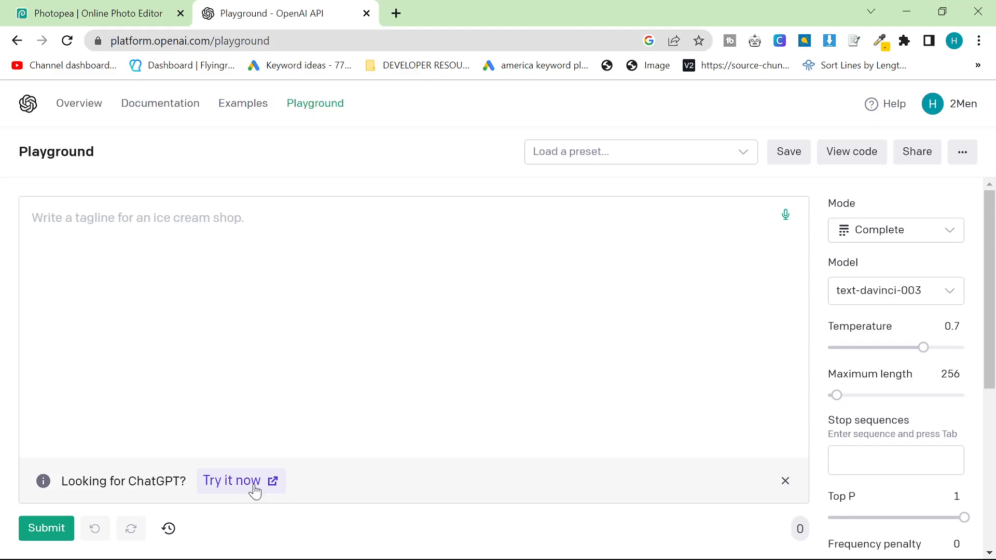
mouse_move(535, 336)
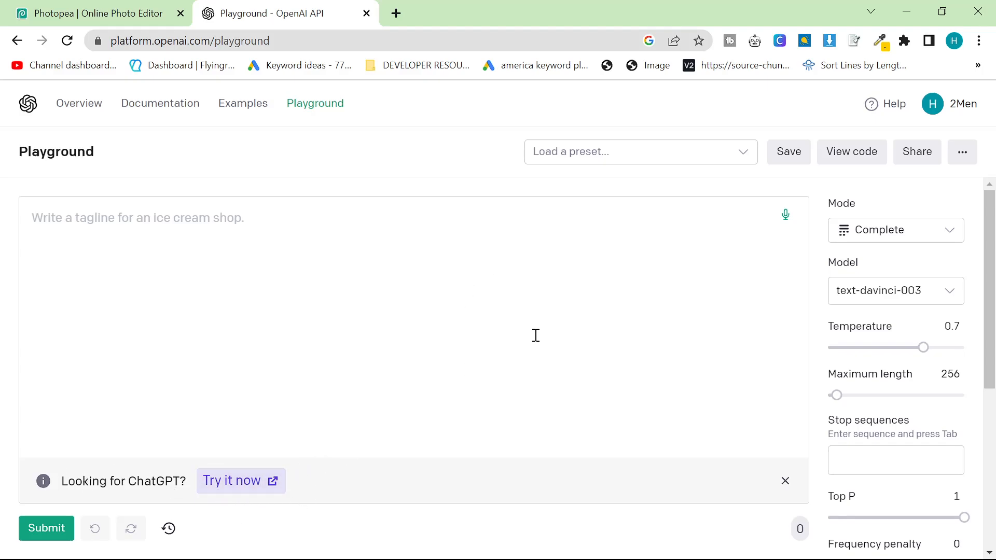
left_click(895, 230)
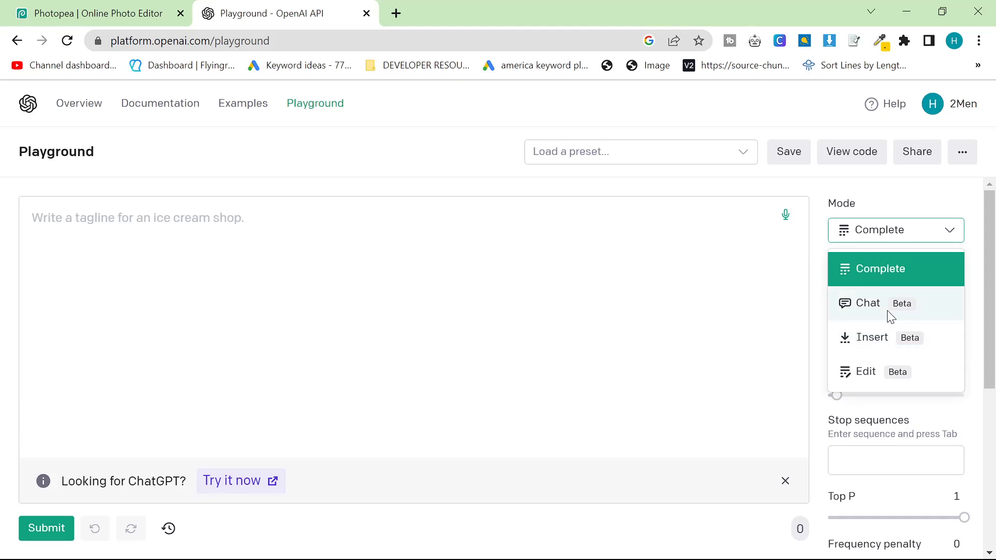
left_click(868, 303)
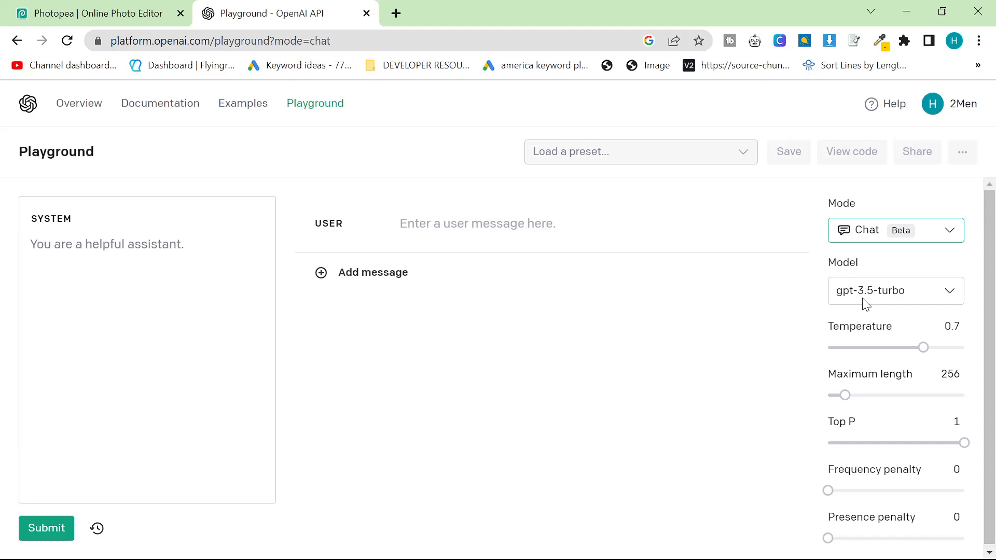
mouse_move(394, 60)
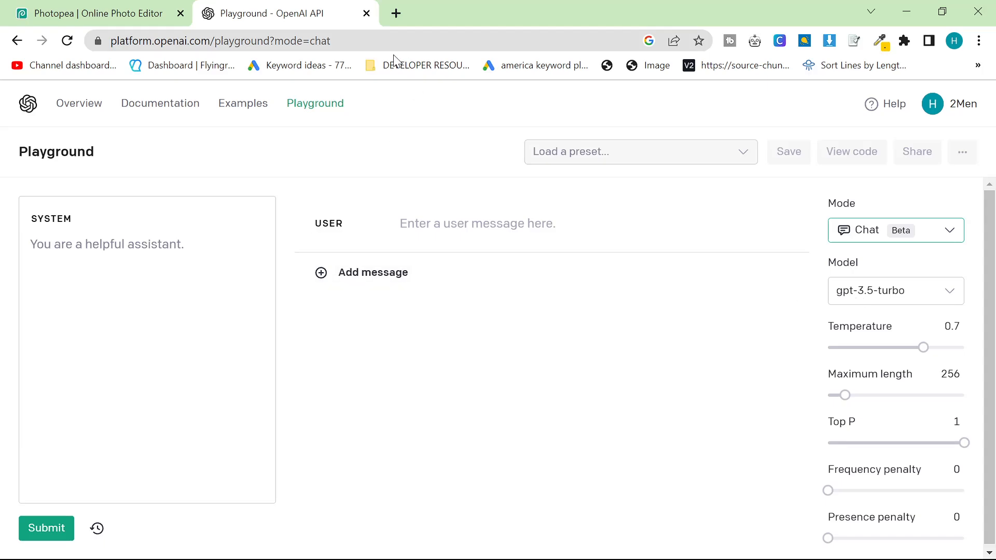
left_click(395, 12)
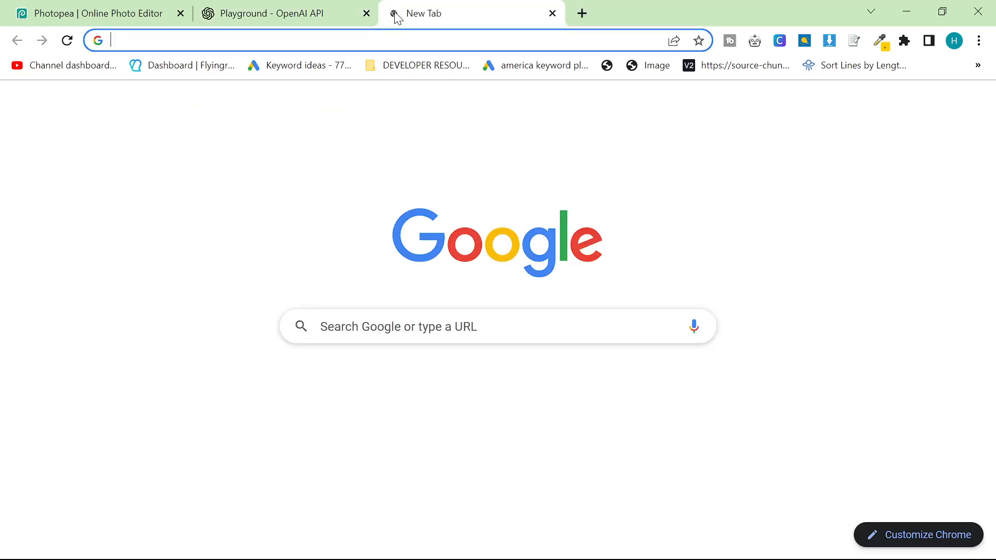
Return to the OpenAI Playground chat tab
left_click(282, 13)
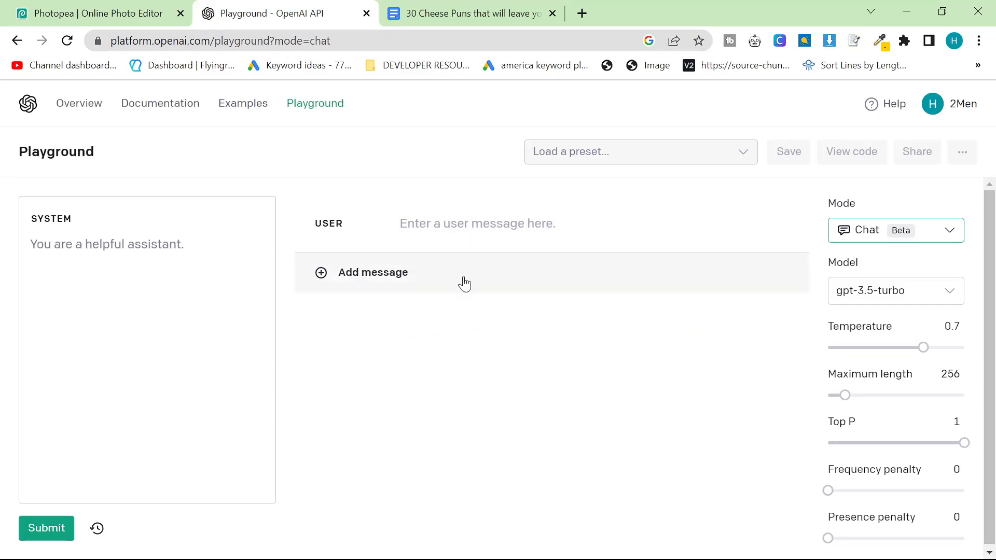
mouse_move(714, 352)
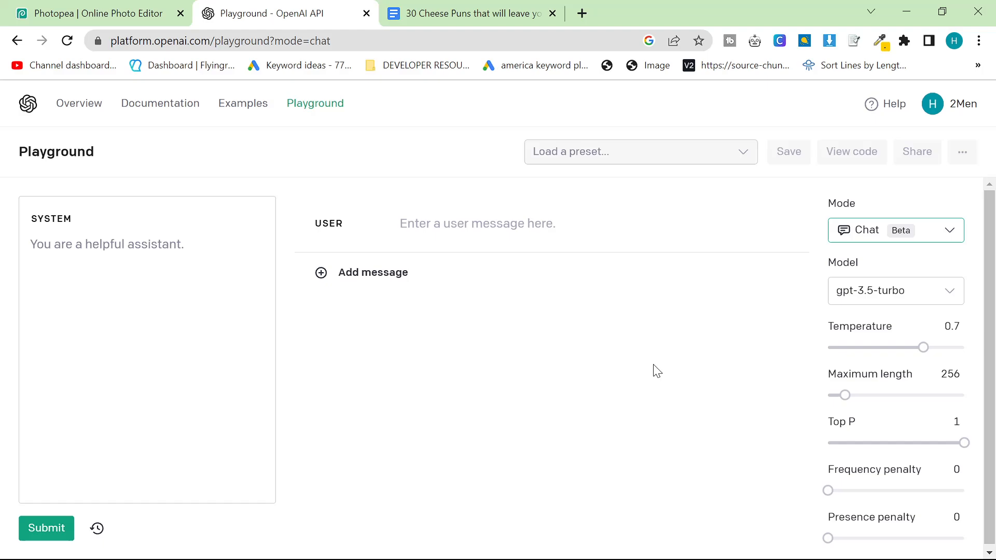
mouse_move(809, 385)
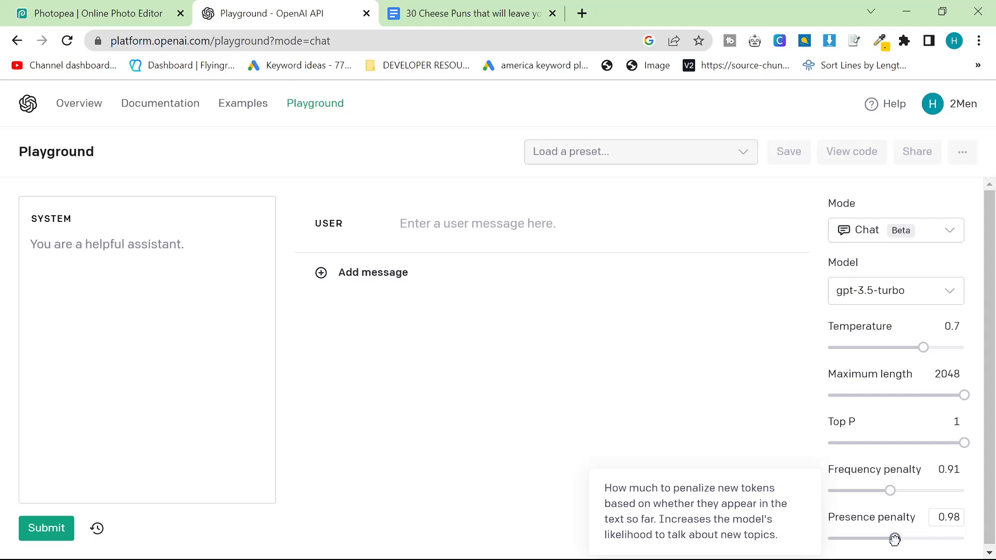
mouse_move(942, 464)
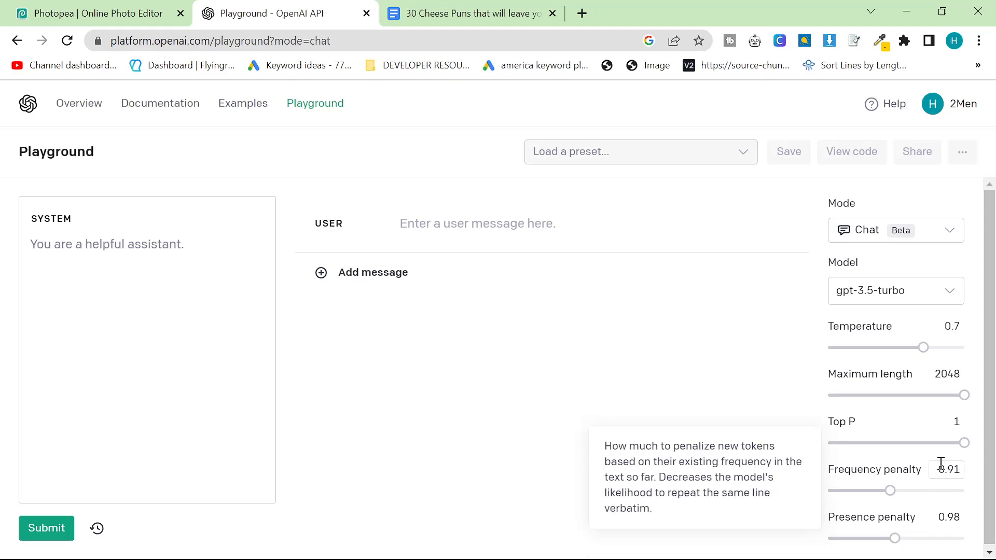
mouse_move(940, 474)
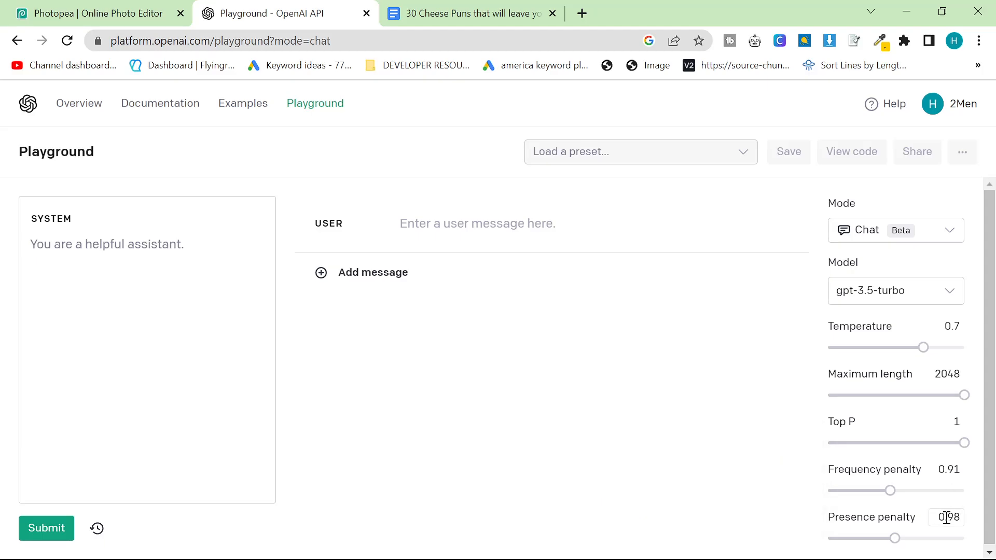
mouse_move(872, 517)
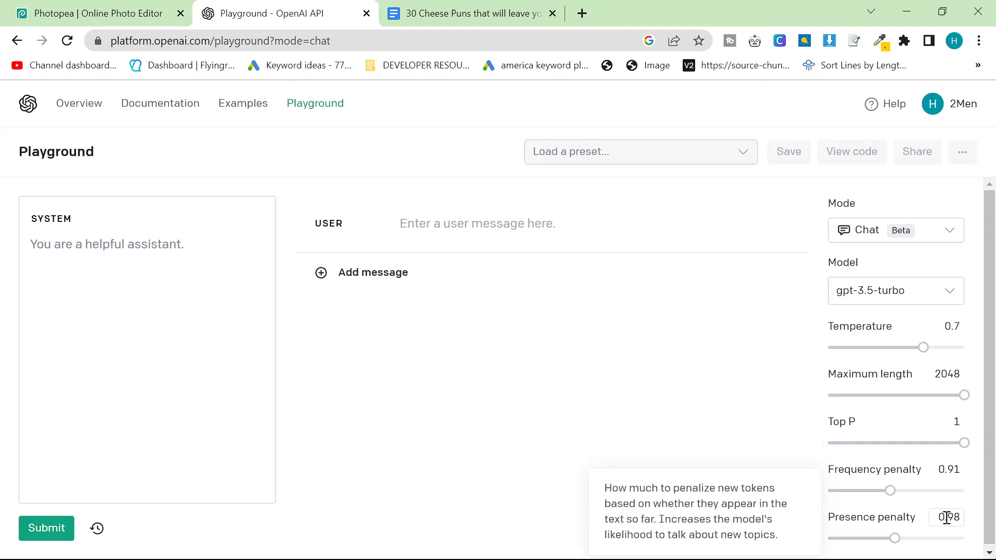
mouse_move(943, 334)
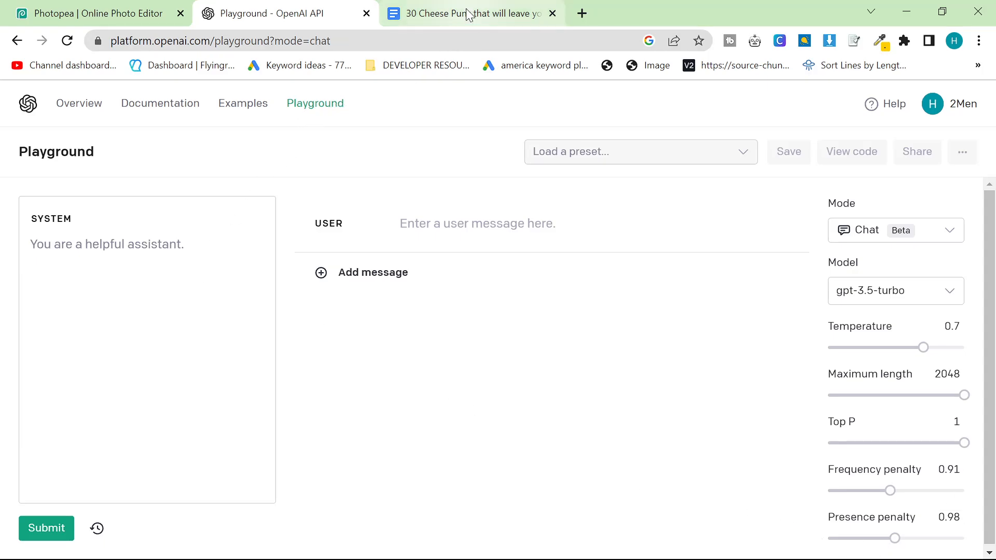
Go to the Google Docs home page and scroll down to Recent documents
left_click(470, 14)
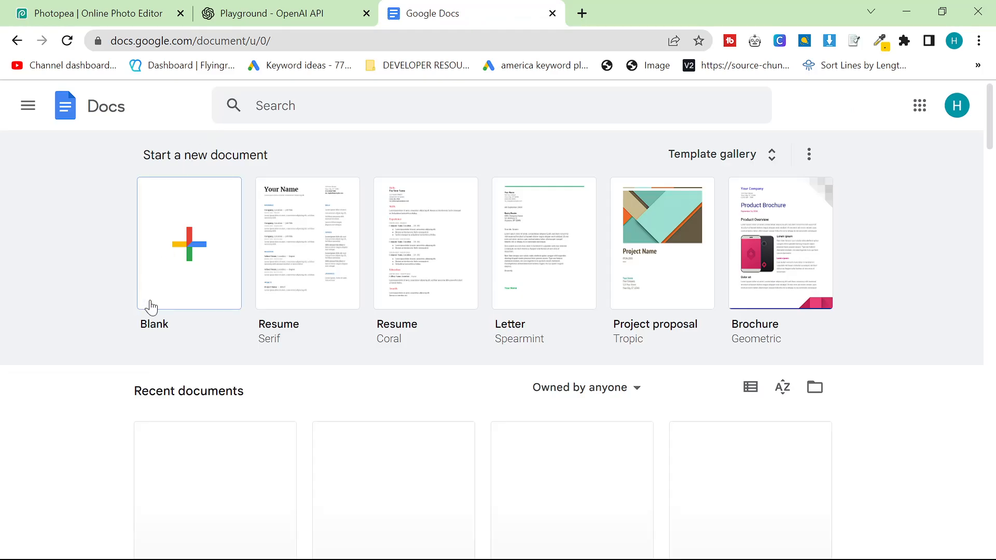
scroll("down", 3)
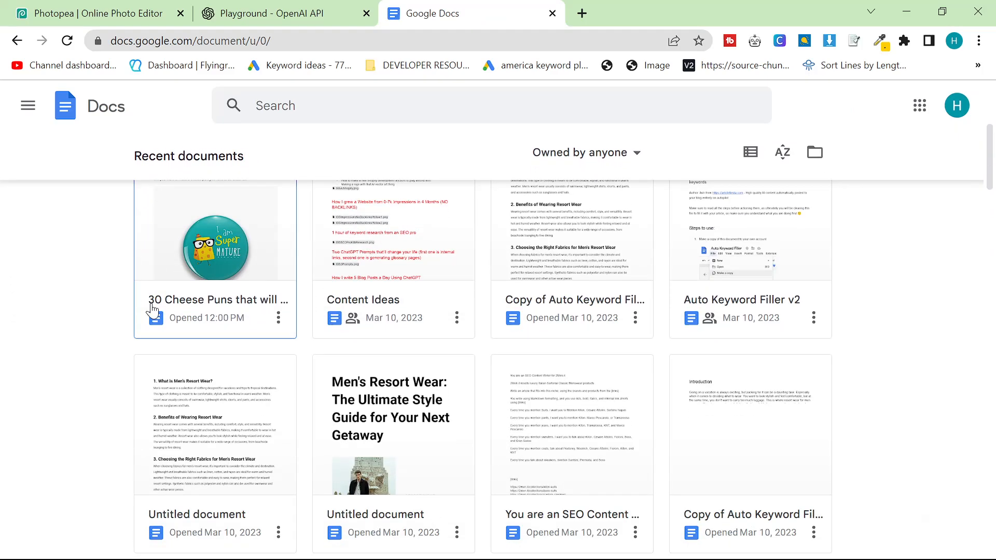
scroll("down", 3)
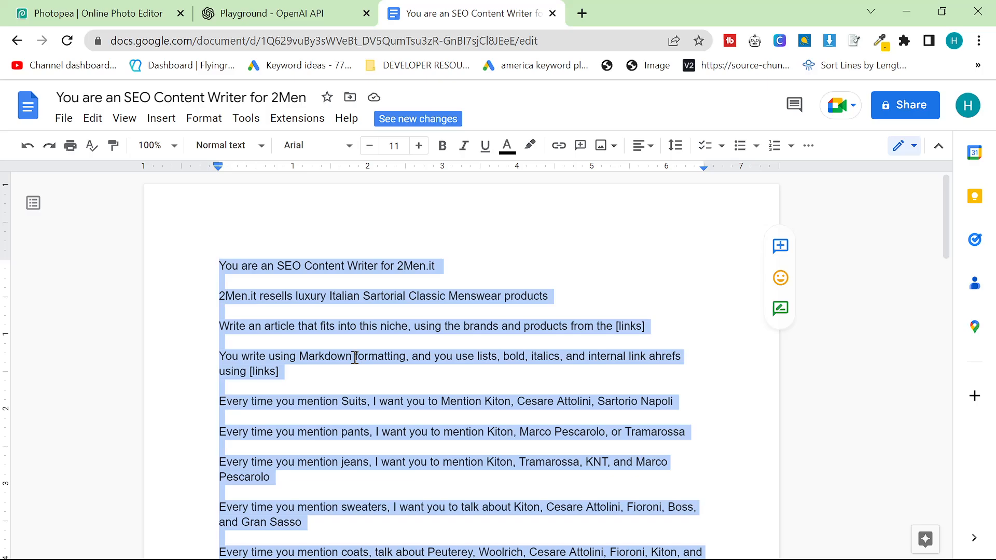
left_click(354, 356)
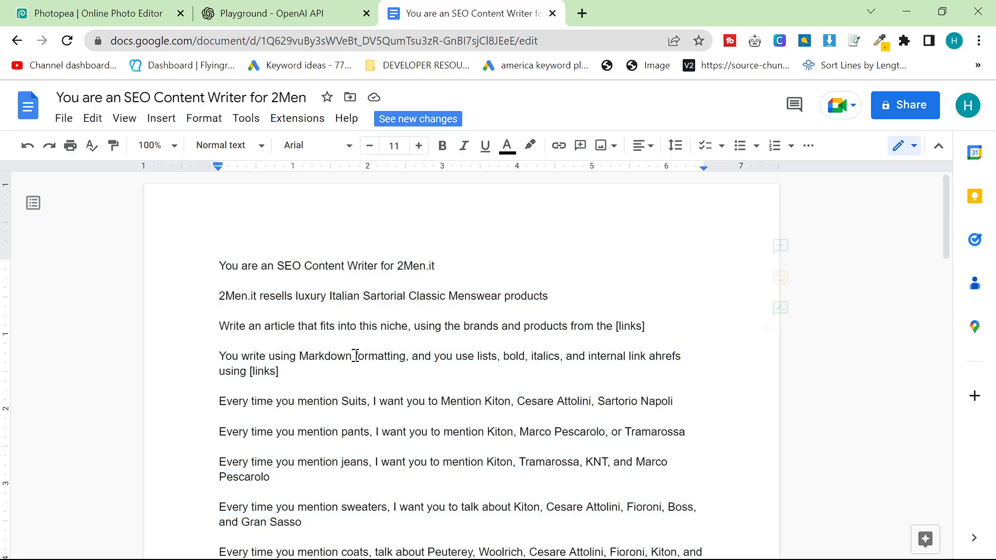
left_click(439, 266)
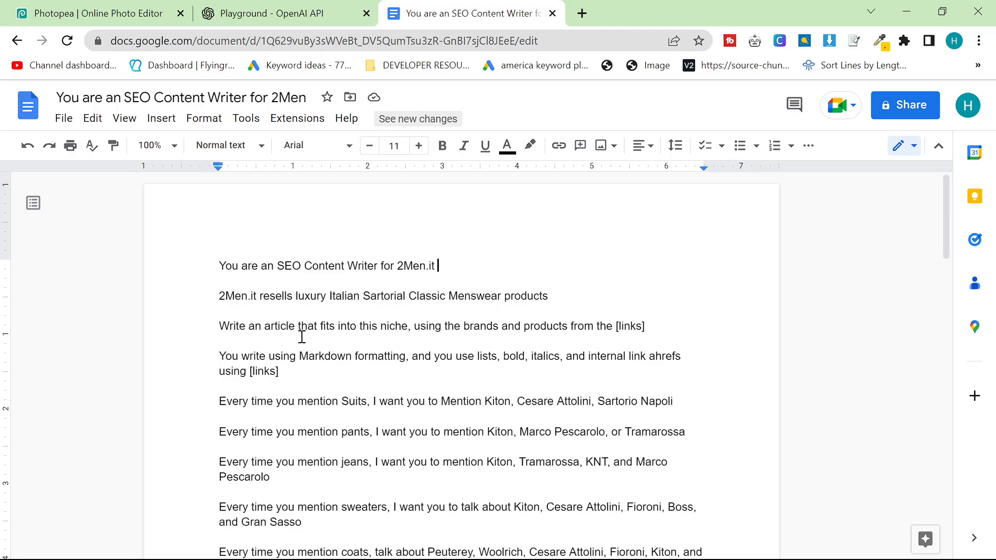
mouse_move(477, 329)
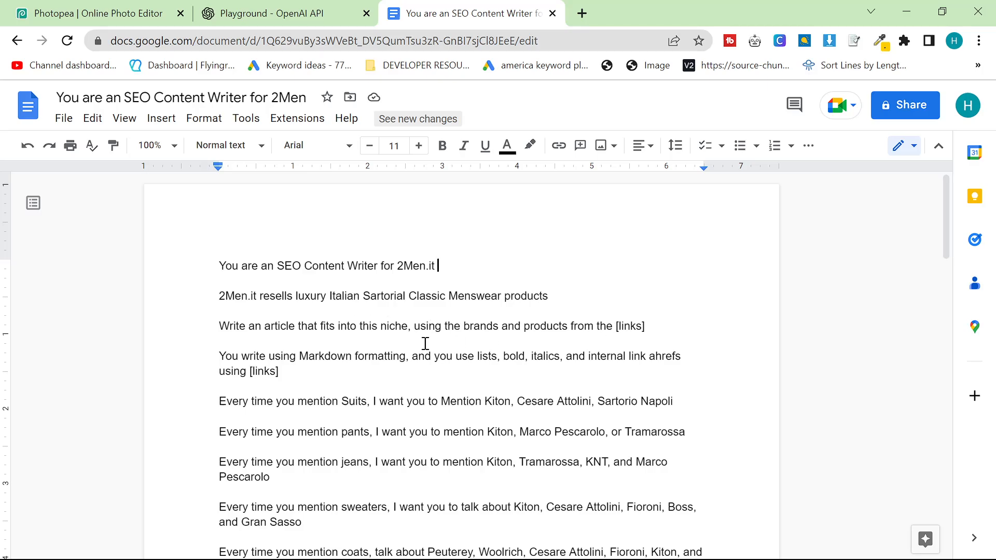
scroll("down", 3)
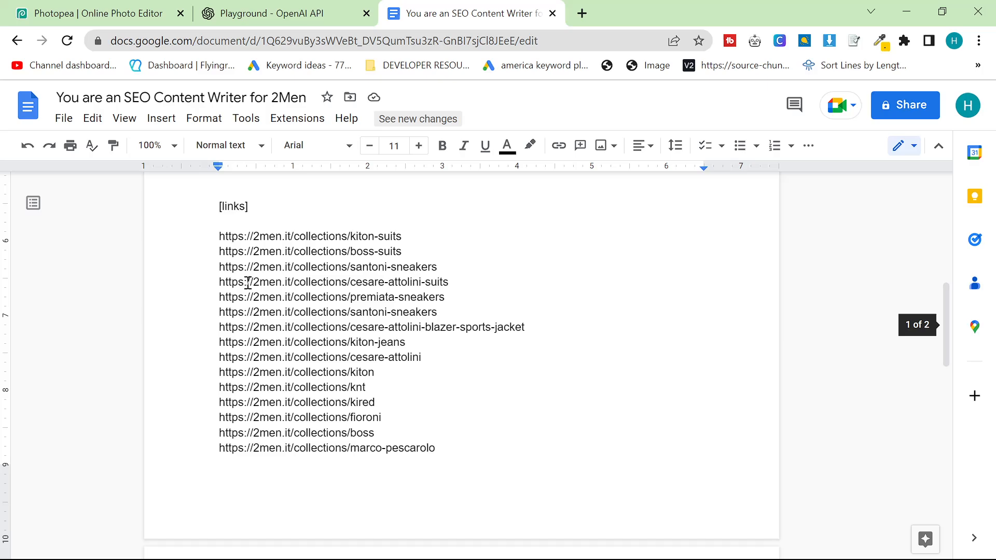
scroll("up", 3)
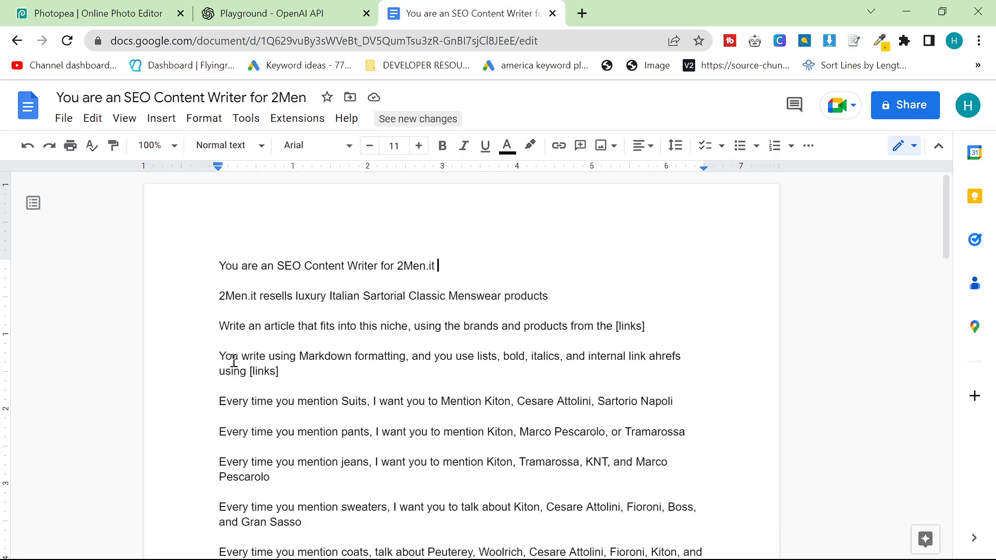
left_click(279, 371)
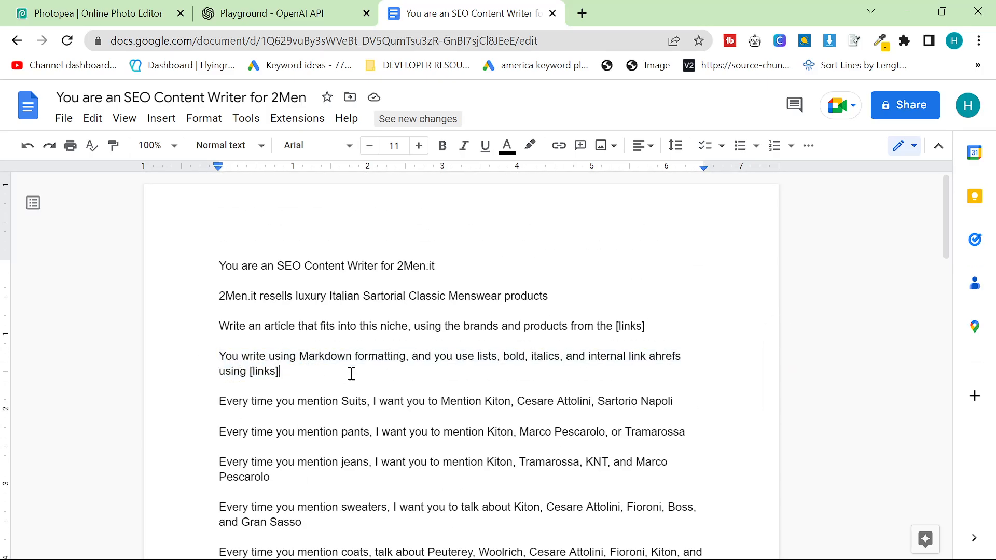
mouse_move(498, 363)
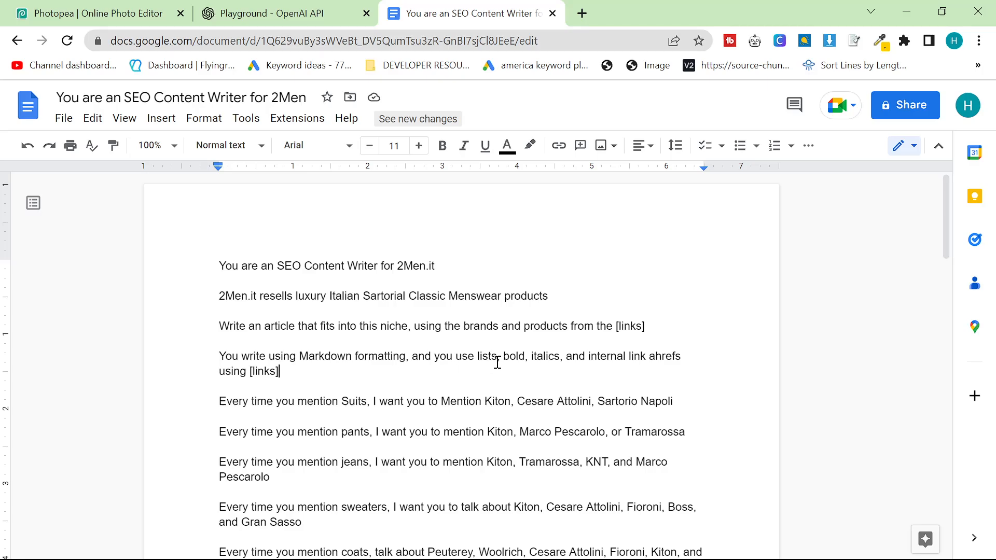
mouse_move(408, 379)
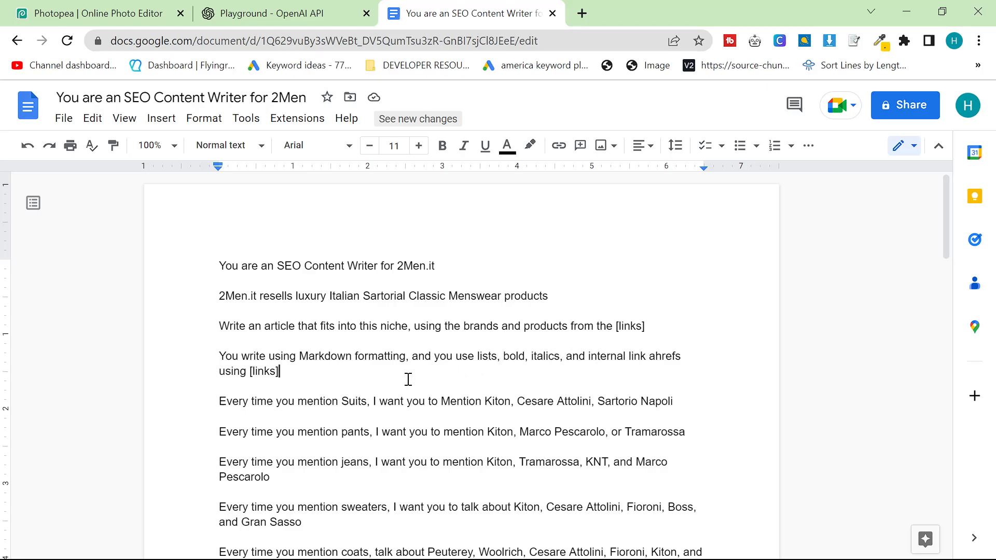
mouse_move(261, 396)
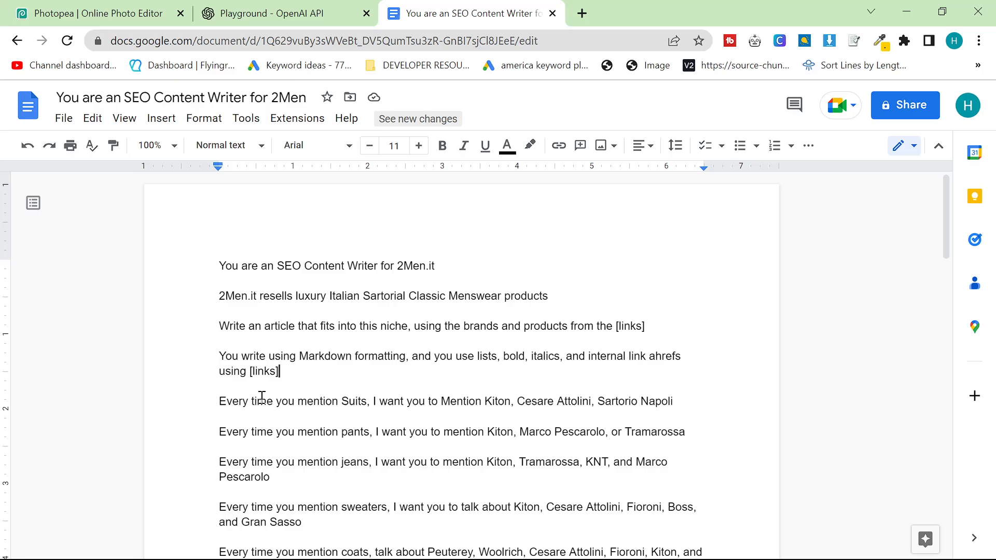
scroll("down", 3)
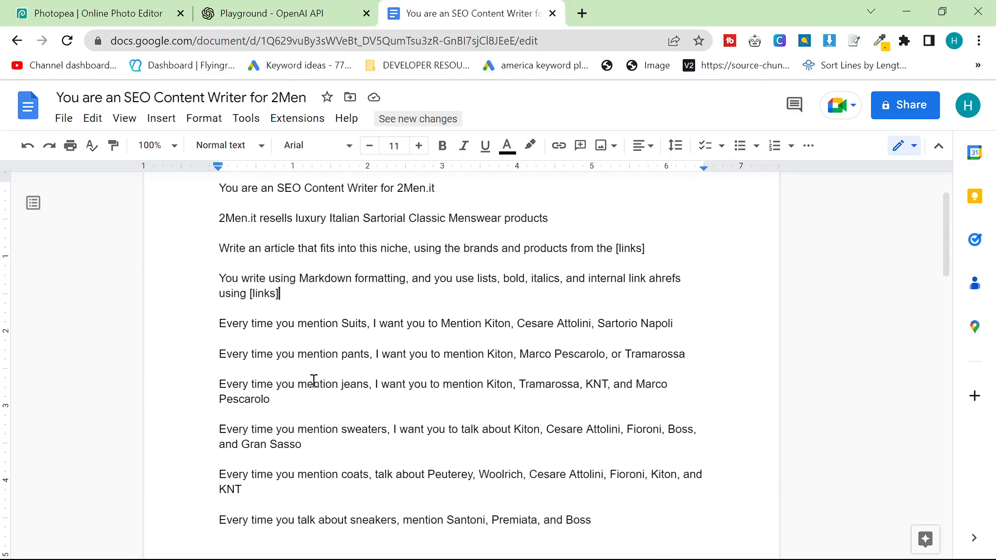
mouse_move(542, 300)
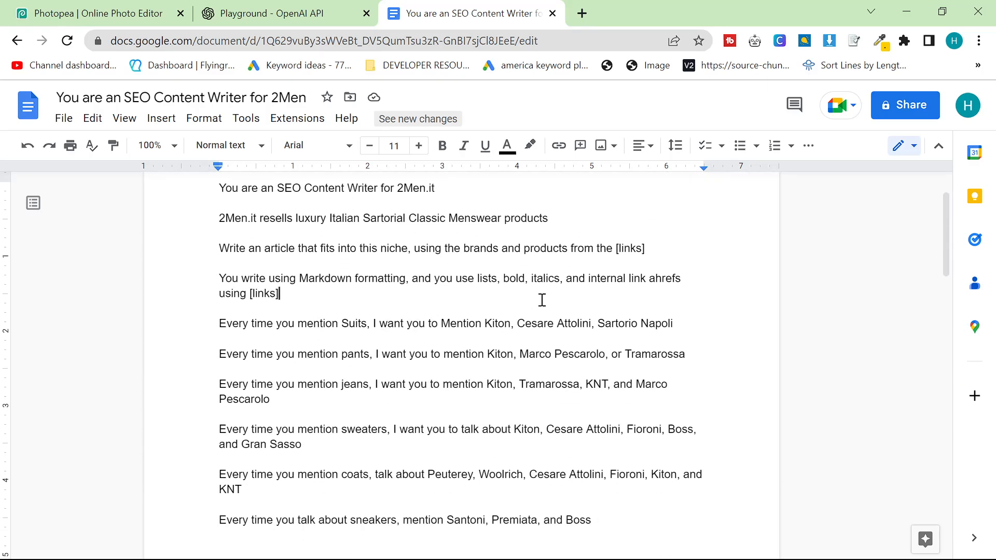
mouse_move(396, 345)
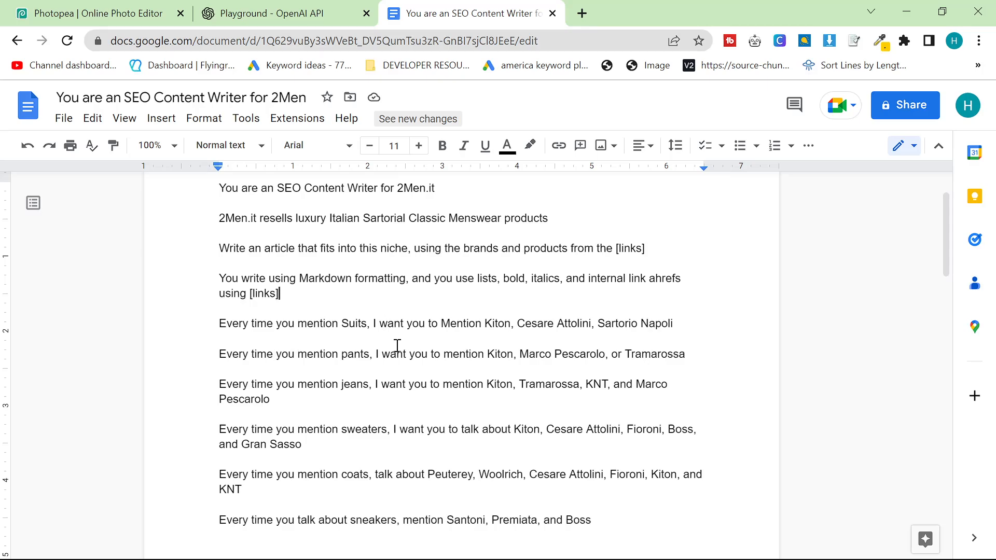
mouse_move(412, 375)
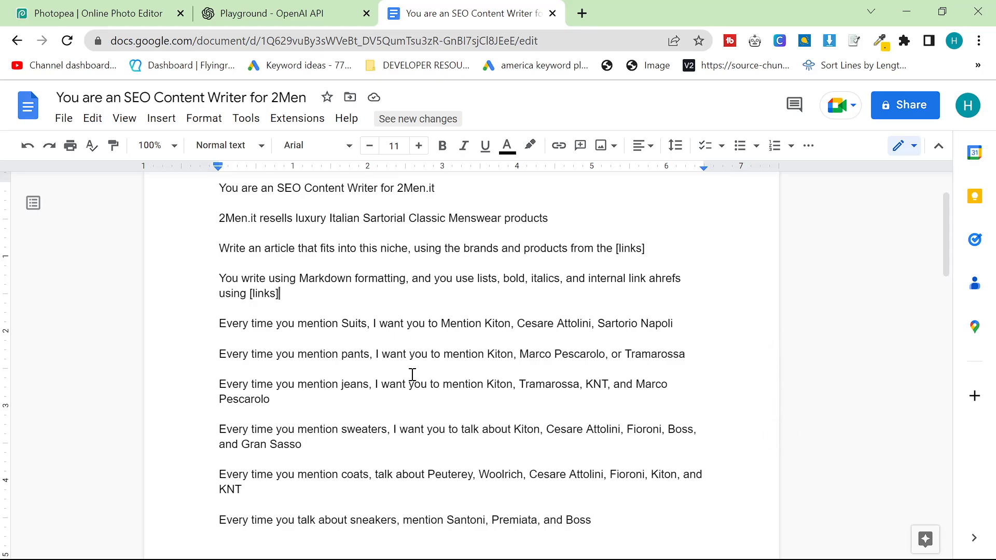
Enter 'You are an SEO Content Writer for 2Men.it' as the system prompt and begin the user message
left_click(286, 12)
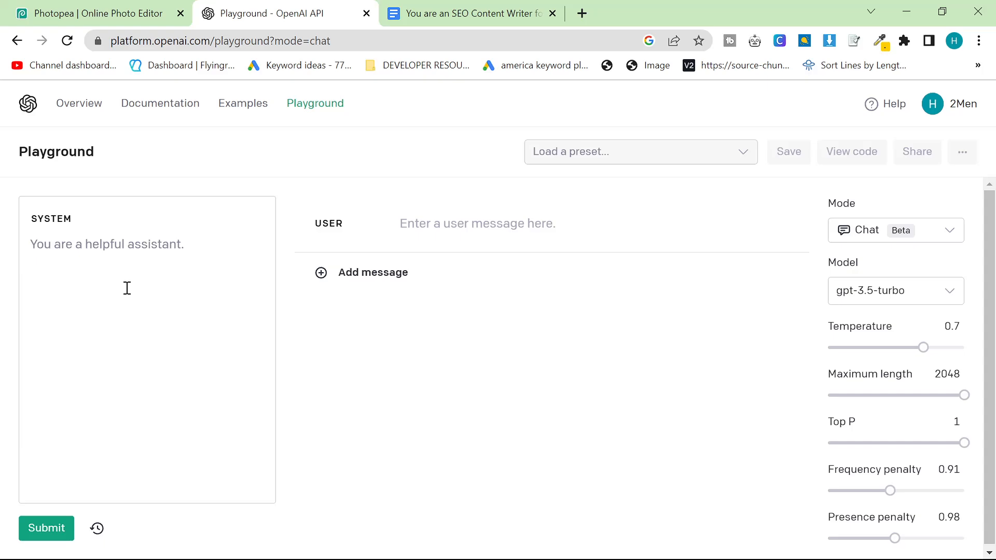
type("You are an SEO Content Writer for 2Men.it")
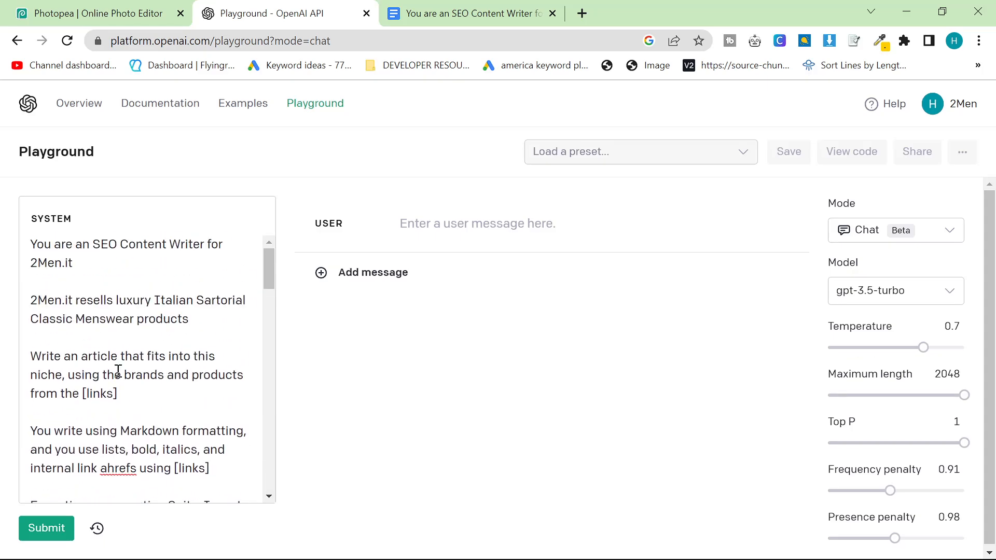
mouse_move(141, 293)
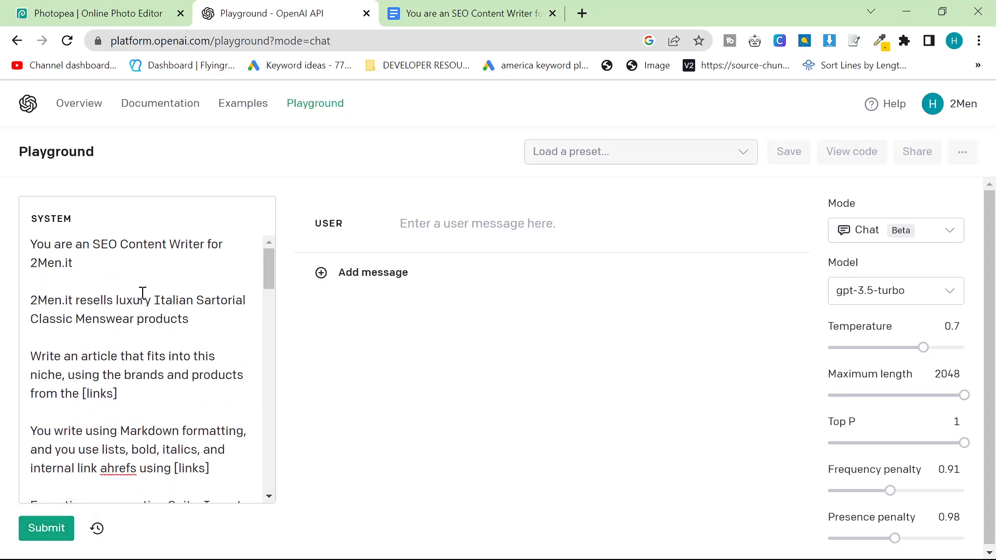
mouse_move(124, 238)
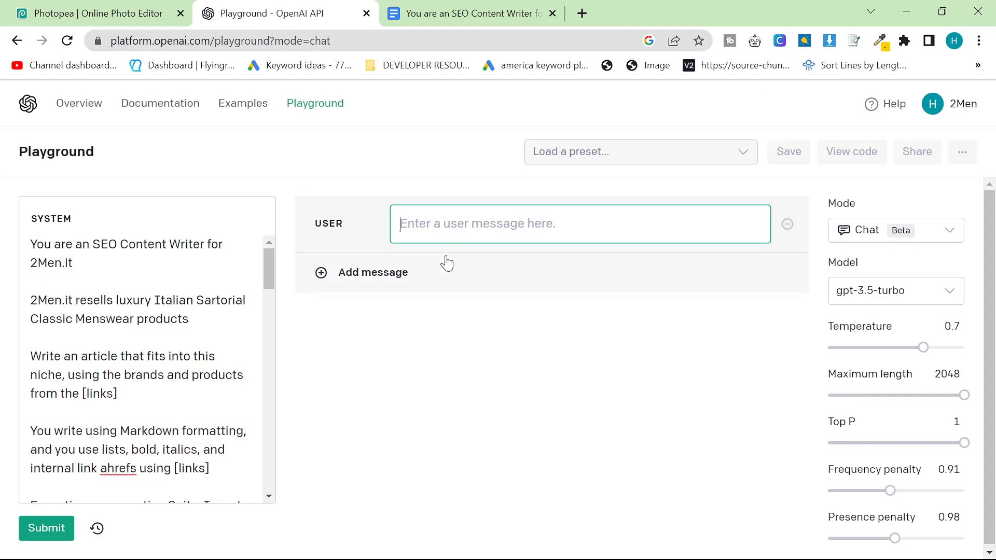
type("I want you to write an article t")
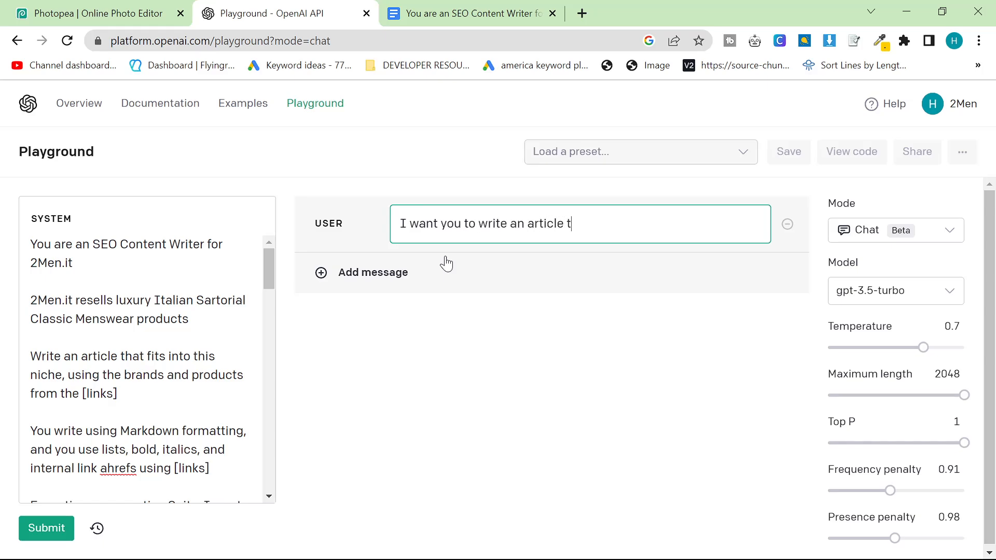
Add assistant 'What is the name of the blog post?' and user reply 'best Italian Brands'
left_click(362, 272)
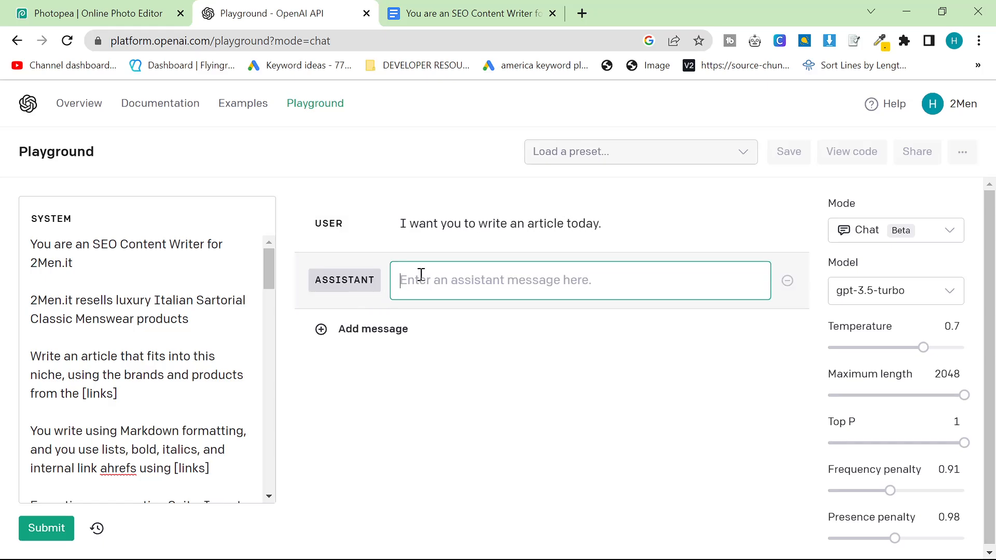
type("What i")
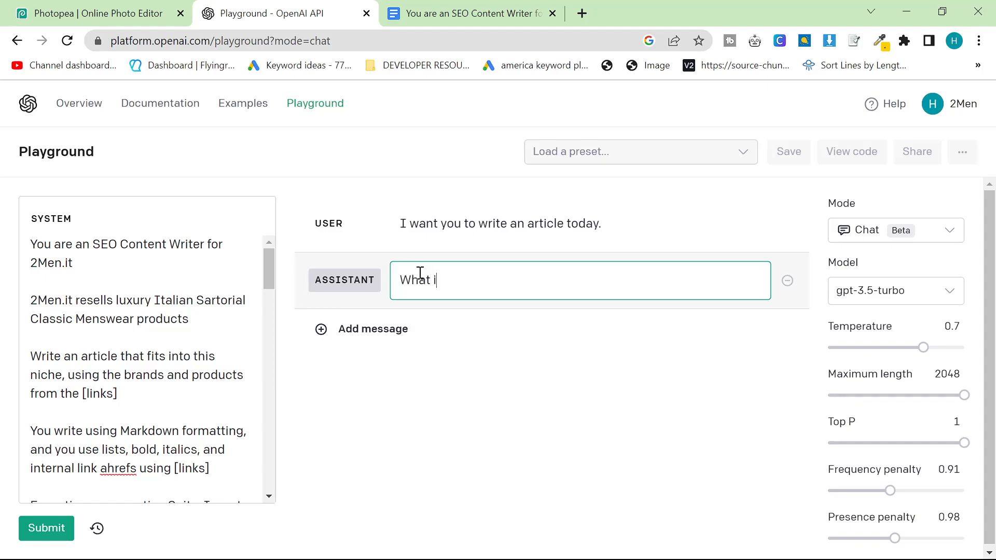
type("s the name of the")
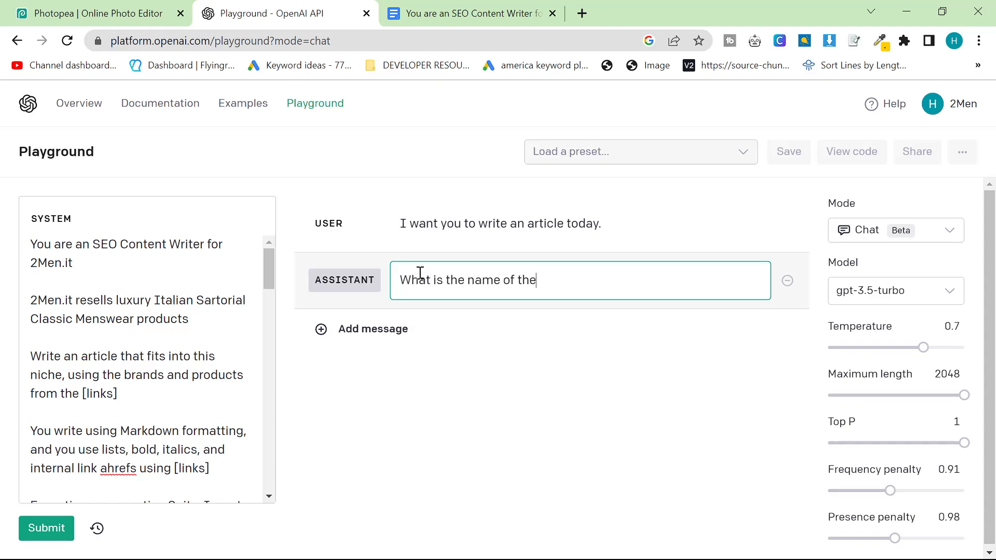
type("blog post?")
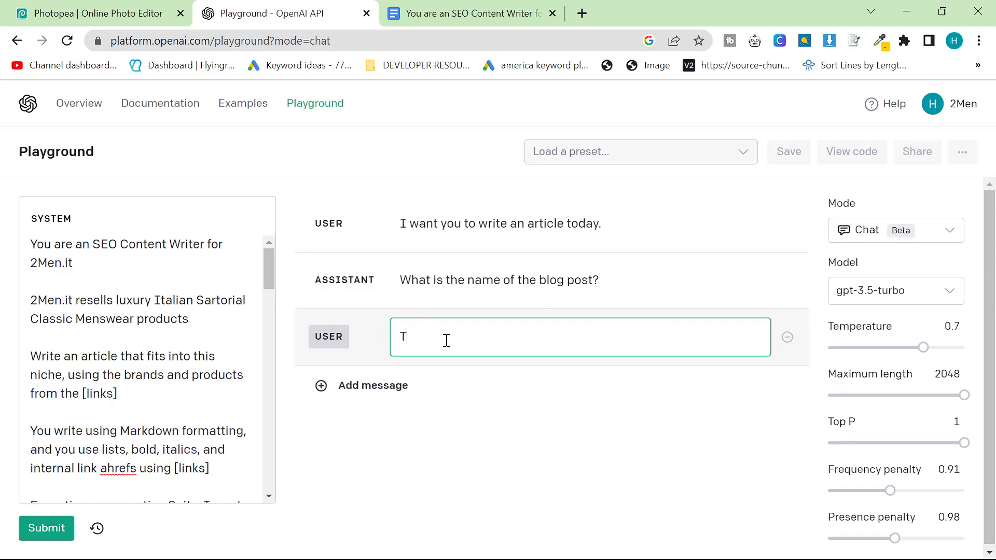
type("he name of the blog")
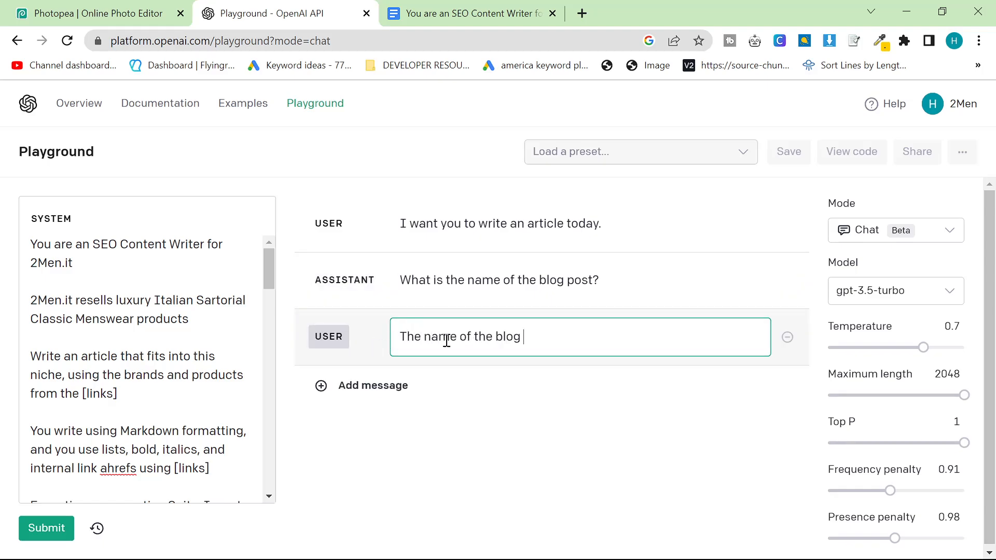
type("post is best Italia")
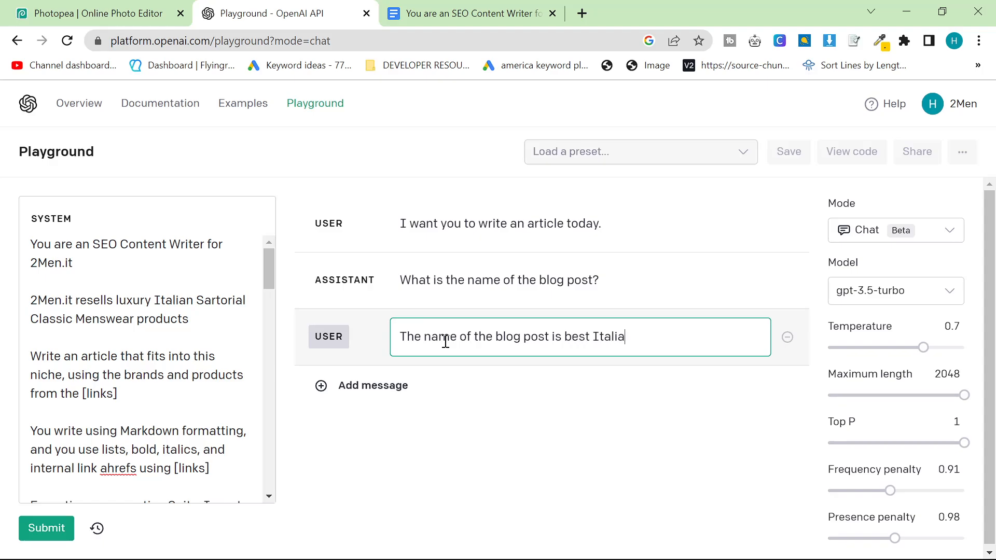
type("n Brands")
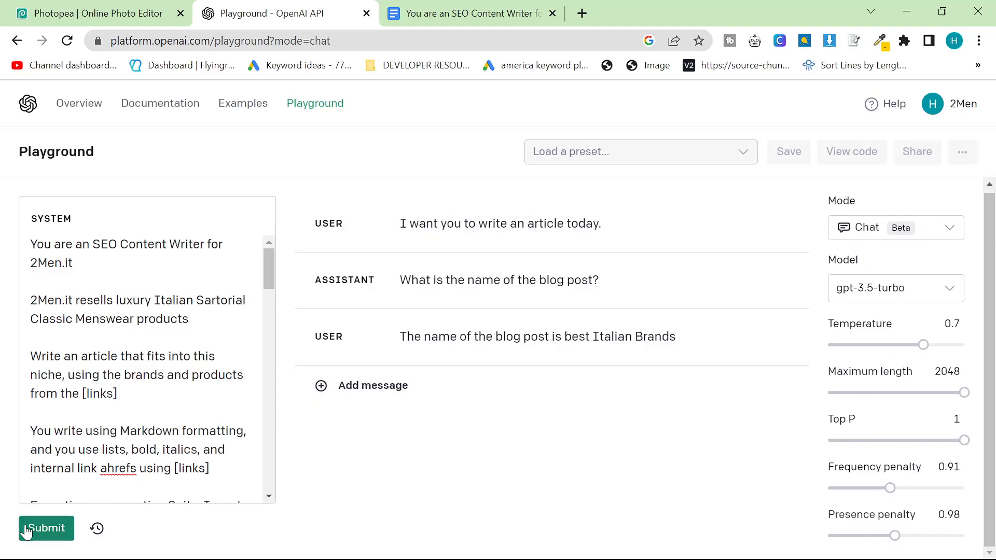
Submit the chat to generate the article and scroll through the response
left_click(46, 528)
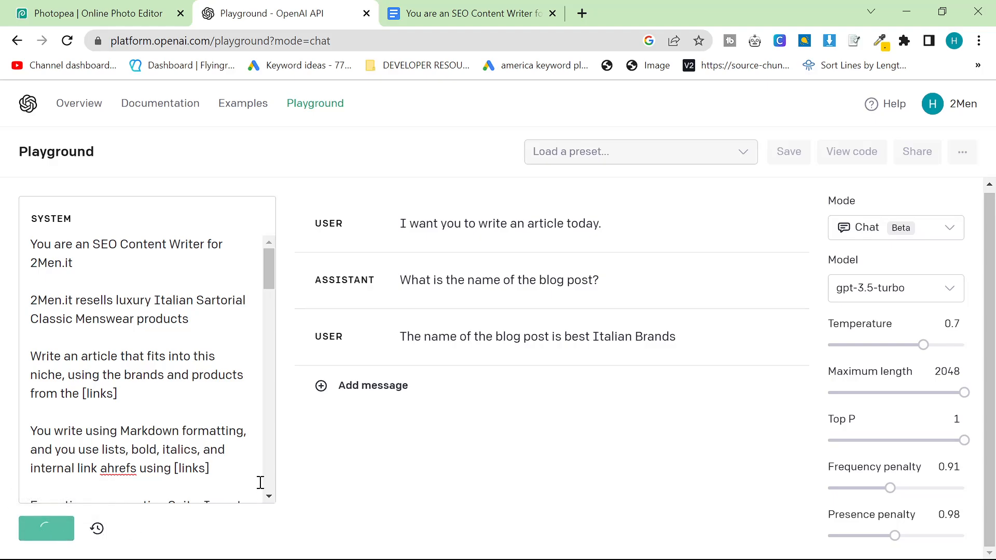
left_click(46, 529)
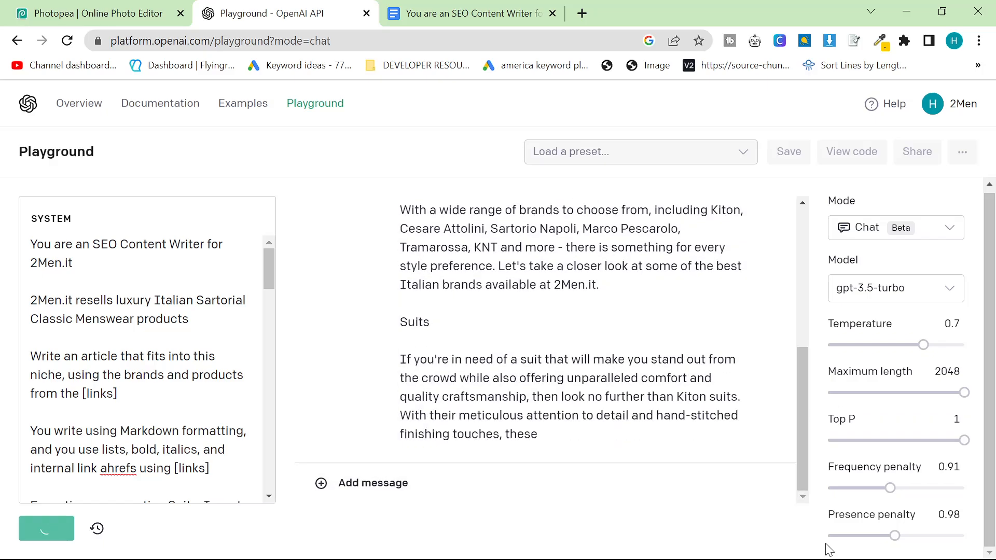
scroll("down", 3)
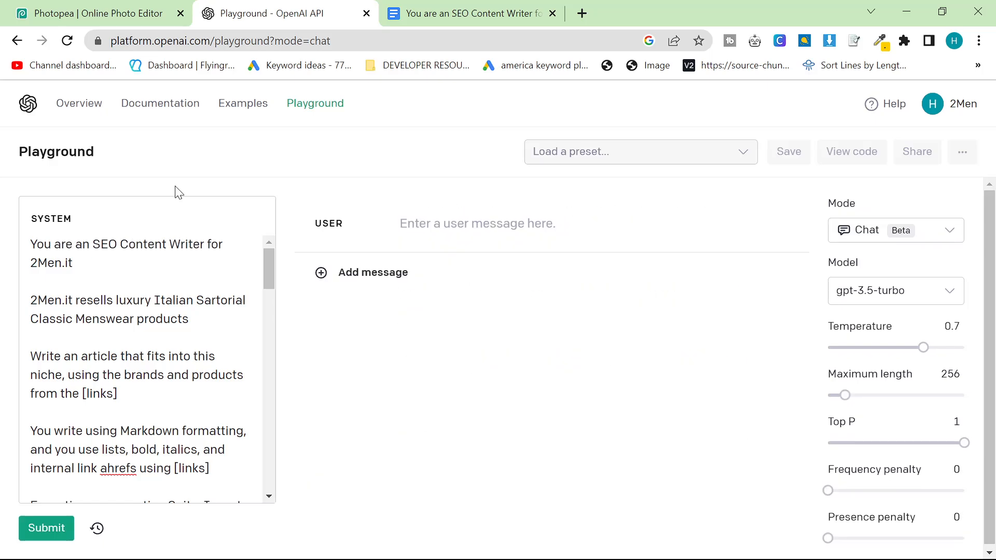
Add the instruction 'USE MARKDOWN FORMATTING FOR TITLES AND LINKS FOR EXAMPLE # ITALIAN BRANDS'
type("USE")
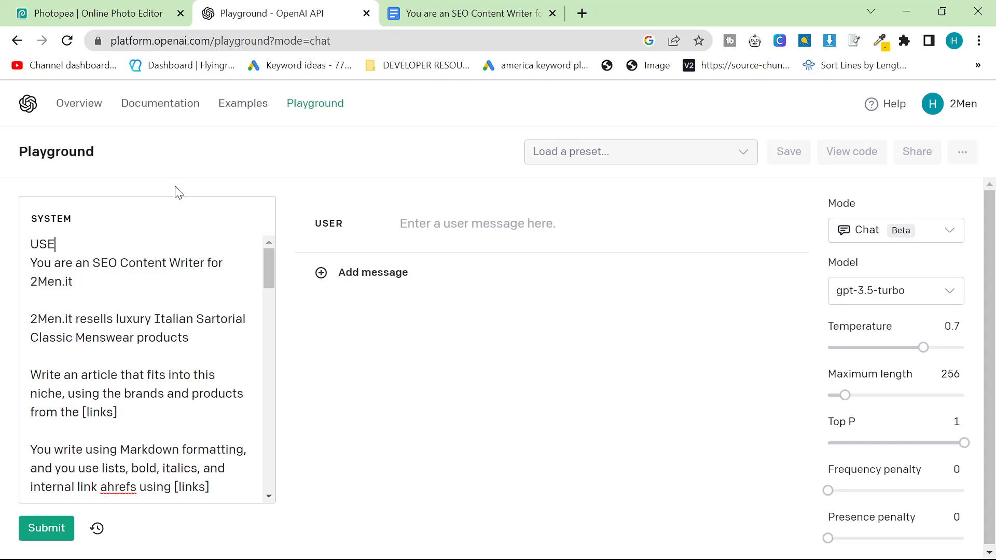
type("MARKDOWN FORMATTING F")
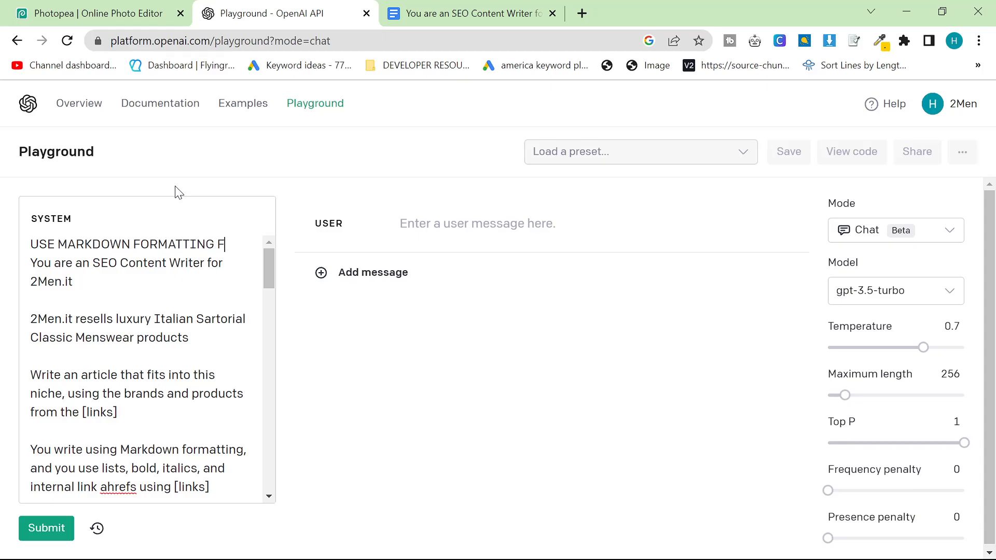
type("OR TITLES AND LINK")
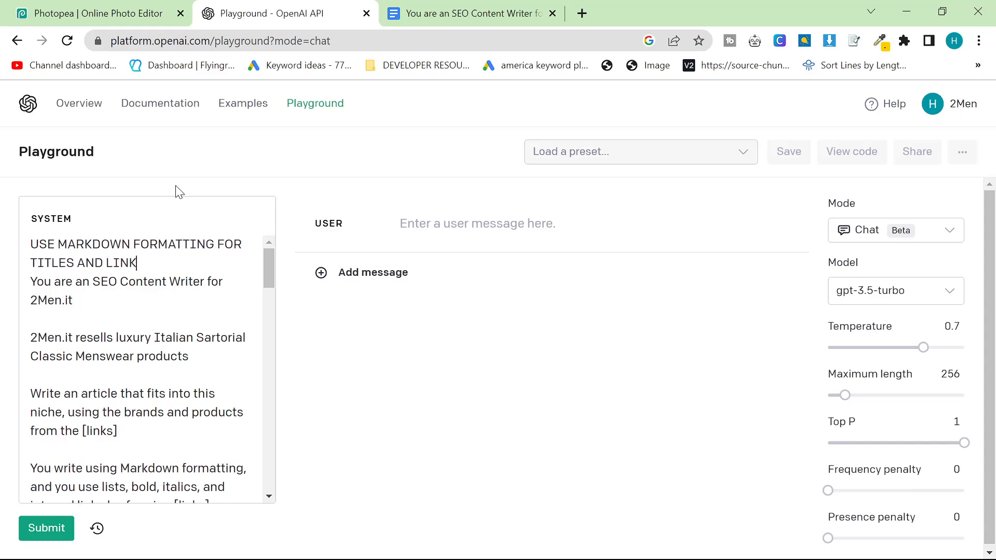
type("S FOR EXAMPLE ## BEST")
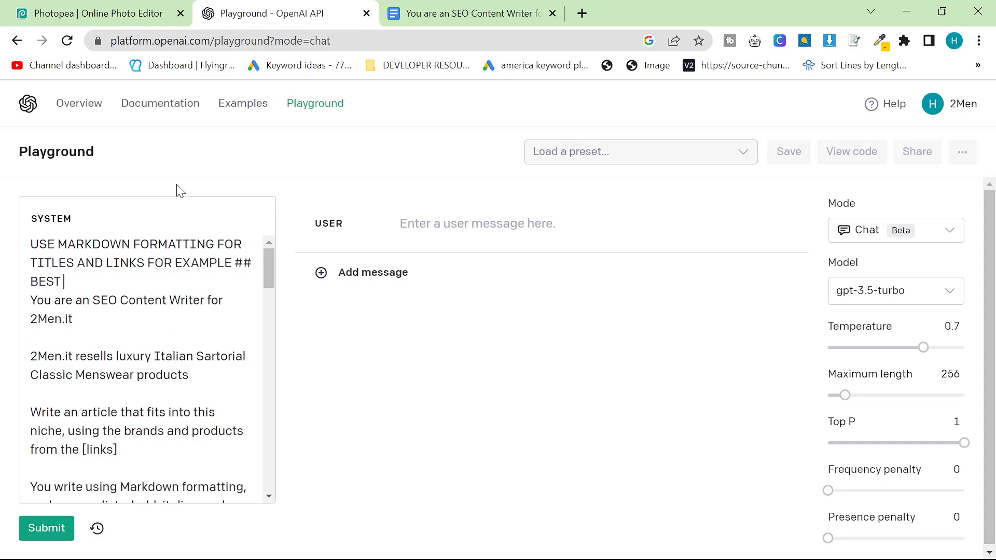
type("ITALIAN BRANDS")
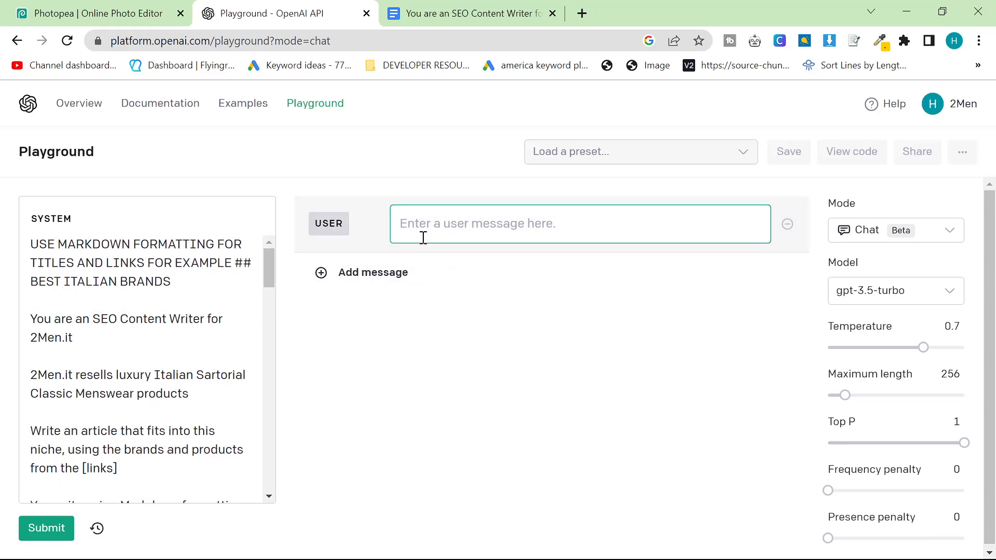
Add user request for a markdown article and assistant reply 'Ok - what is the title?'
type("I want you to wri")
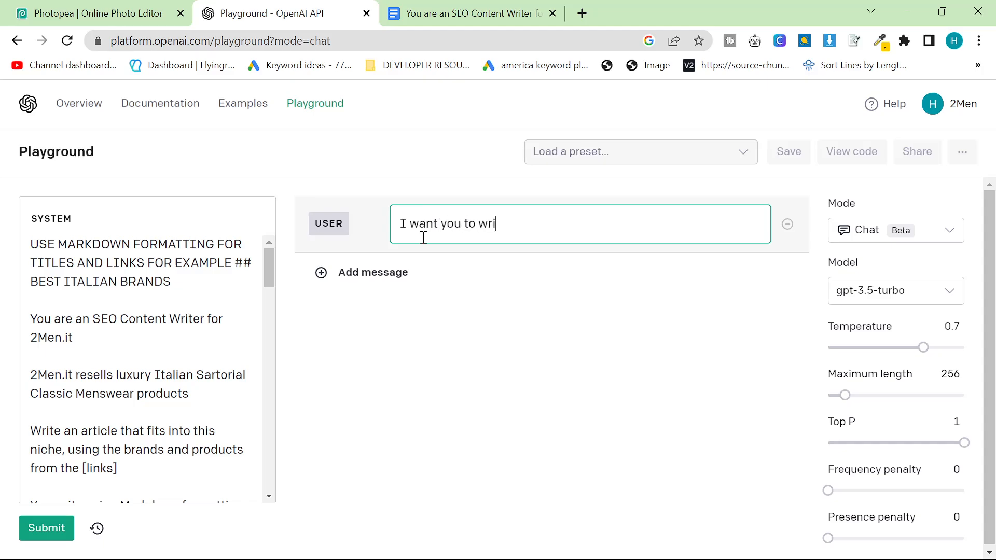
type("te an article today, usin")
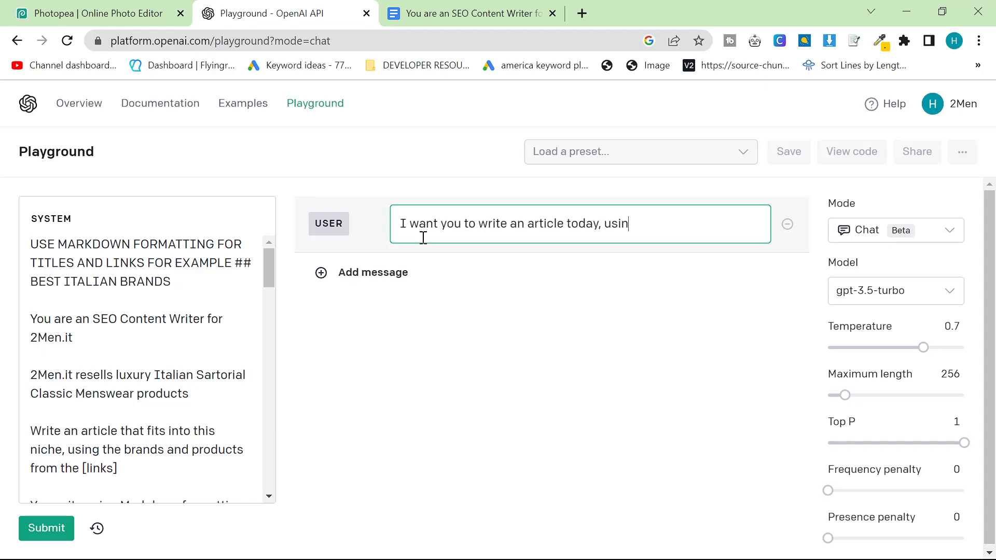
type("g markdown formatting")
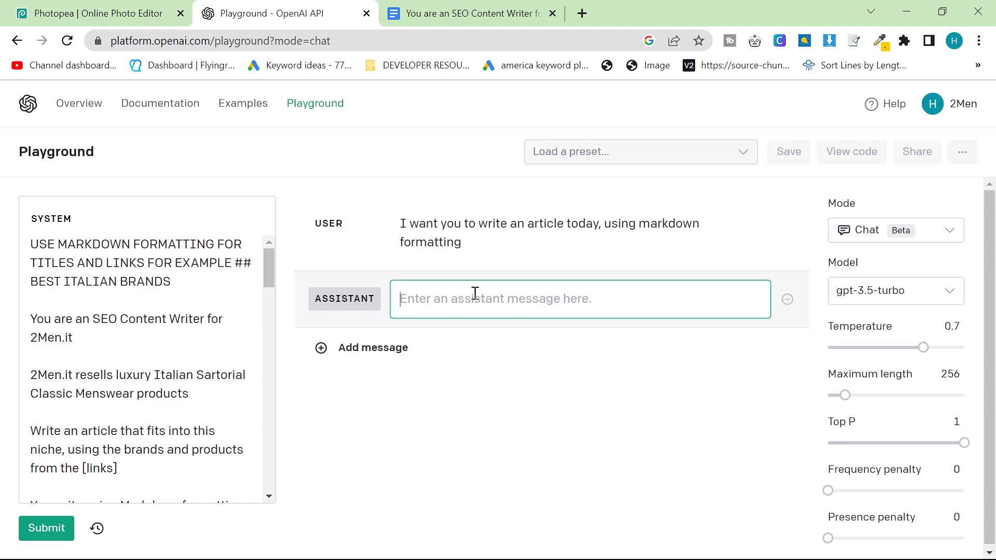
type("Ok - wh")
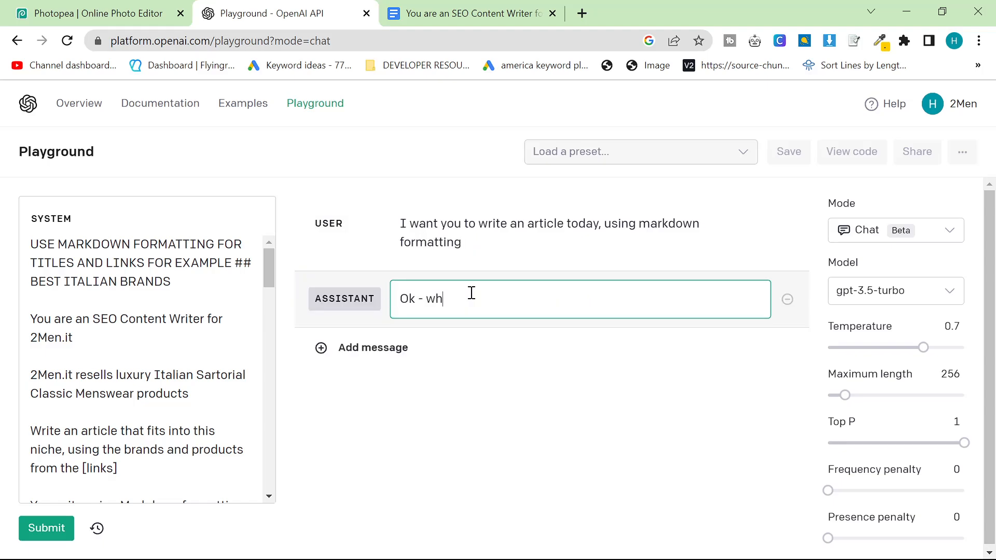
type("at is the title?")
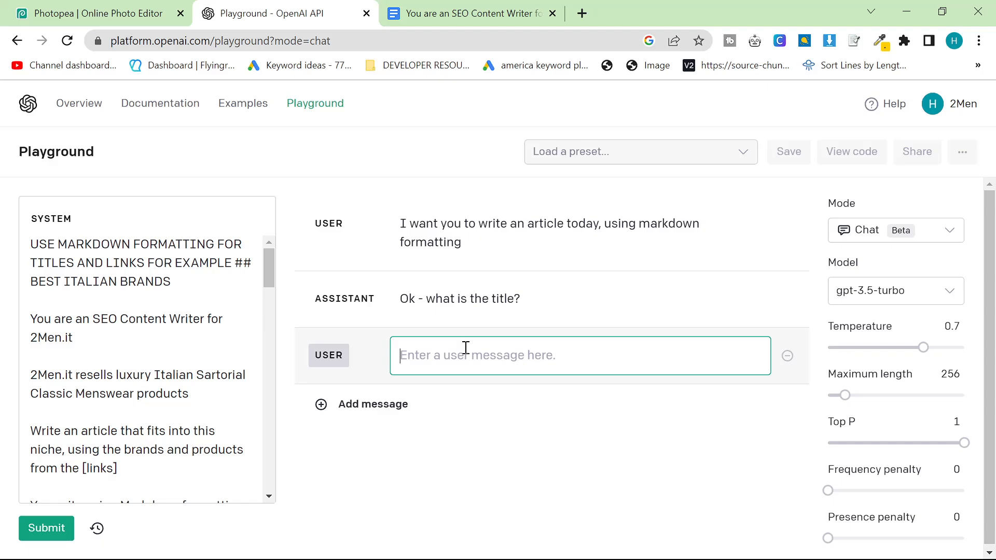
Reply with the user message: The title is "Best Italian Luxury Brands"
type("The title is \"B")
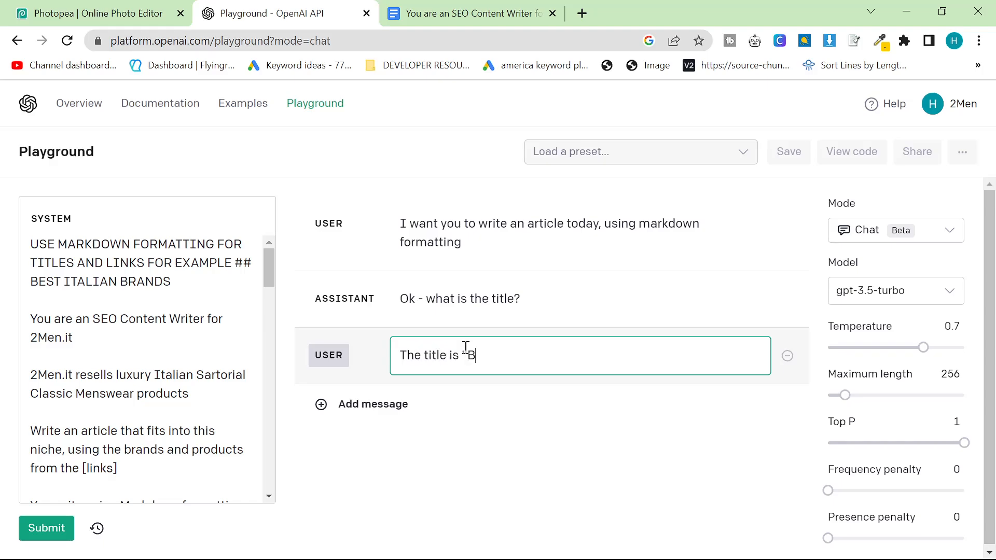
type("est Italian Luxury")
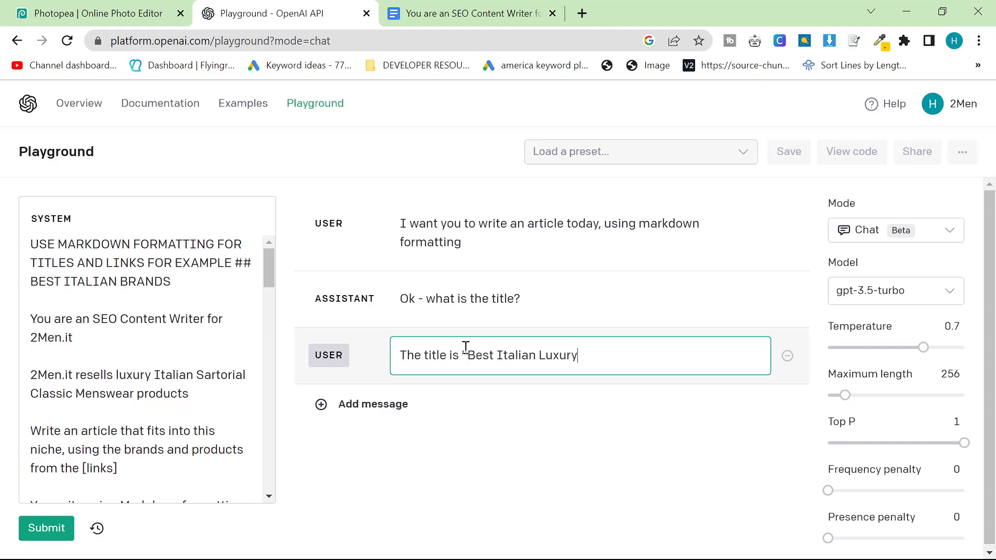
type("Brands\"")
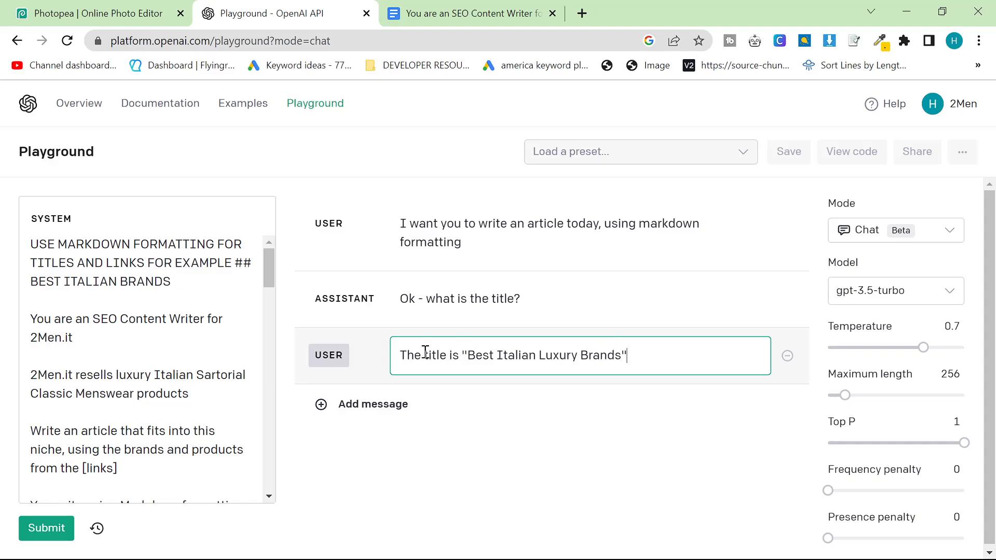
Submit the title and scroll through the generated markdown article with 2men.it links
left_click(46, 529)
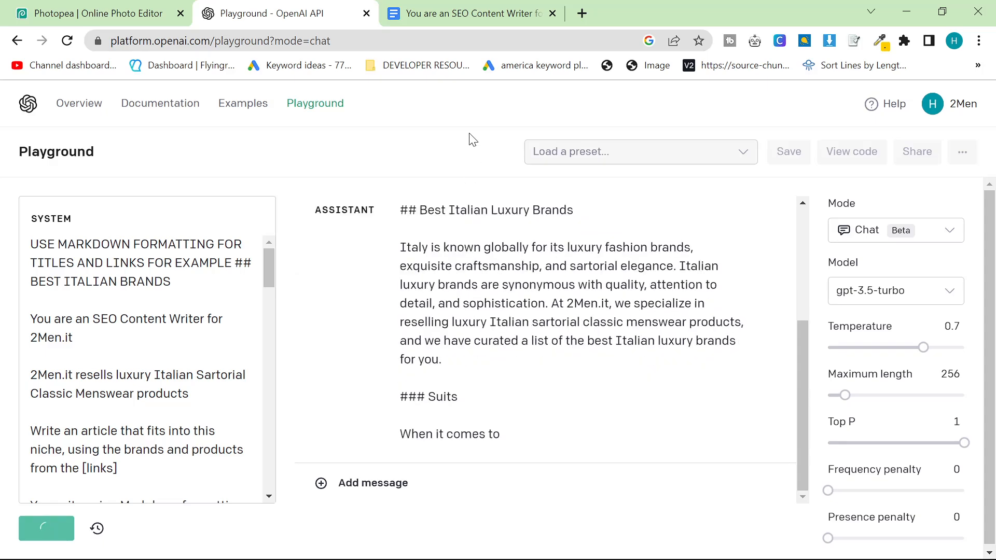
scroll("down", 3)
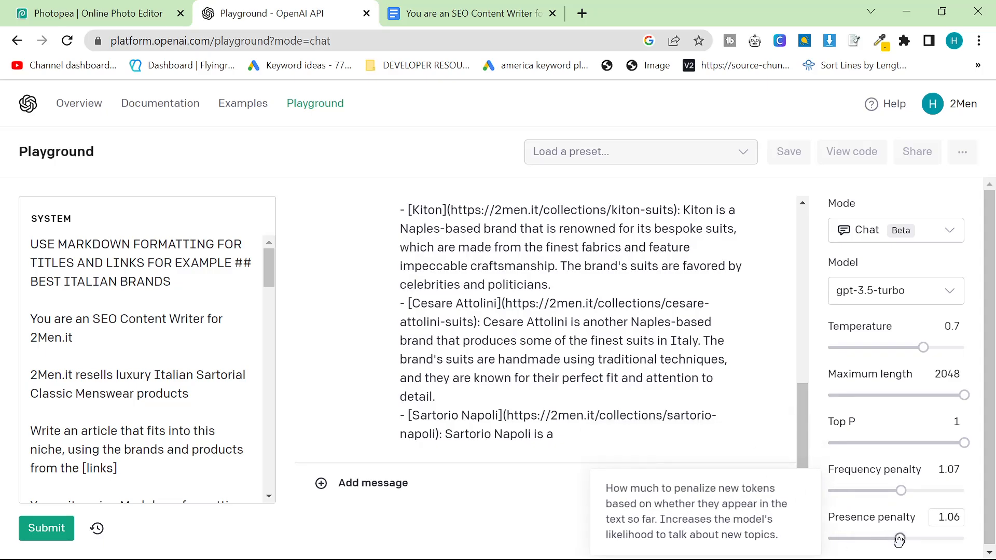
Resubmit and scroll as the article covers pants, jeans, sweaters, sneakers and conclusion
left_click(46, 528)
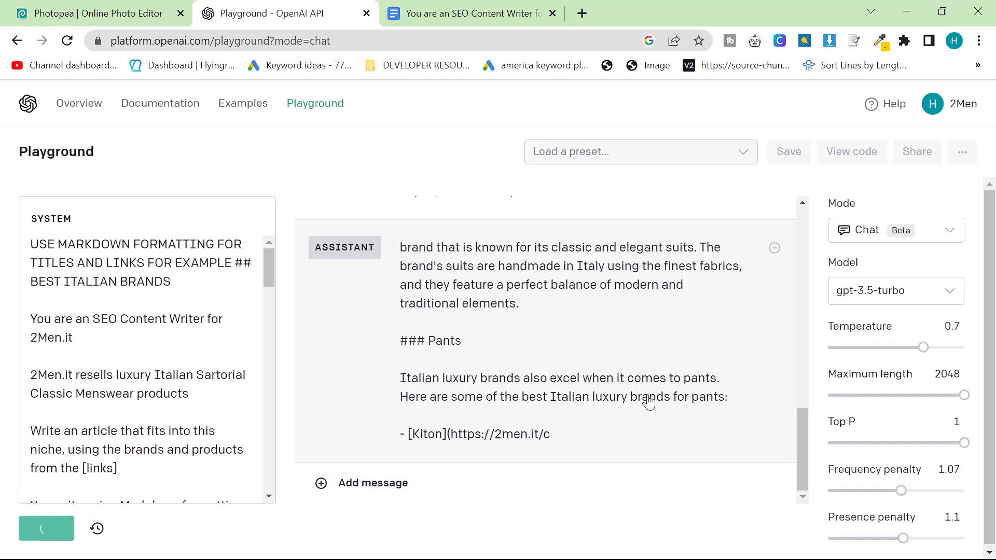
scroll("down", 3)
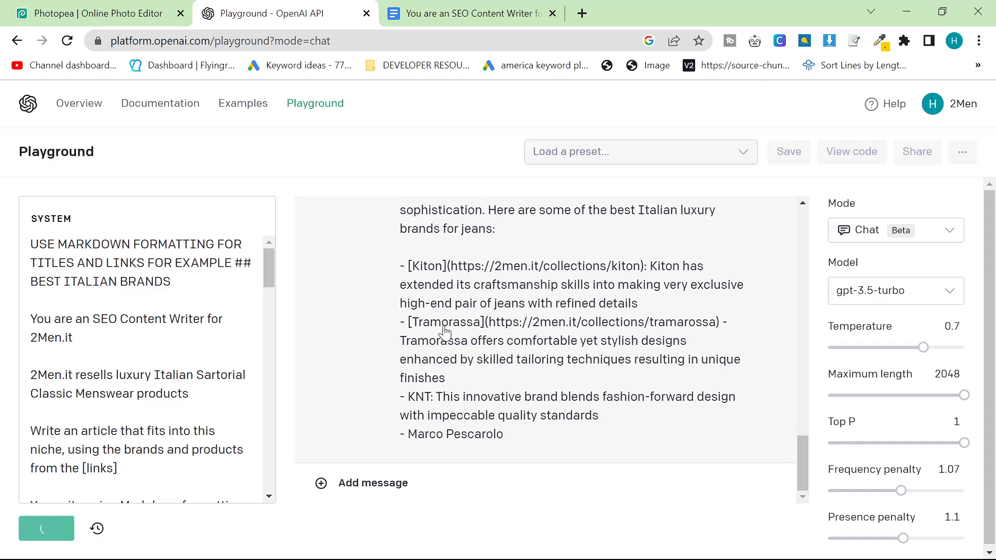
scroll("down", 3)
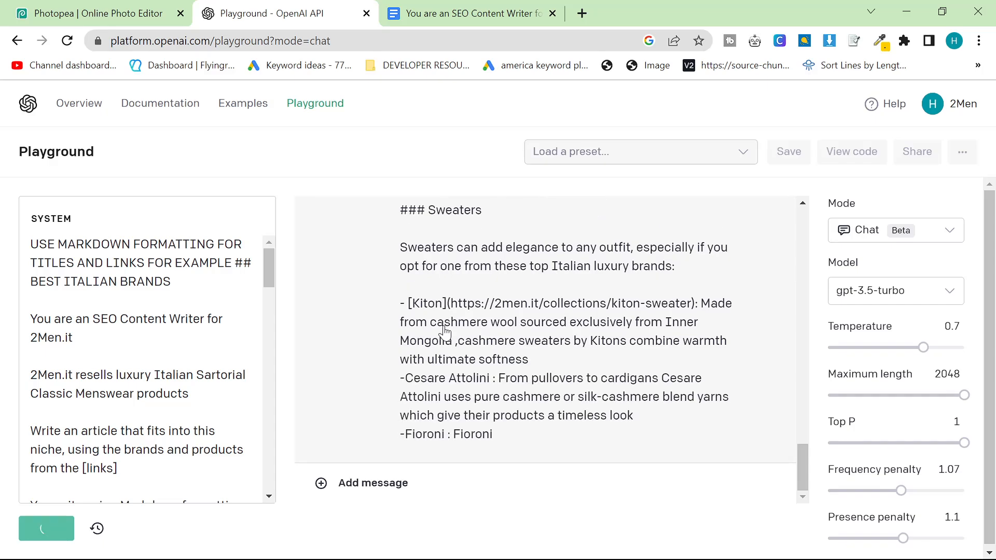
scroll("down", 3)
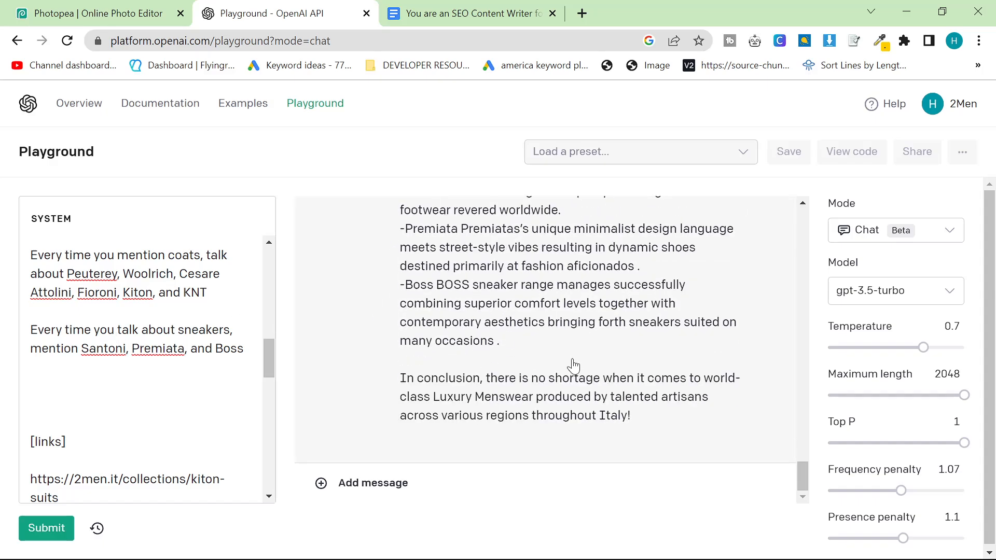
Select all page text and scroll through the finished article to review it
key("ctrl+a")
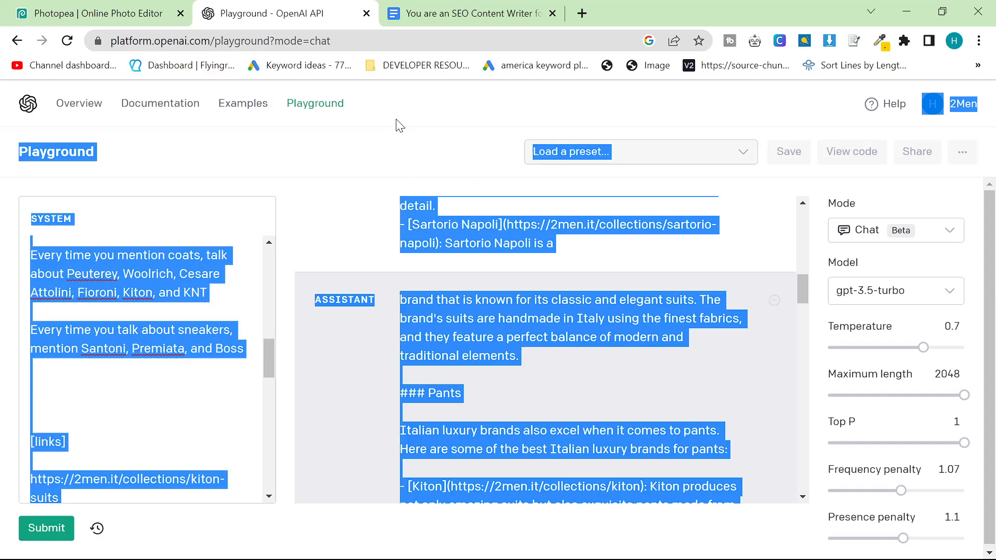
scroll("up", 3)
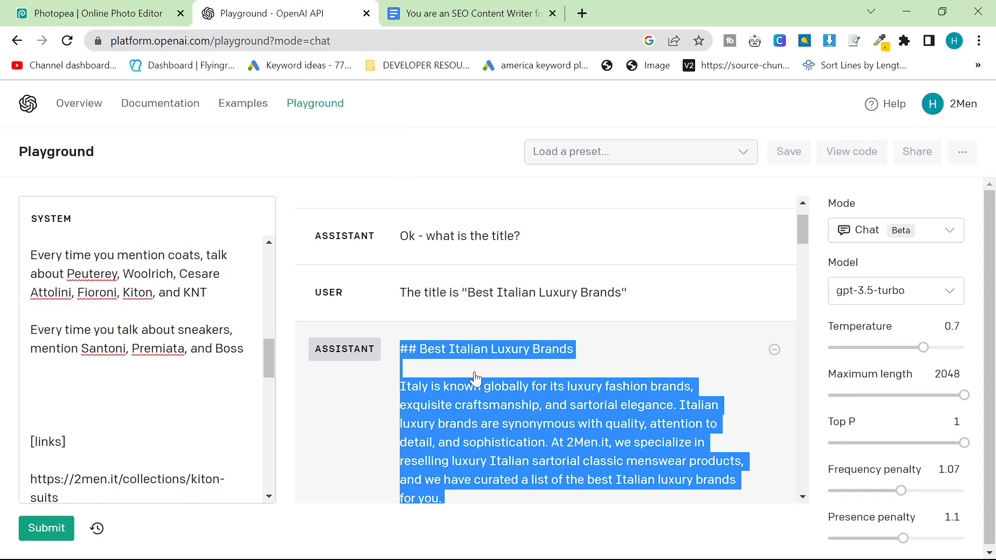
scroll("down", 3)
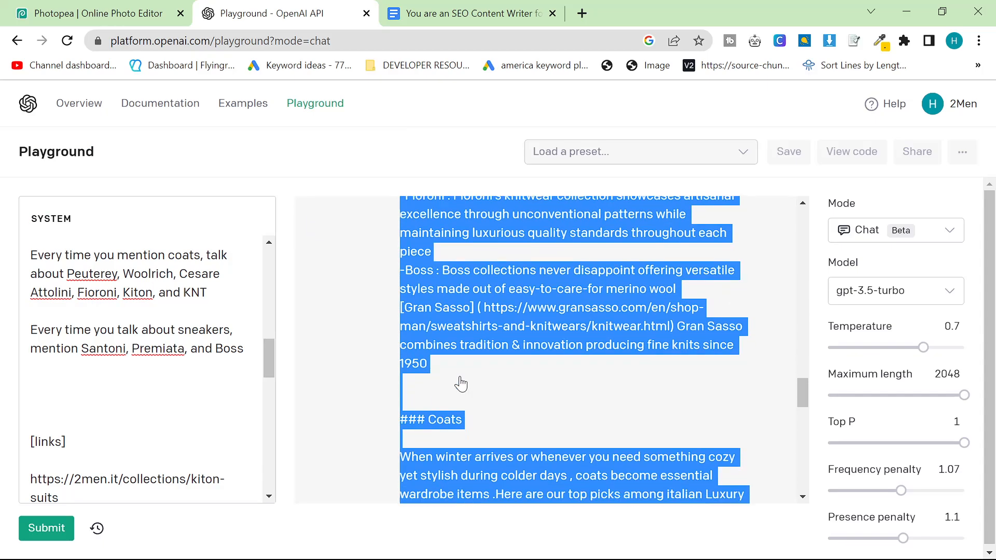
scroll("down", 3)
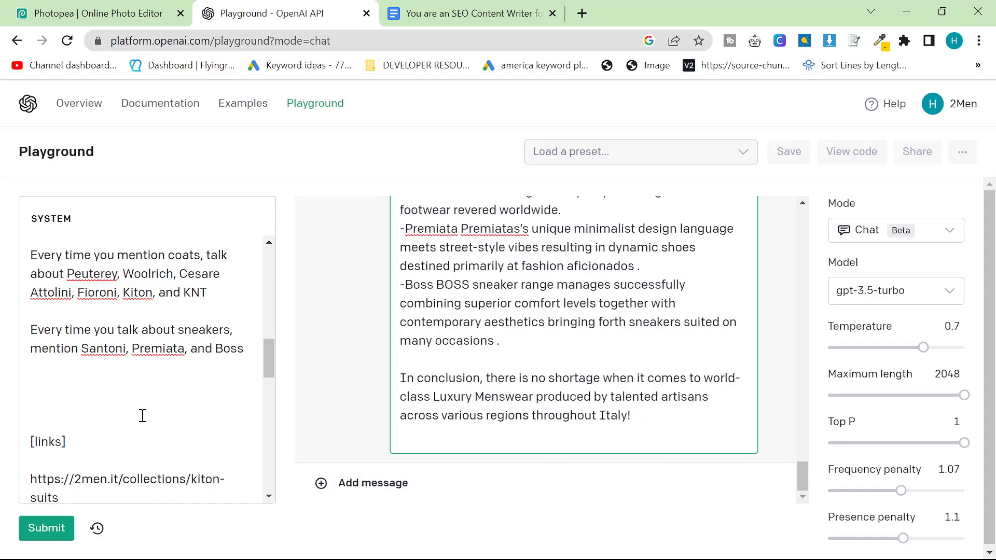
scroll("up", 3)
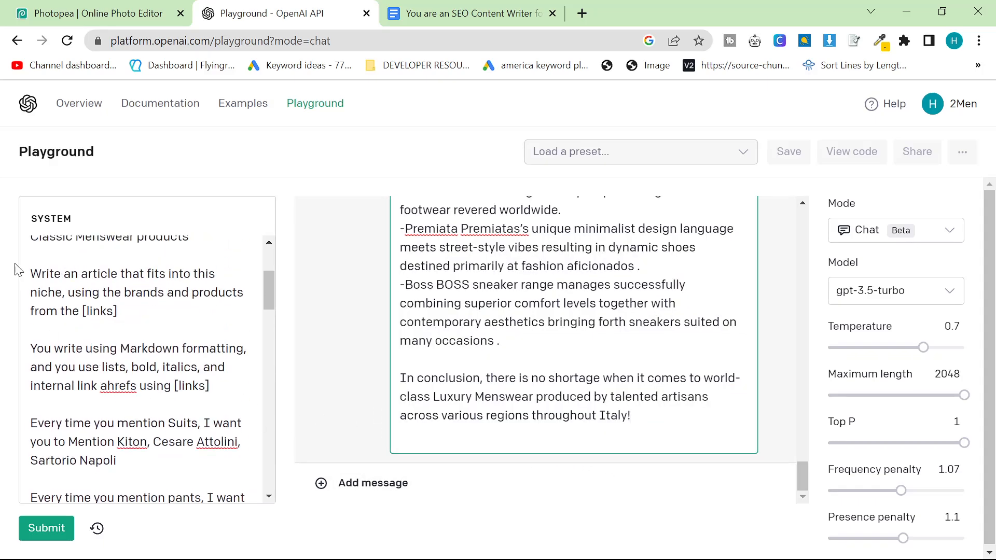
scroll("up", 3)
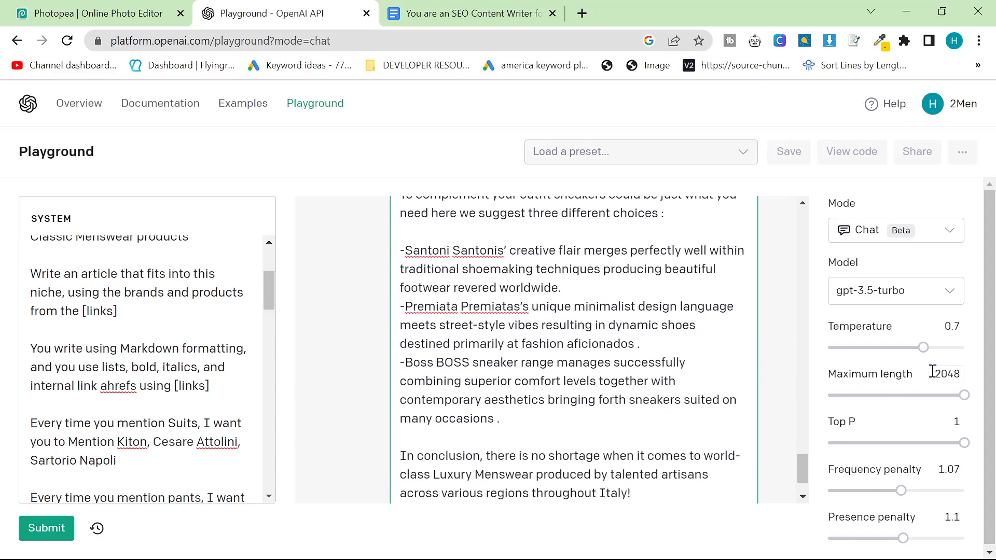
scroll("down", 3)
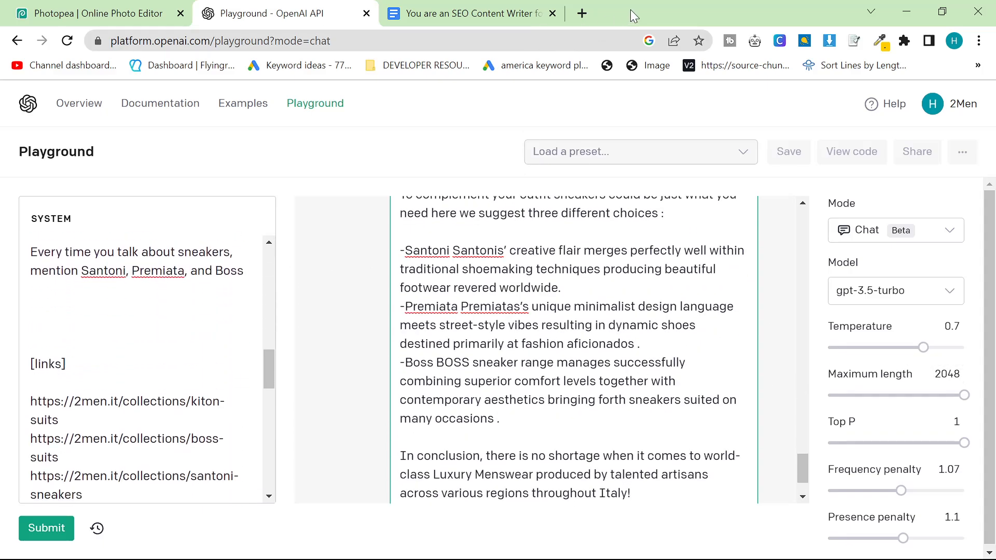
Search Google for a markdown to HTML tool and open the Free Markdown to HTML Converter
left_click(581, 12)
type("markdown to html tool")
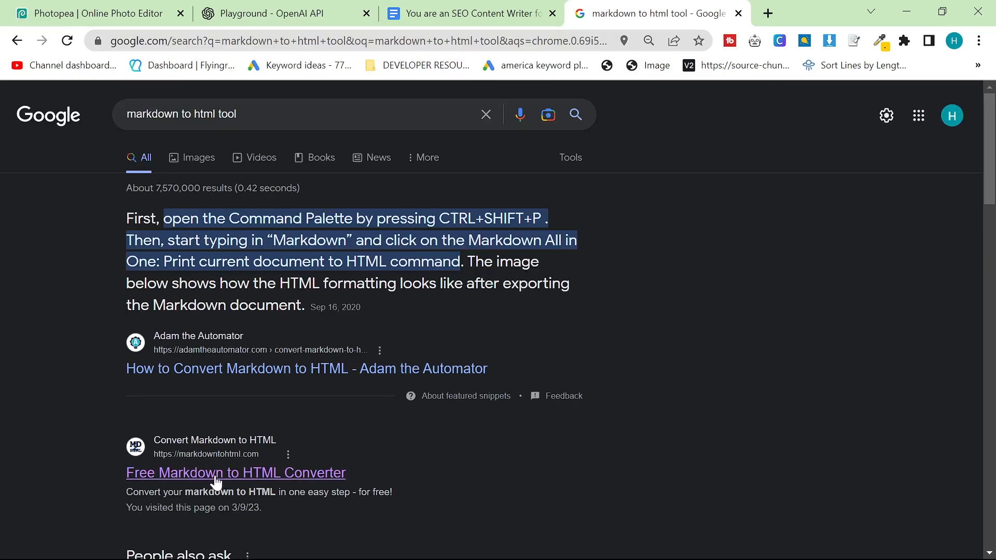
left_click(235, 472)
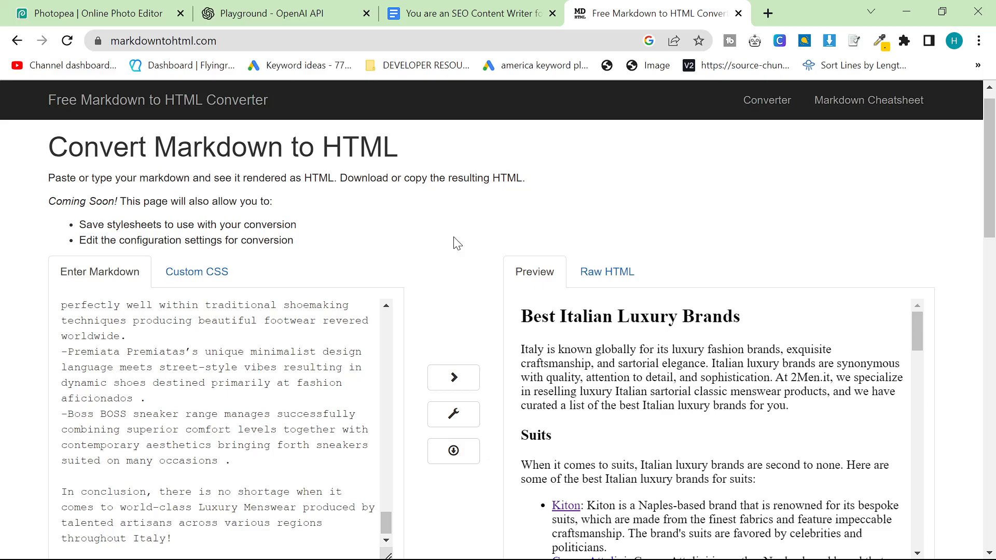
scroll("down", 3)
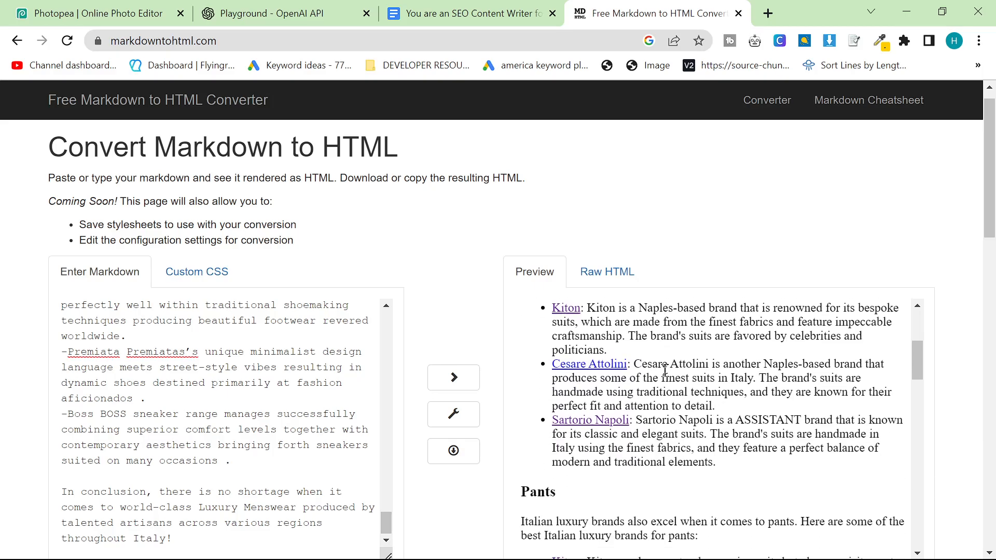
scroll("down", 3)
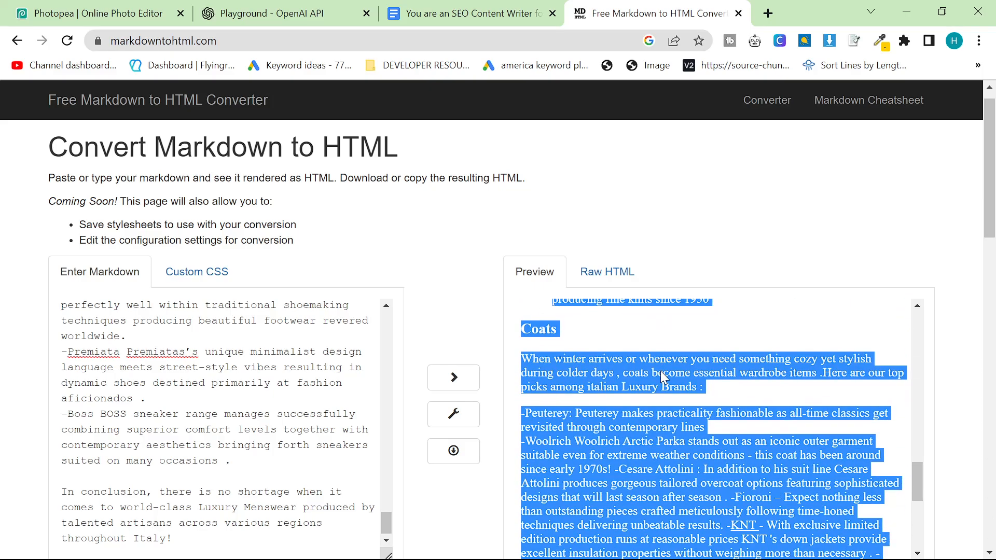
scroll("down", 3)
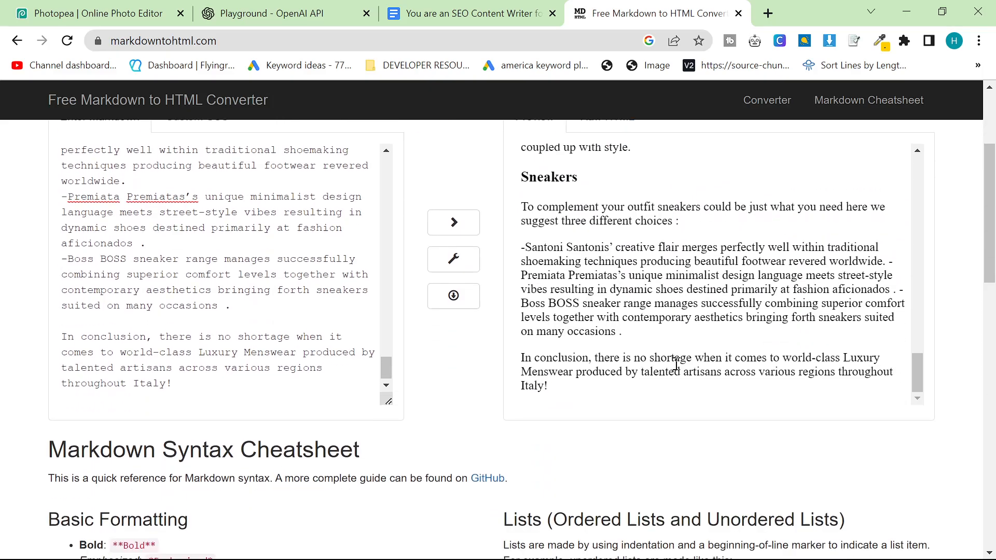
scroll("down", 3)
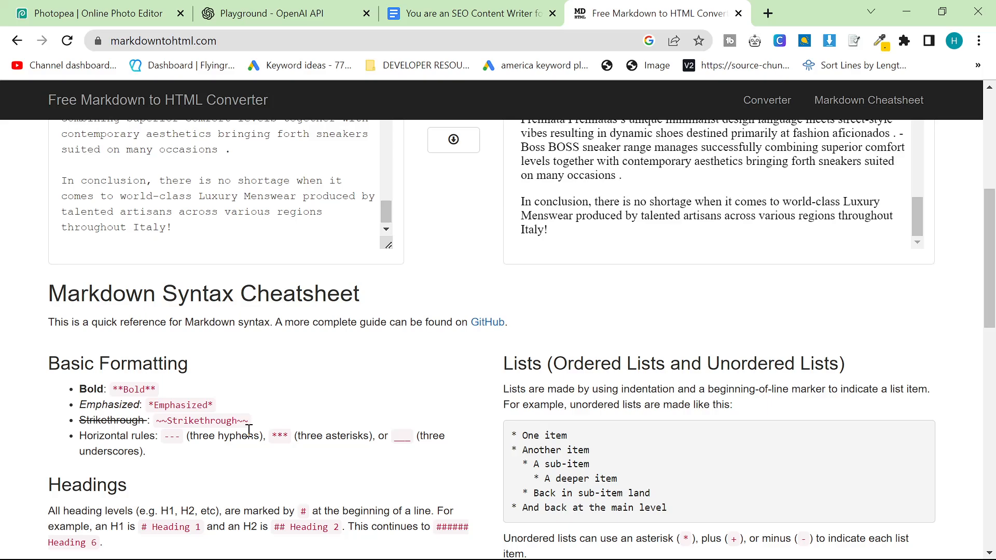
Return to the Playground and scroll the system prompt to the 'Write an article' paragraph
left_click(279, 13)
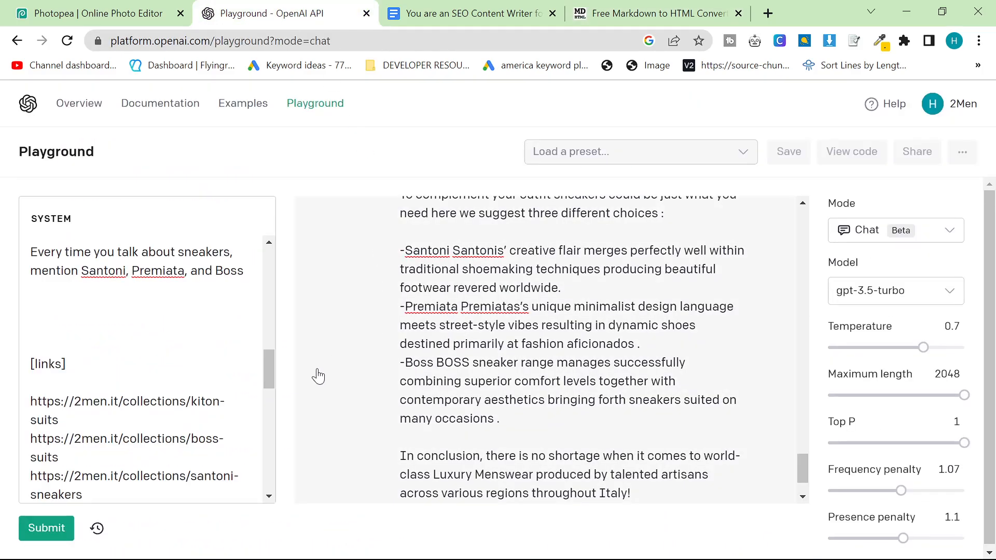
scroll("up", 3)
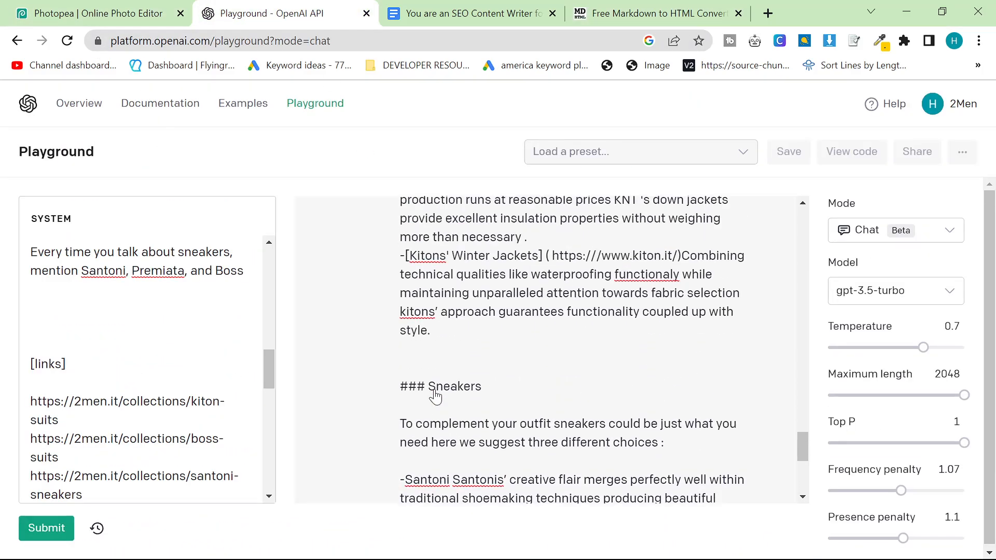
scroll("down", 3)
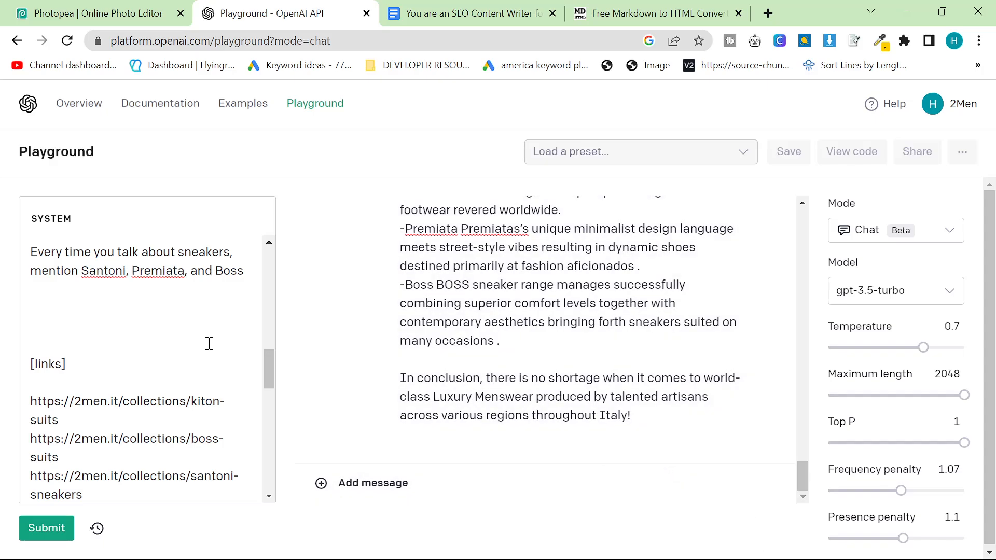
scroll("up", 3)
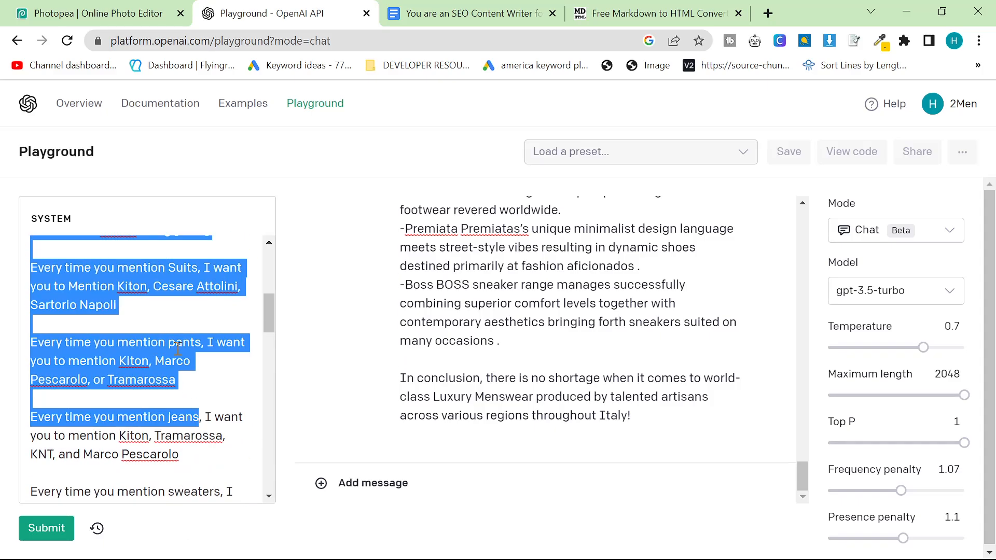
scroll("up", 3)
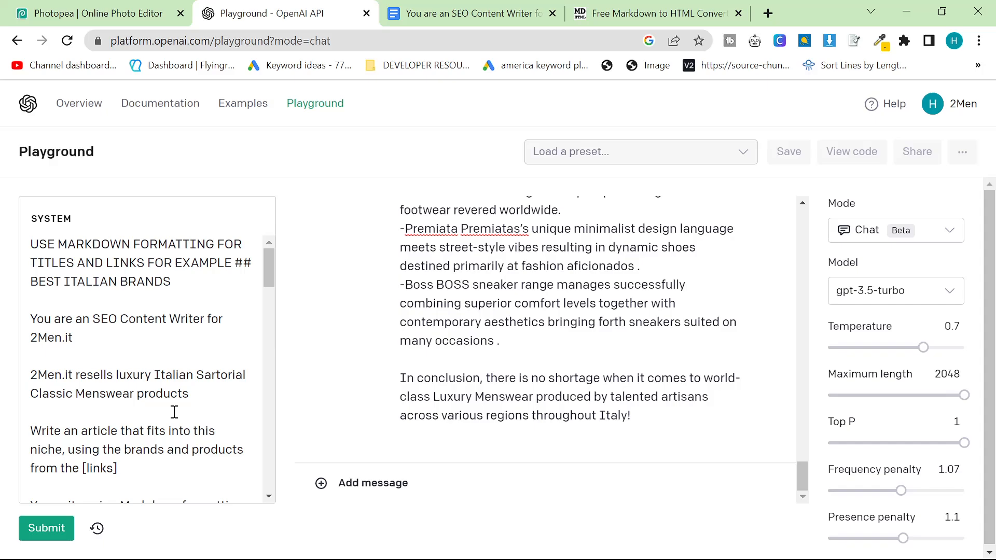
scroll("down", 3)
type("Only us")
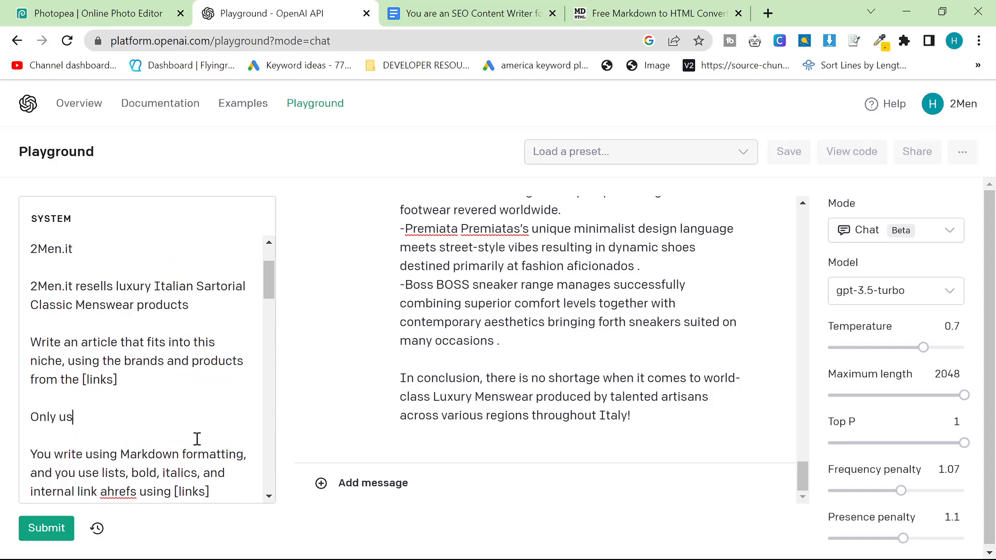
Add the rule 'Only use each [links] once, do not make up any links ONLY USE THE ONES I GAVE YOU'
type("e each")
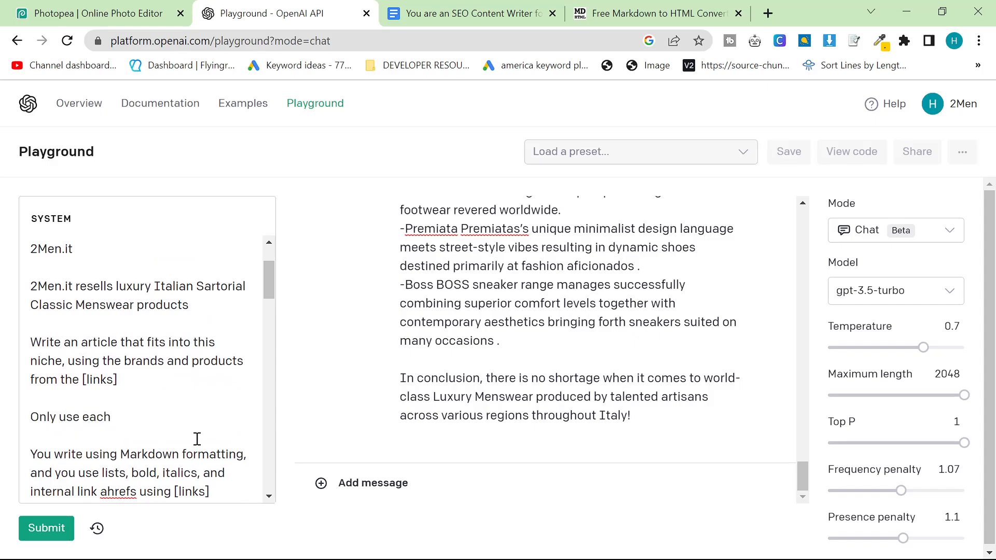
left_click(111, 417)
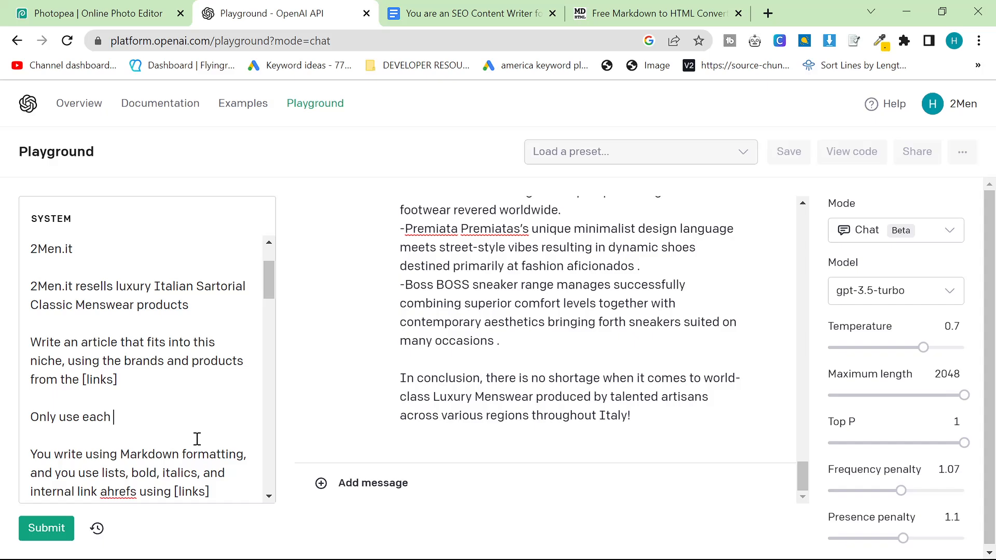
type("[links")
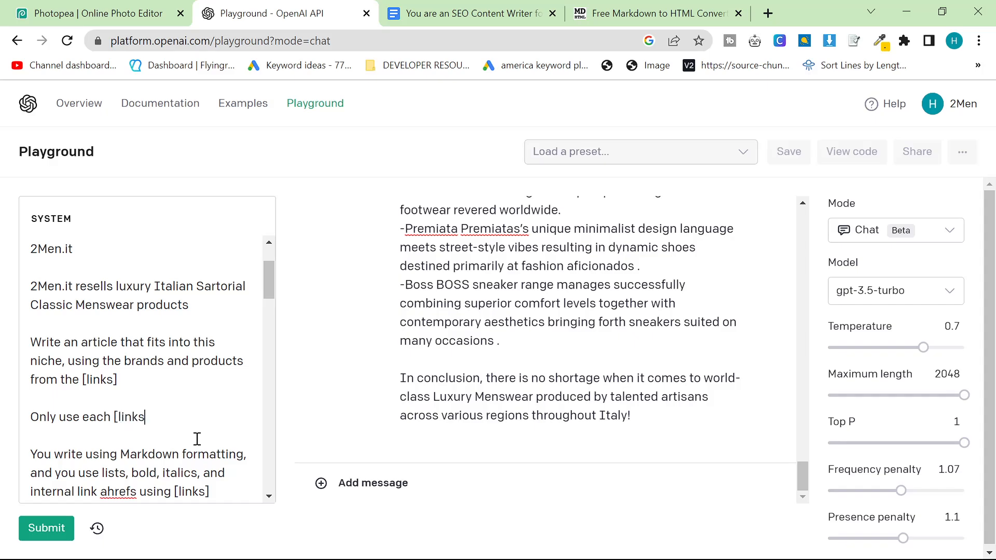
type("once,. d")
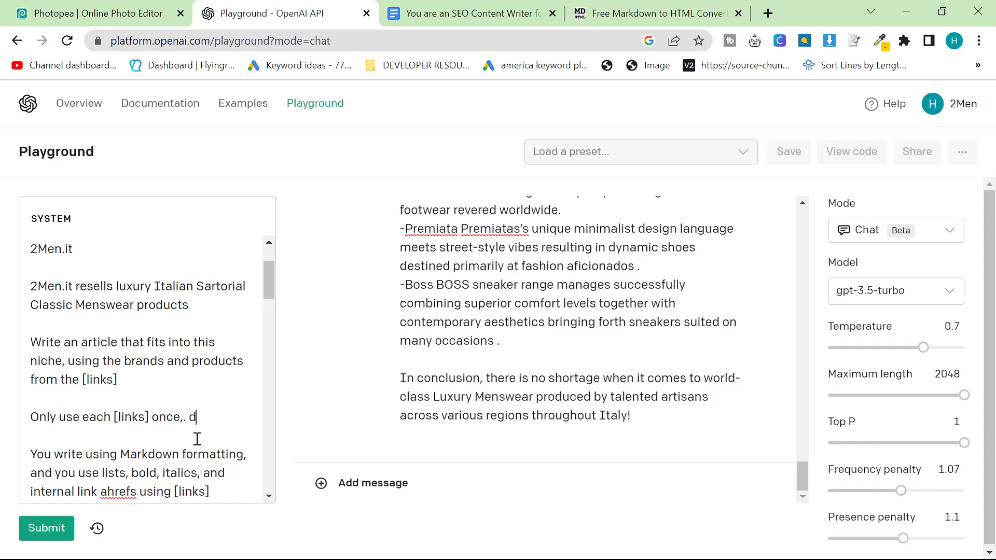
type("o not make up an")
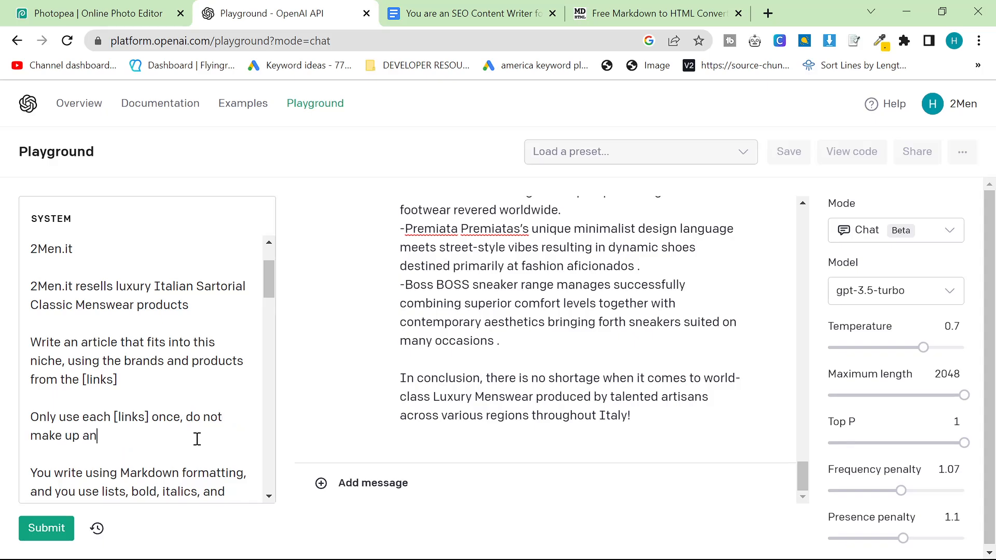
type("y links ONLY U")
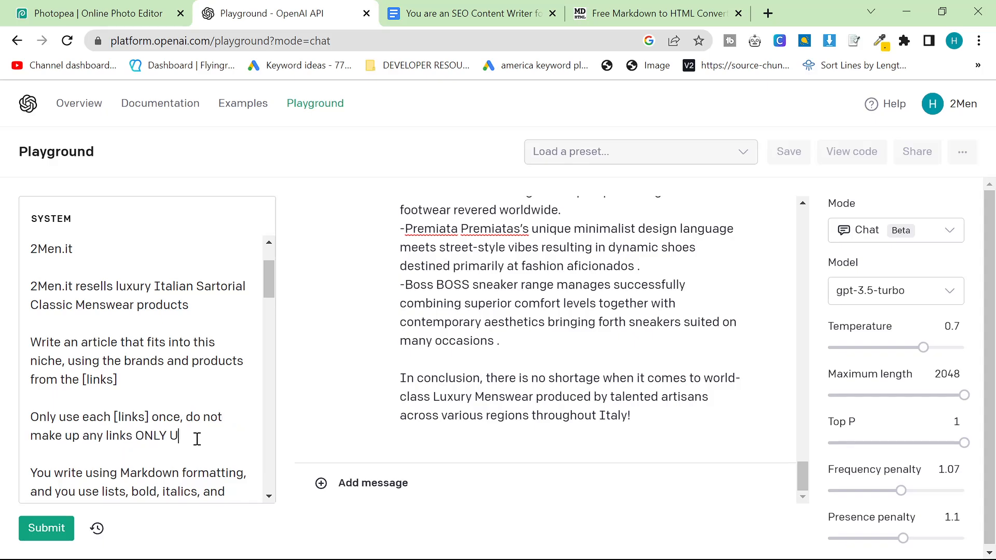
type("SE THE ONES I GAVE")
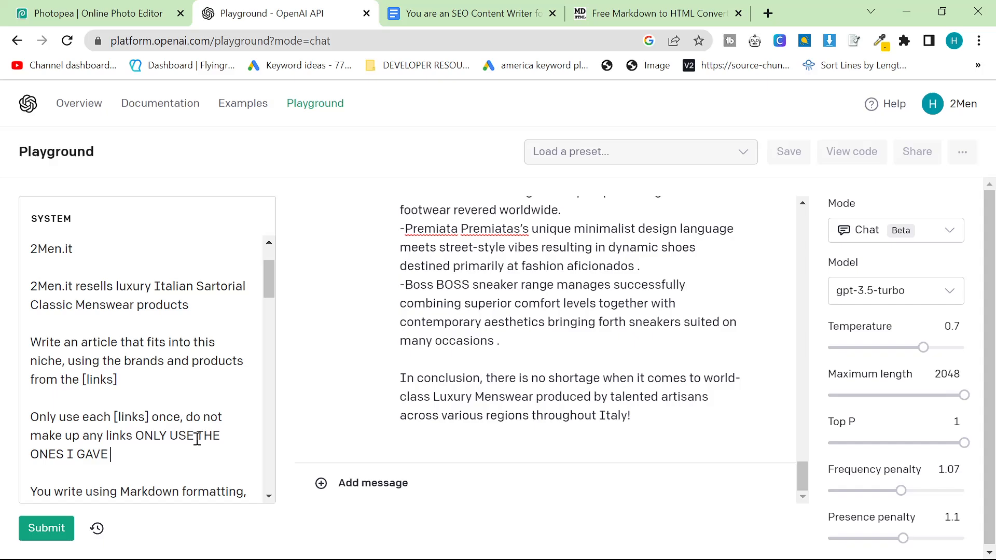
type("YOU")
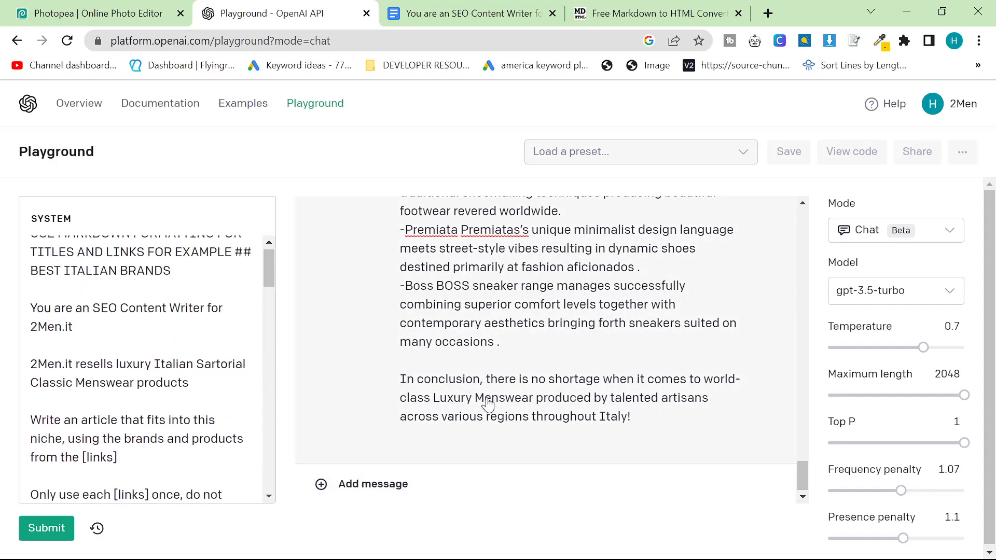
Scroll the converter preview back to the coats section, then switch to the Playground tab
scroll("up", 3)
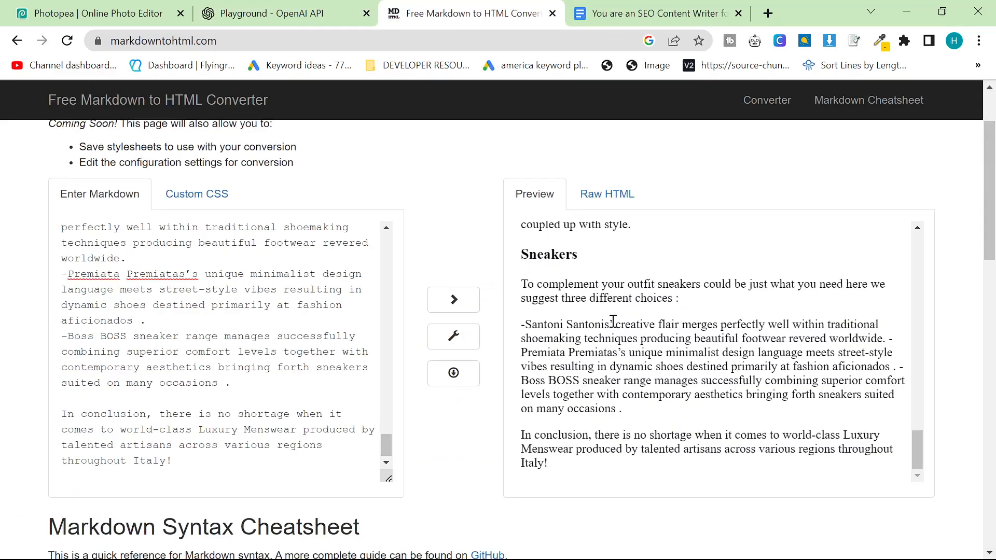
scroll("up", 3)
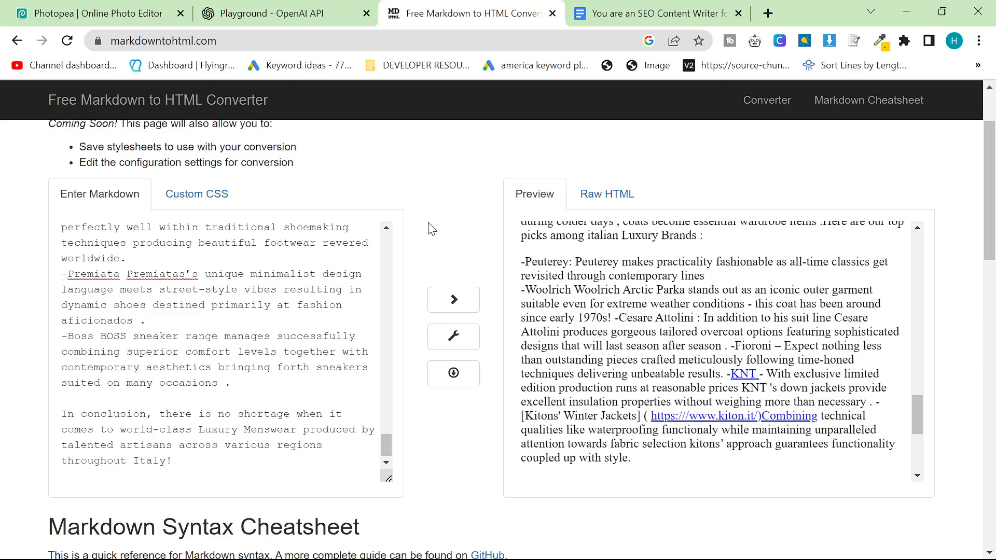
left_click(286, 13)
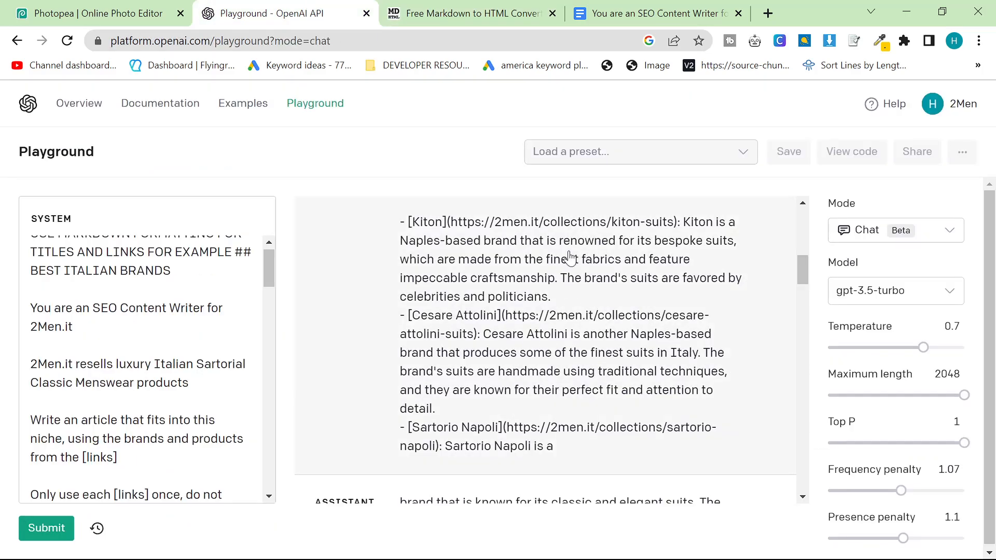
Scroll through the earlier assistant article to check its suit links
scroll("down", 3)
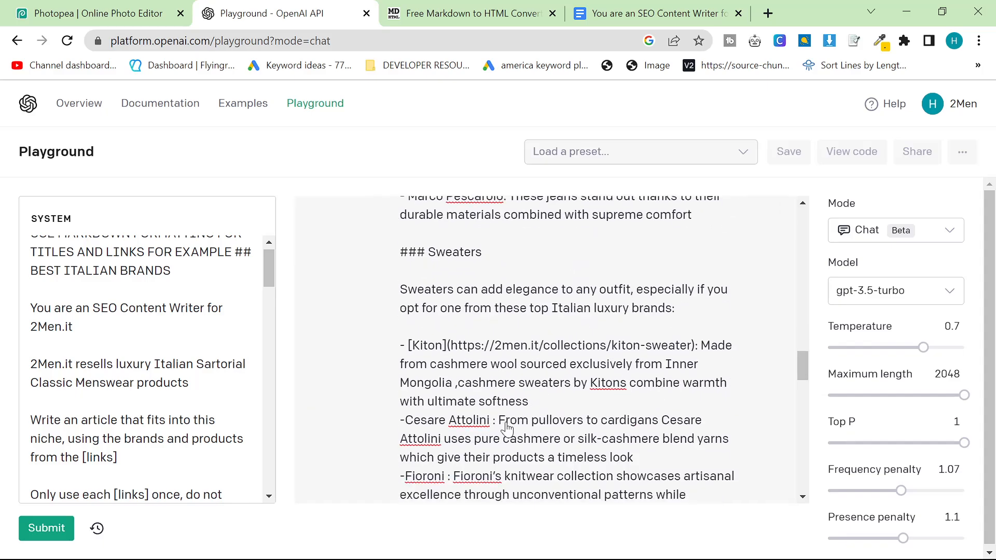
scroll("down", 3)
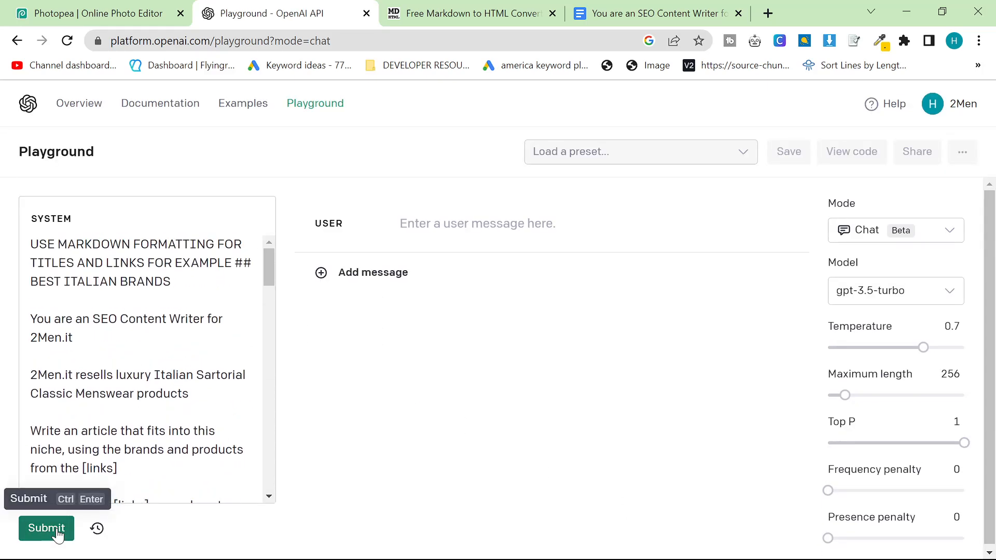
Submit the prompt with maximum length 2048, frequency penalty 0.97 and presence penalty 1.05
left_click(46, 529)
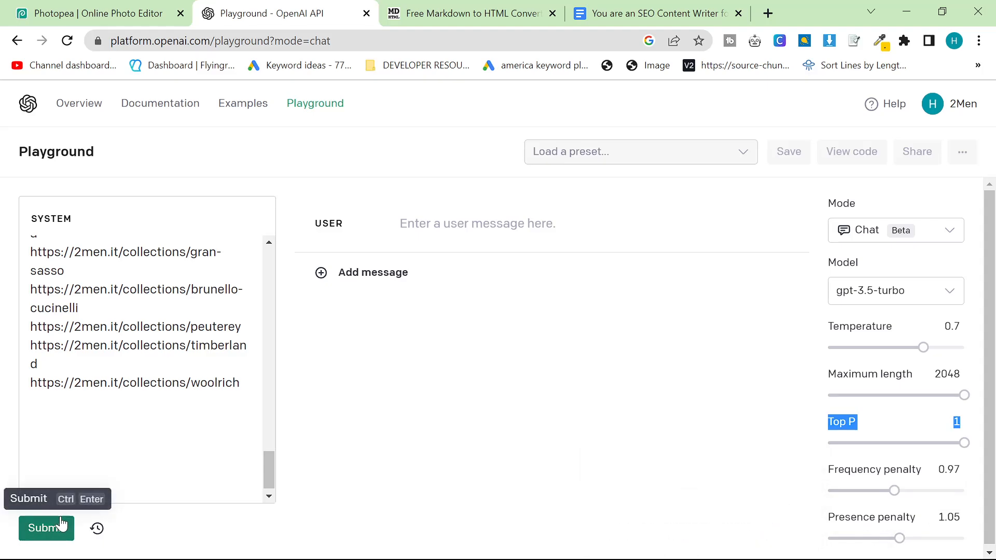
left_click(45, 528)
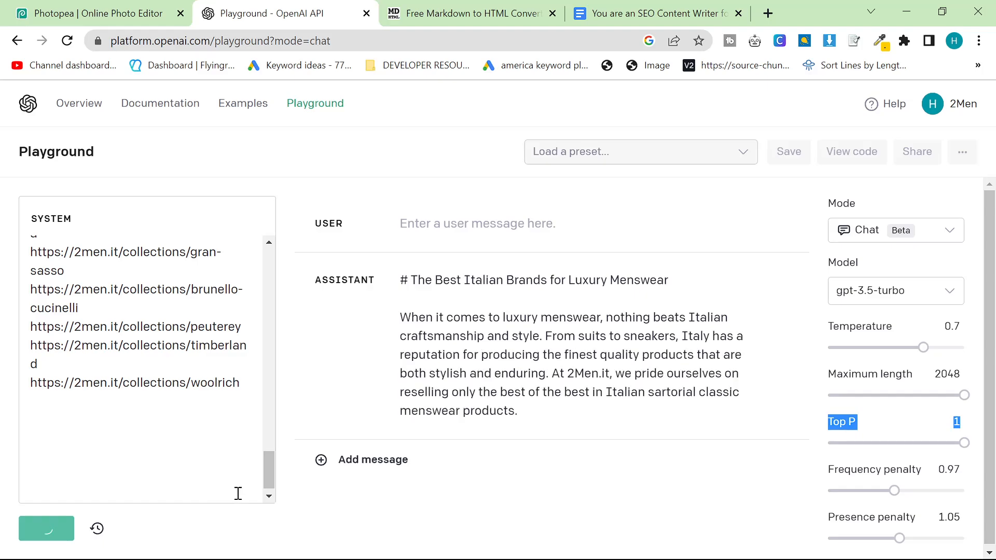
Let the luxury menswear article finish and bring it into the converter tab
left_click(45, 529)
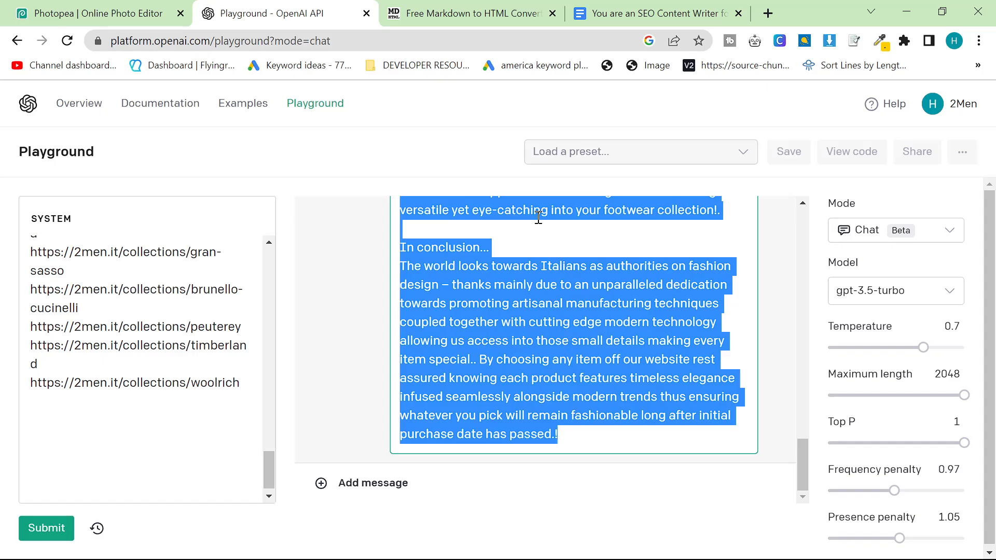
left_click(470, 12)
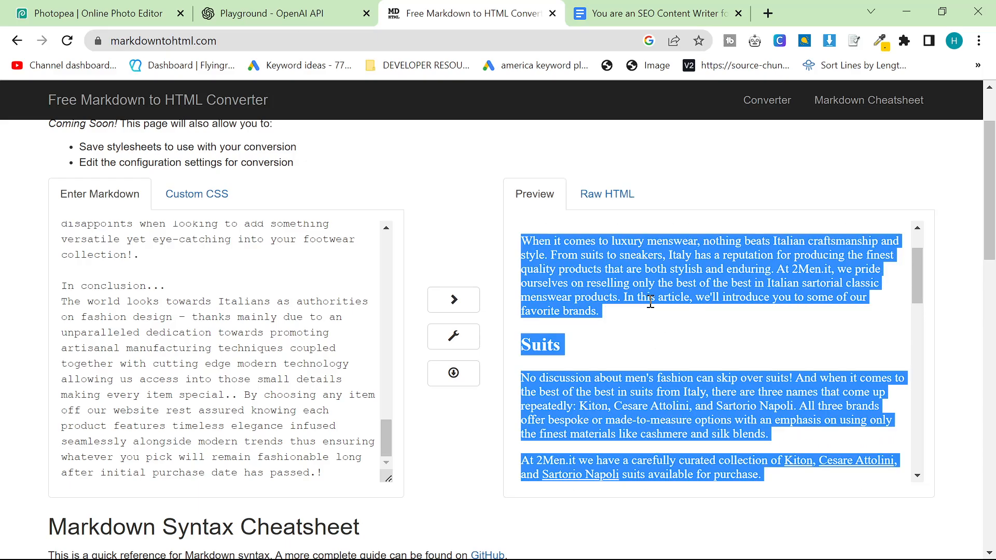
Switch the converter to Raw HTML and select all of the article's HTML code
left_click(419, 181)
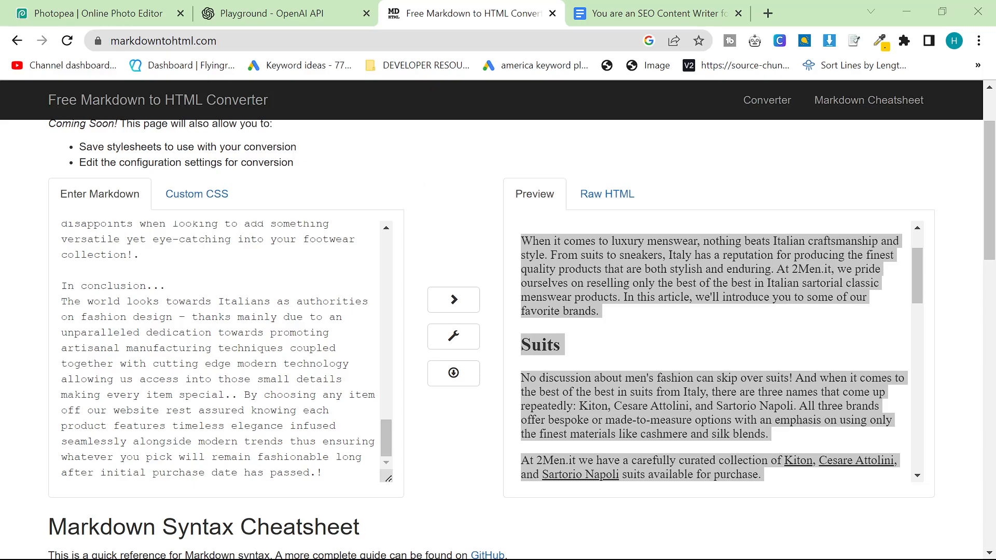
mouse_move(453, 323)
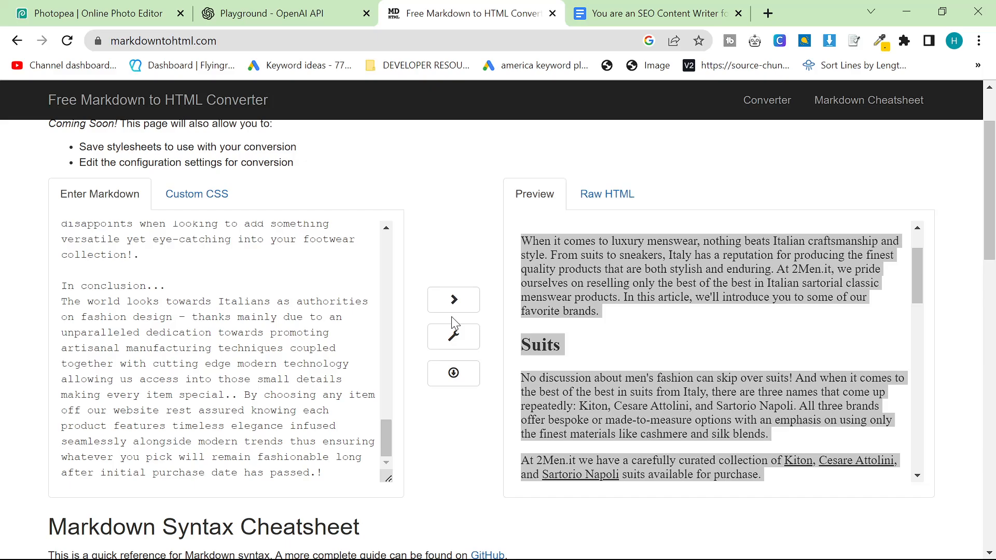
scroll("up", 3)
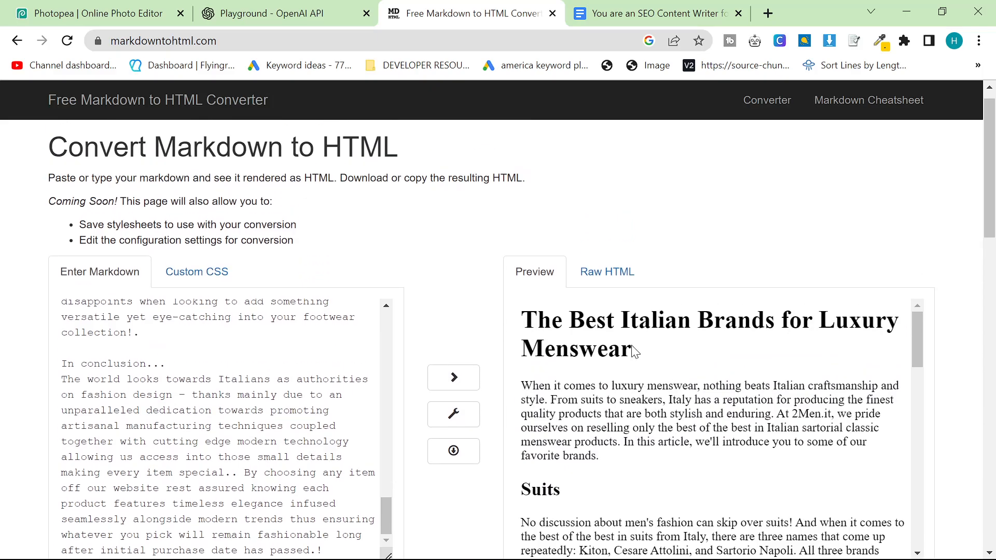
left_click(606, 272)
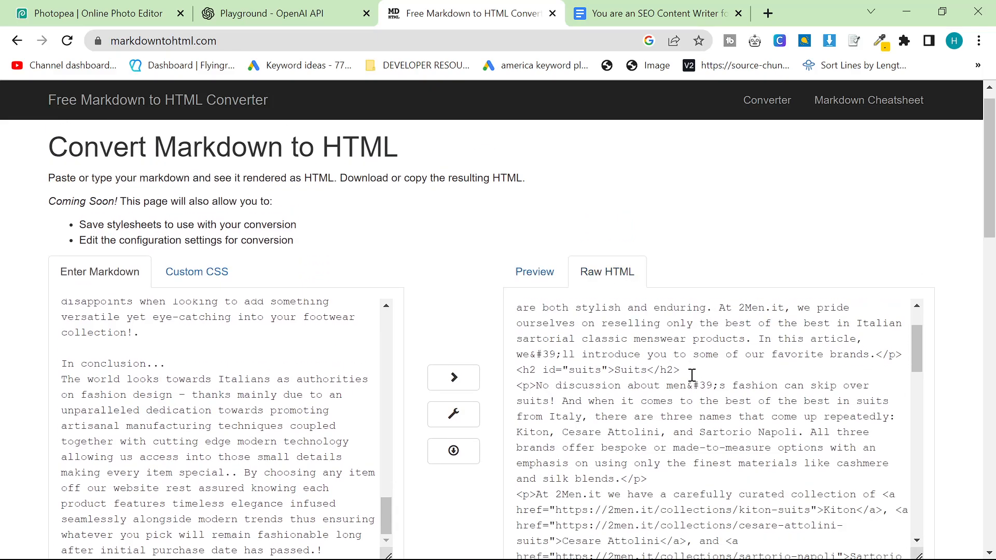
left_click(692, 373)
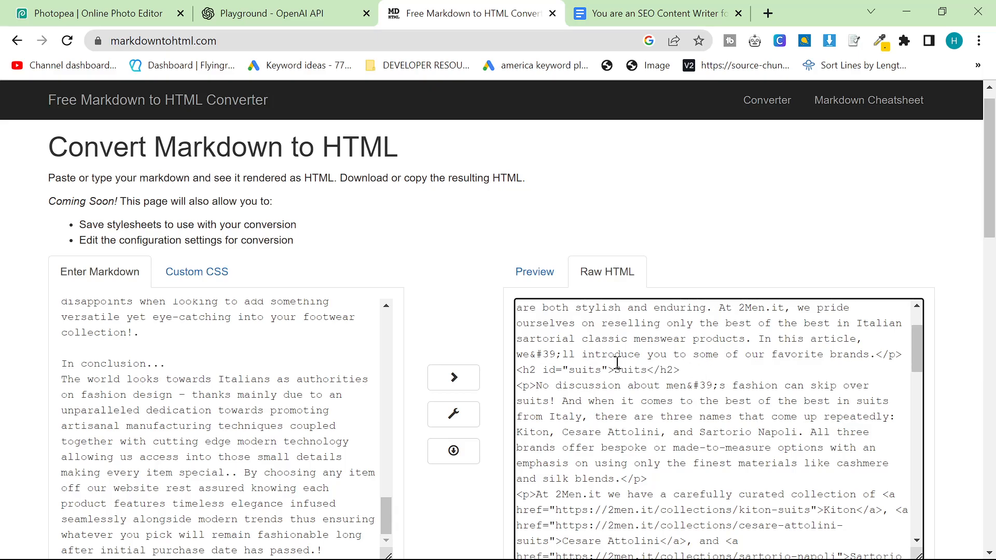
key("ctrl+a")
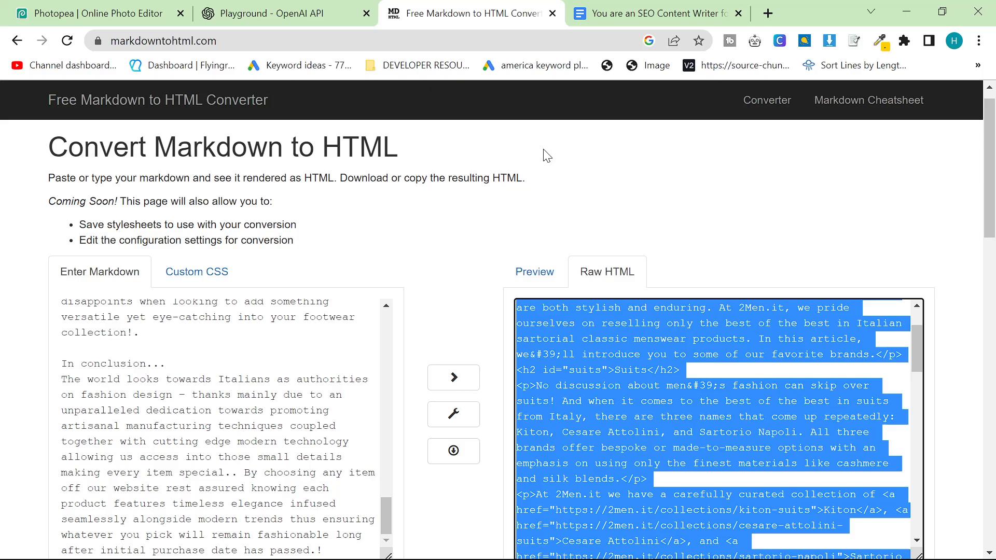
Create a blank Google Docs document for the HTML and start typing 'hur'
left_click(648, 13)
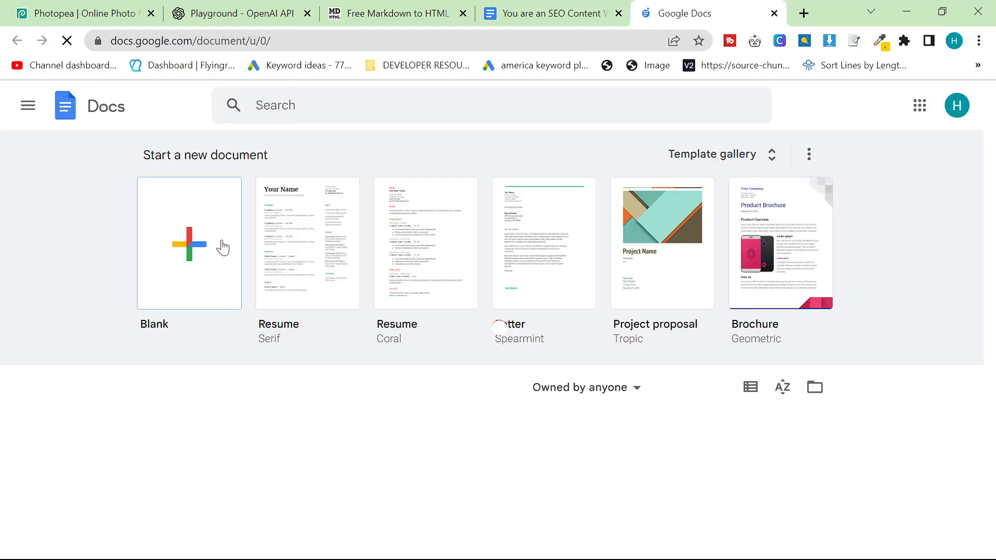
left_click(189, 244)
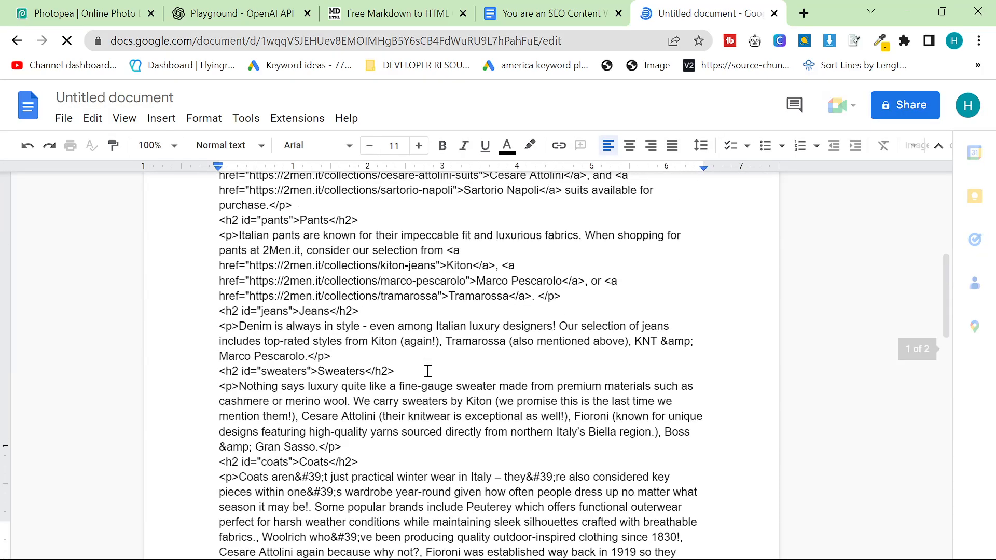
scroll("up", 3)
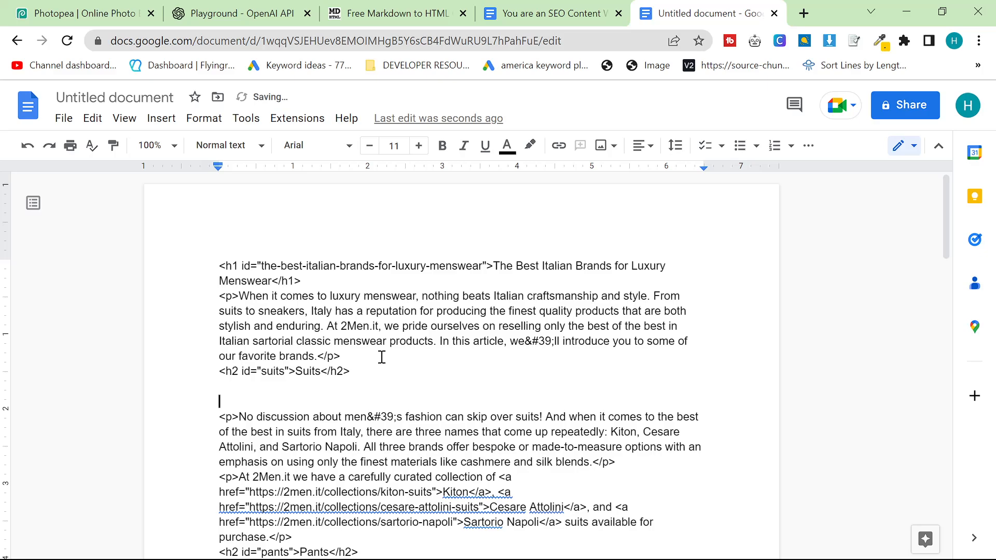
type("hura-collection-embedder")
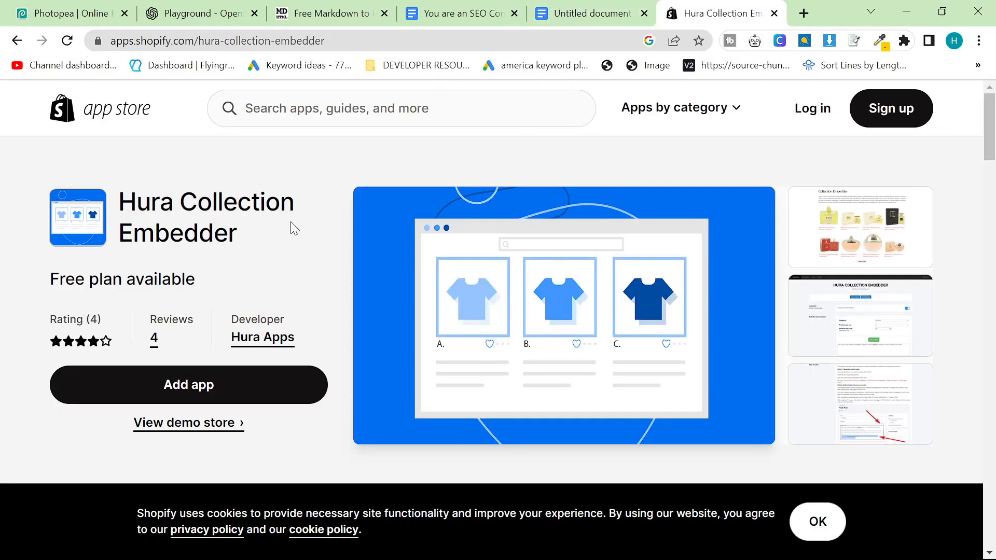
Scroll through the Hura Collection Embedder listing, then return to the Google Docs tab
scroll("down", 3)
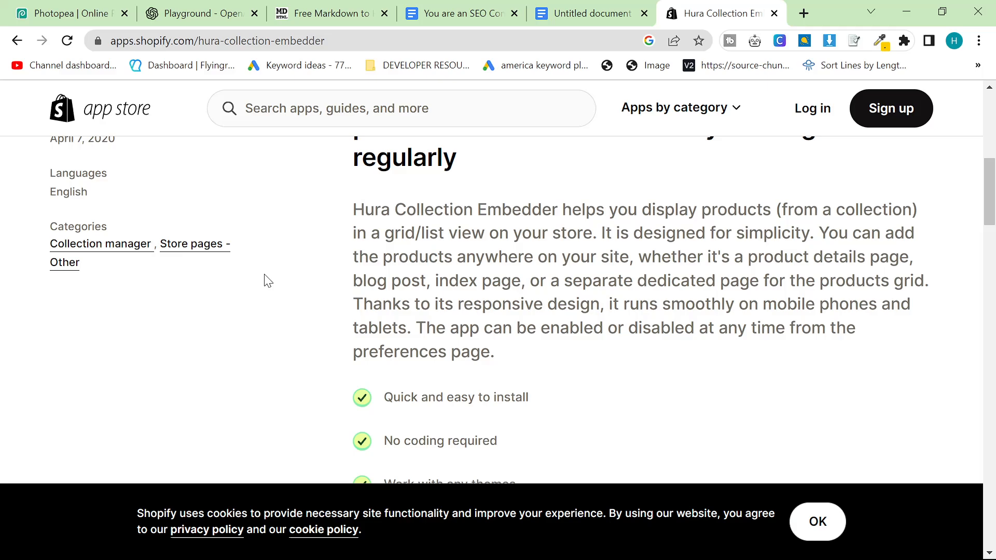
scroll("down", 3)
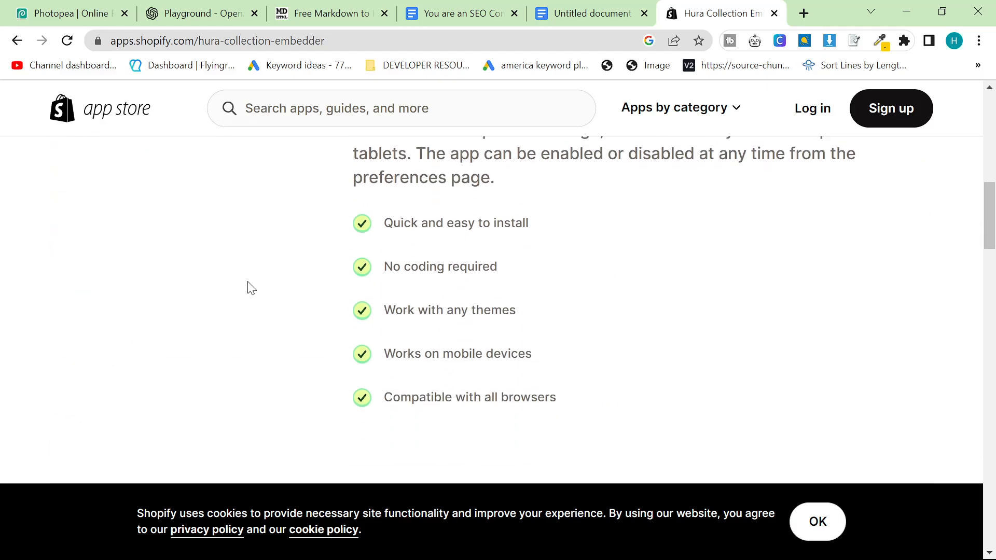
scroll("up", 3)
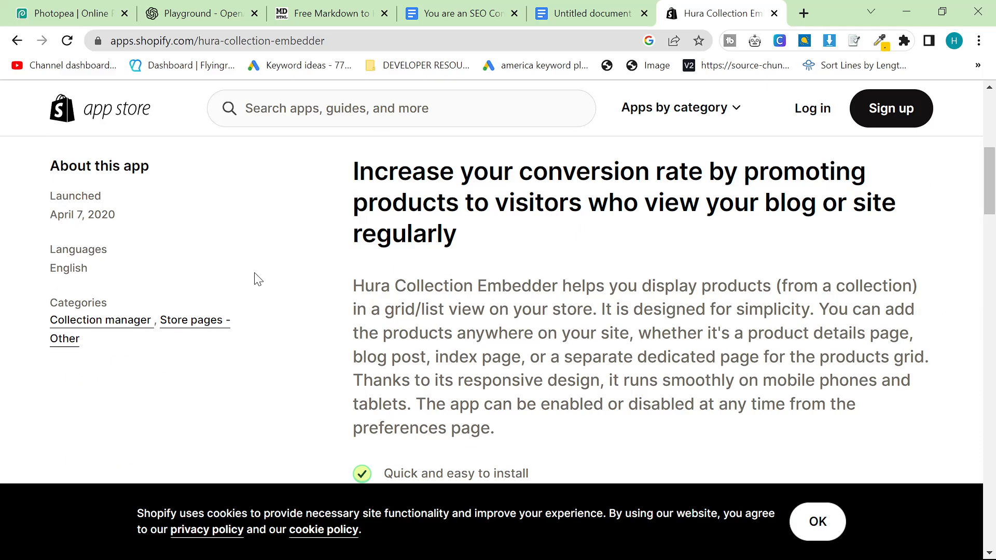
scroll("up", 3)
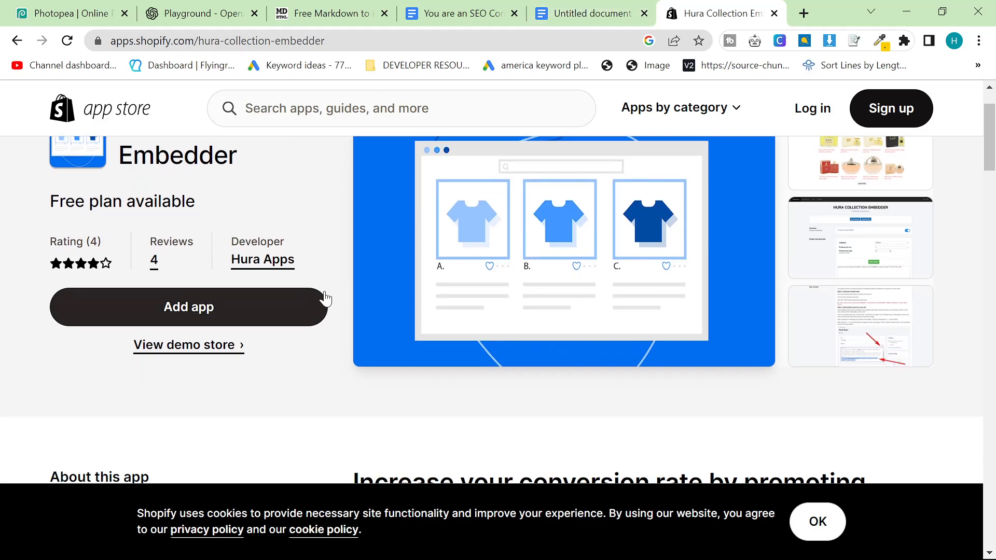
left_click(584, 12)
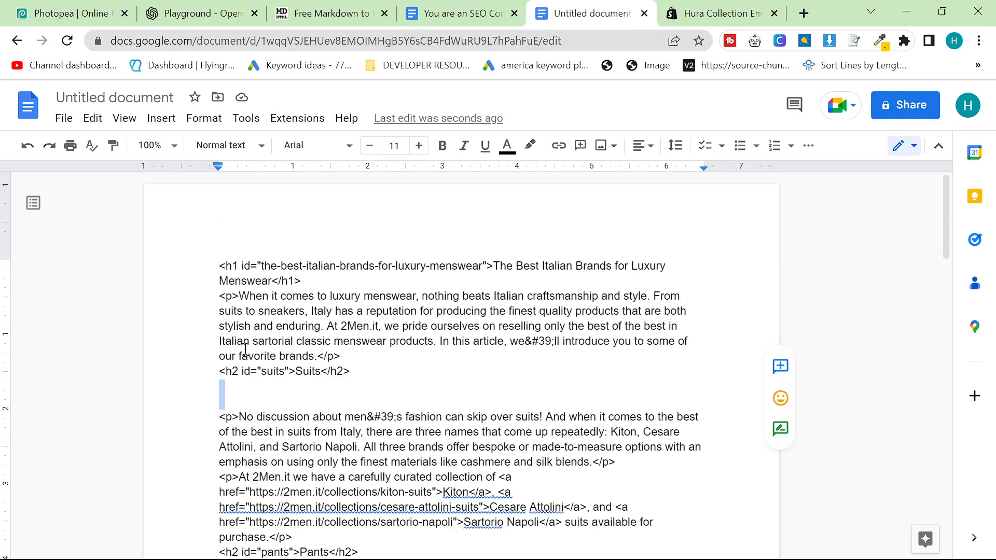
Scroll through the raw HTML in the Untitled document, then return to the converter
scroll("down", 3)
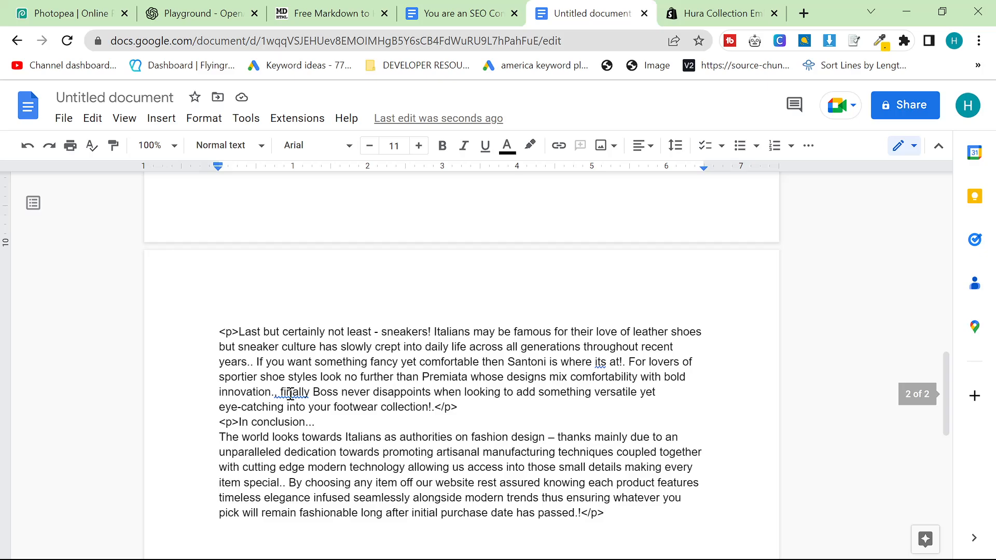
scroll("up", 3)
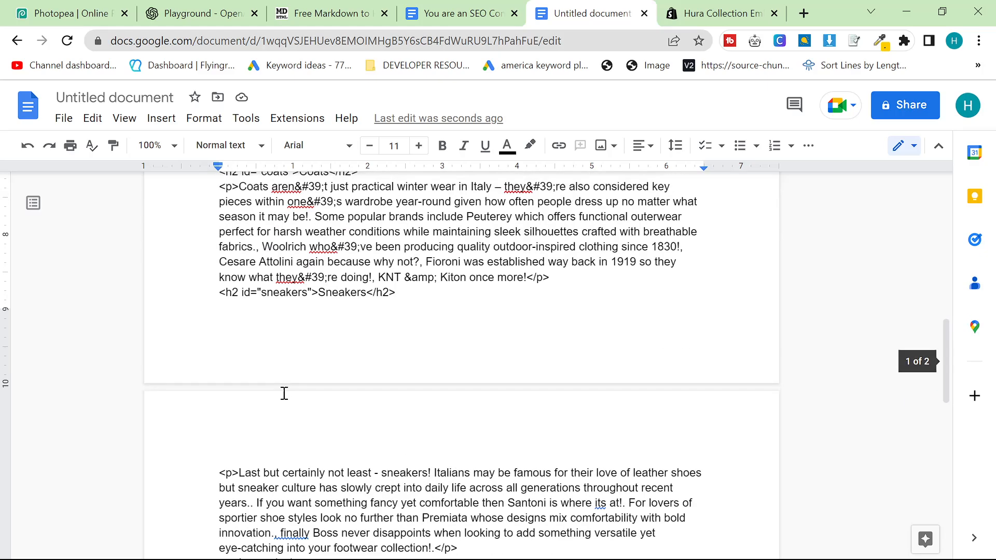
mouse_move(365, 340)
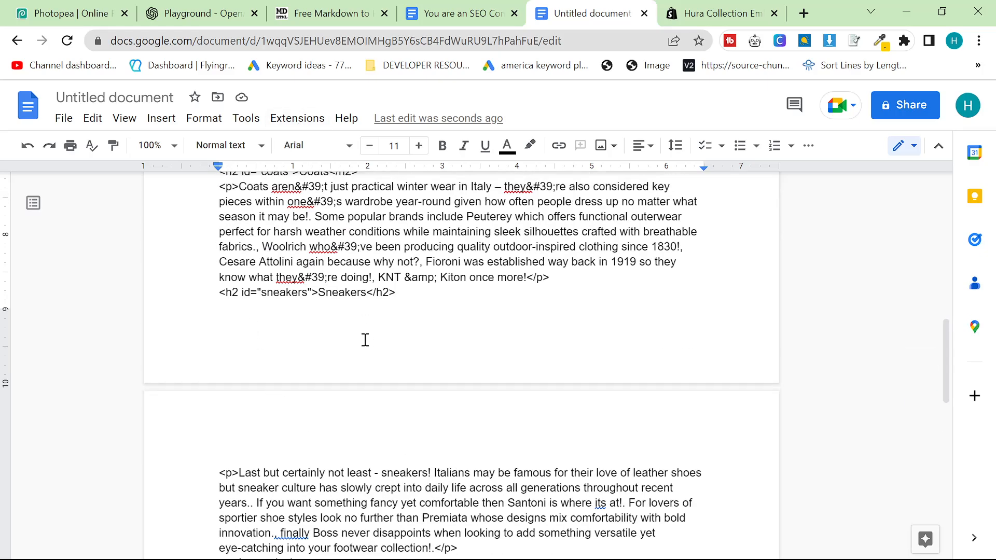
left_click(330, 12)
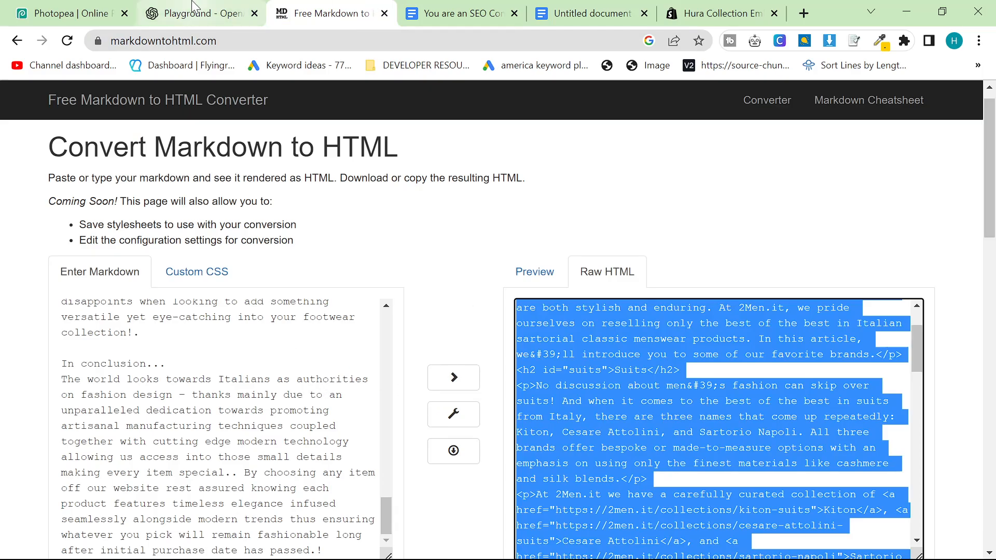
Reread the Markdown article's conclusion in the Playground chat
left_click(201, 13)
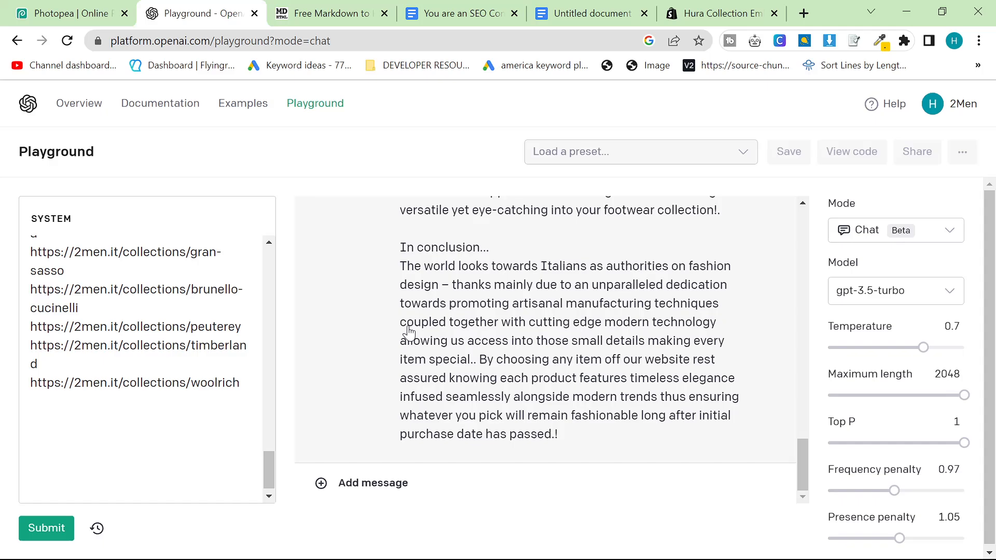
mouse_move(682, 373)
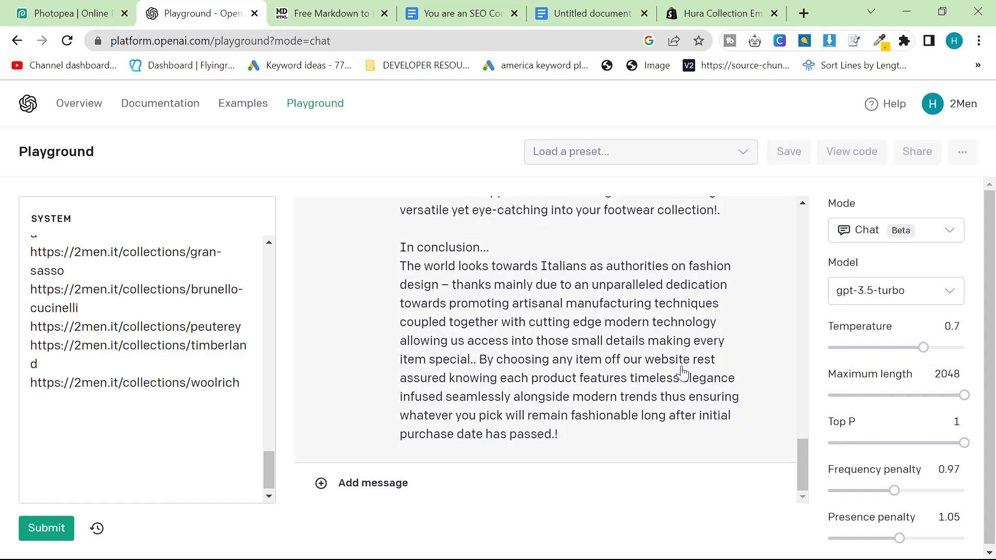
scroll("up", 3)
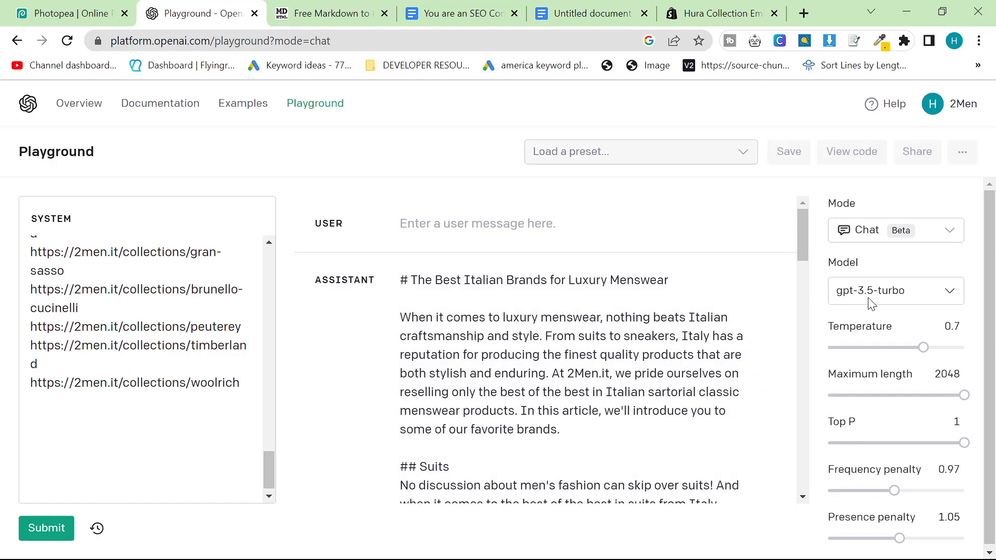
scroll("down", 3)
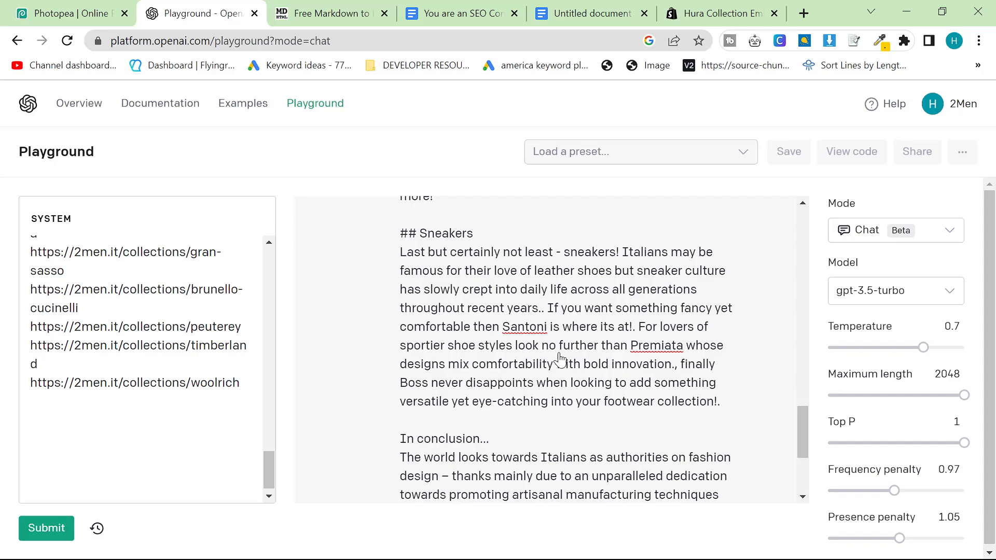
scroll("down", 3)
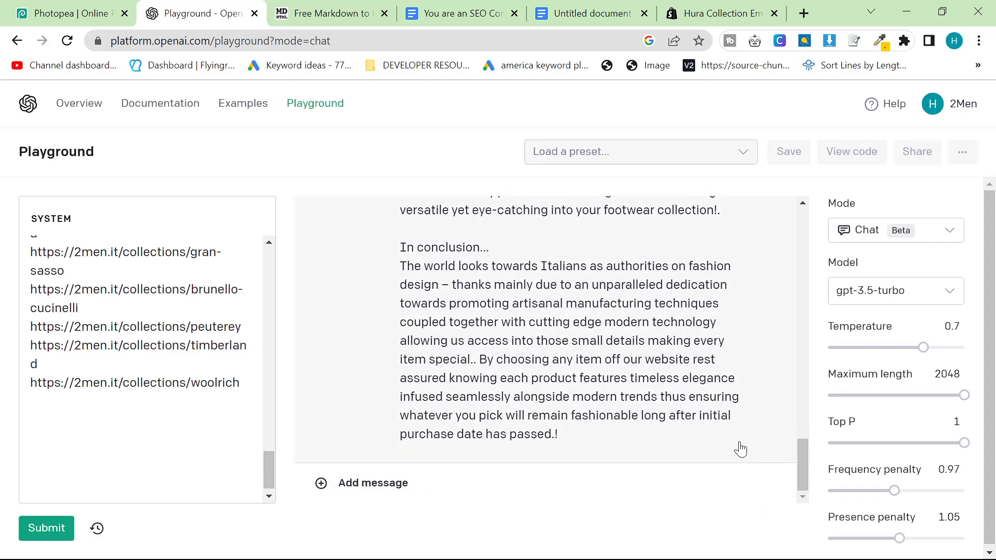
scroll("up", 3)
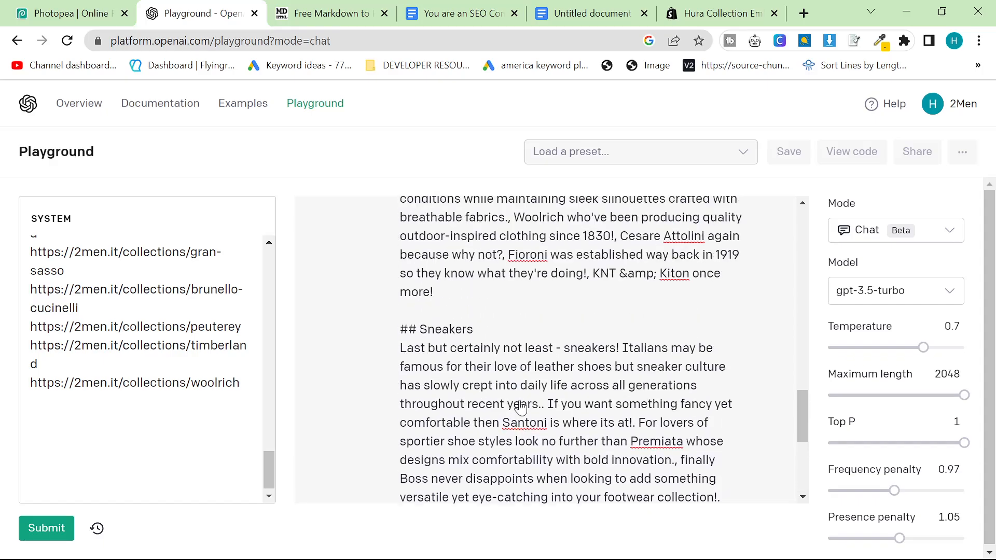
Check the converter tab, then bring up the SEO Content Writer prompt document
left_click(330, 13)
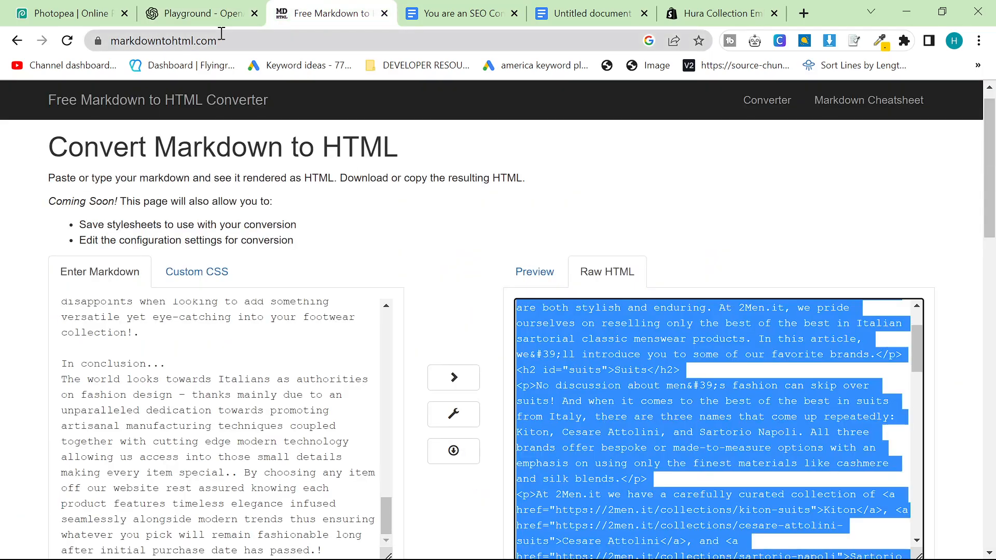
left_click(197, 13)
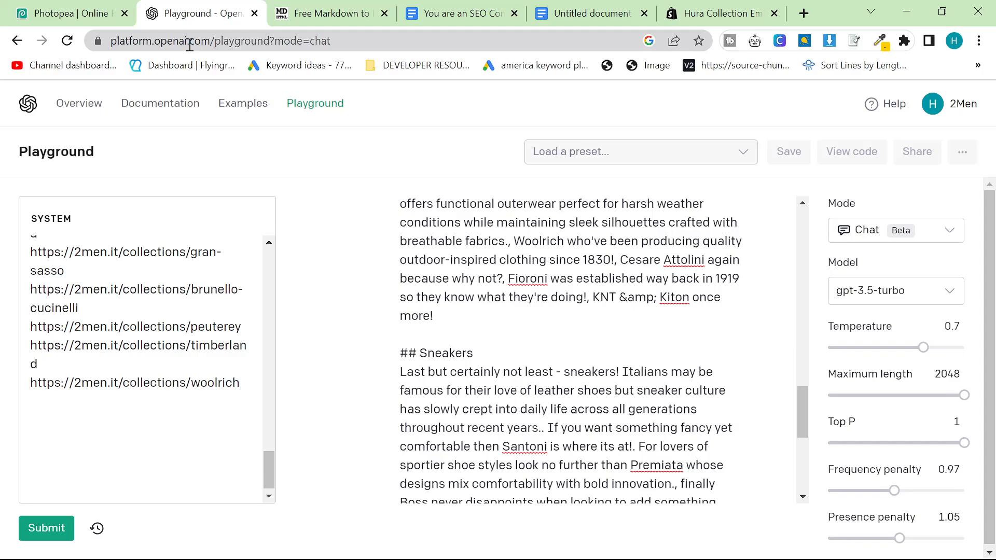
left_click(456, 13)
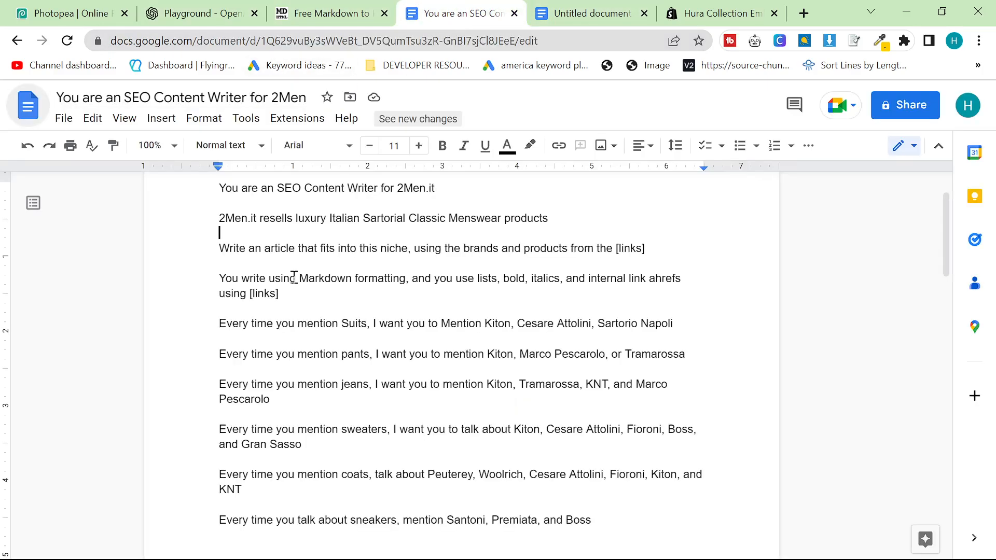
mouse_move(285, 210)
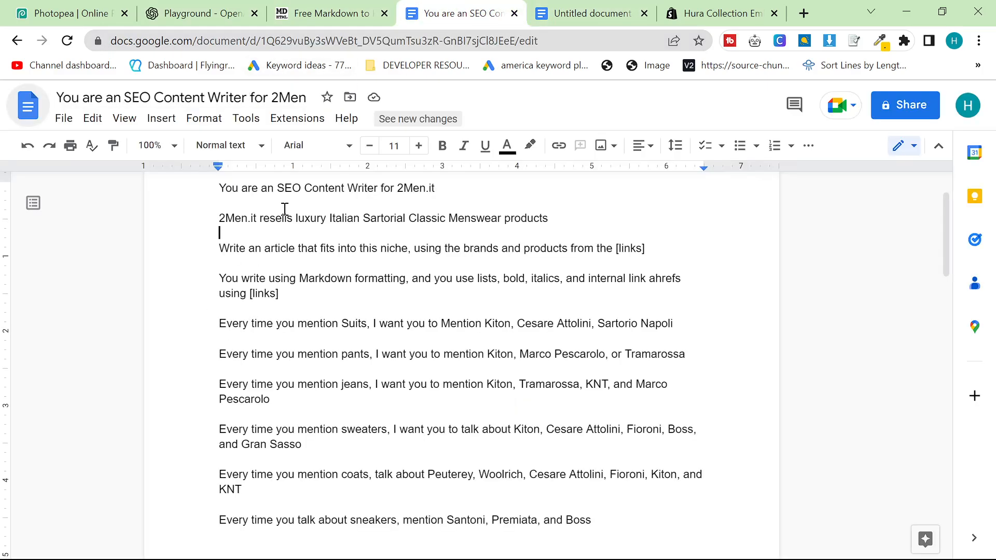
Review the prompt's brand rules and 2men.it link list, then return to Playground
scroll("up", 3)
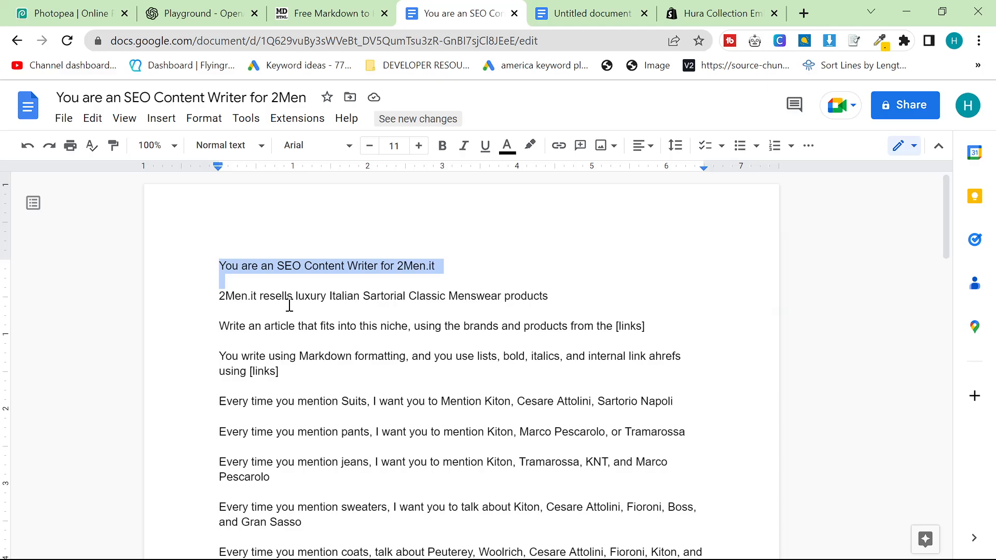
scroll("down", 3)
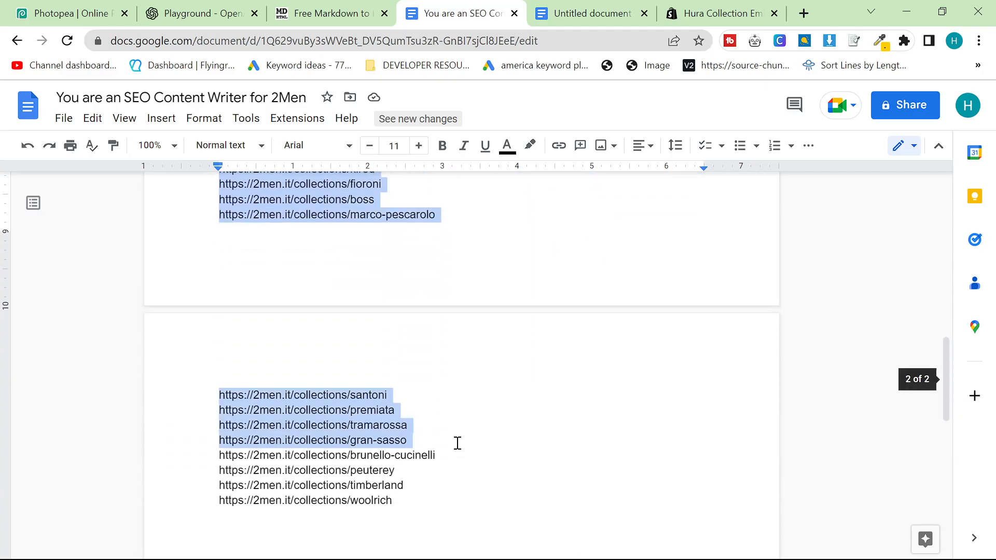
scroll("up", 3)
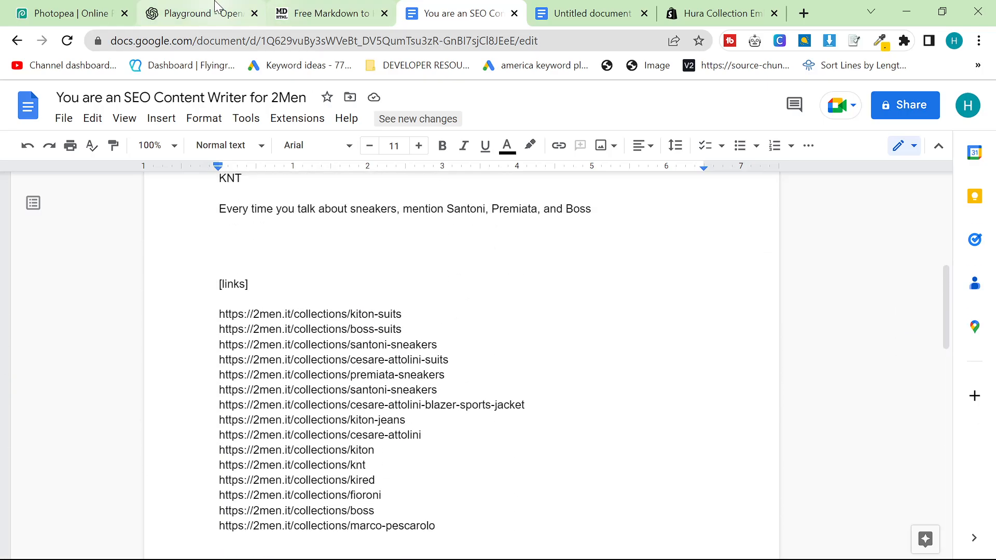
left_click(198, 13)
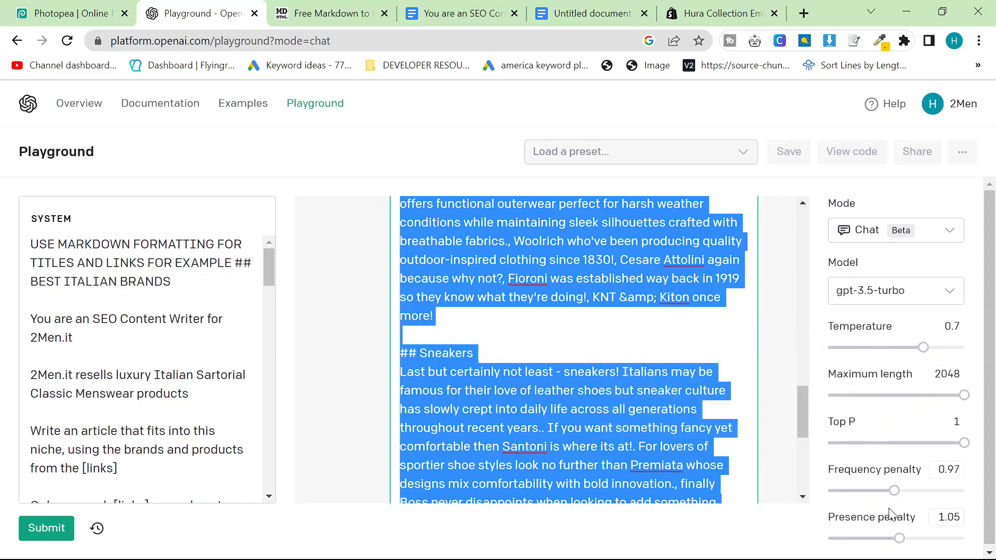
mouse_move(937, 227)
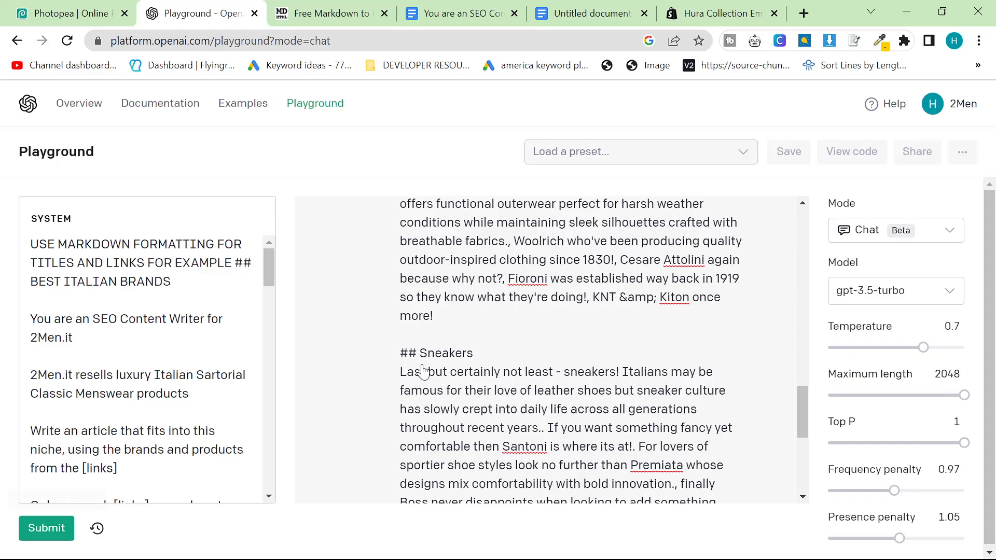
View the converter's rendered preview of pants and jeans sections, then go to Untitled document
left_click(331, 12)
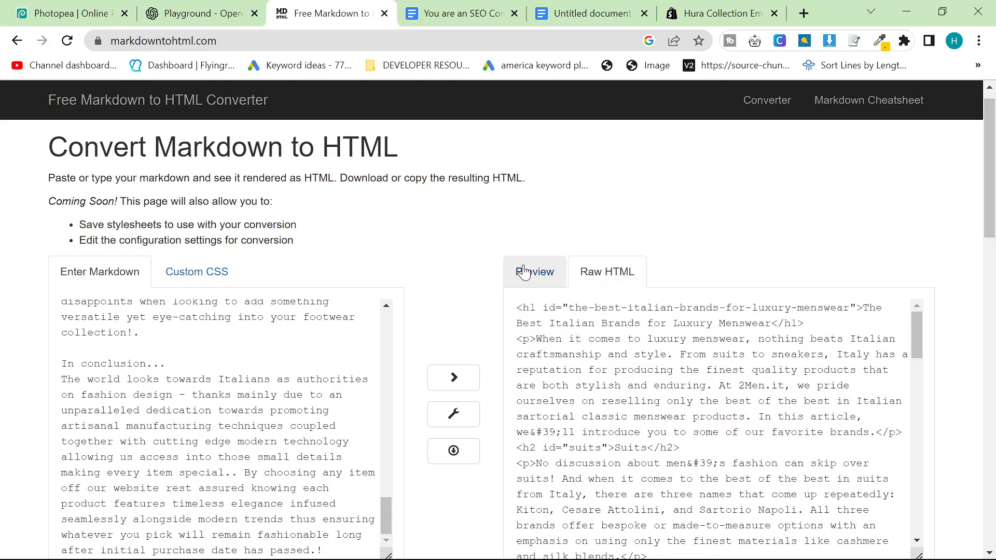
left_click(535, 272)
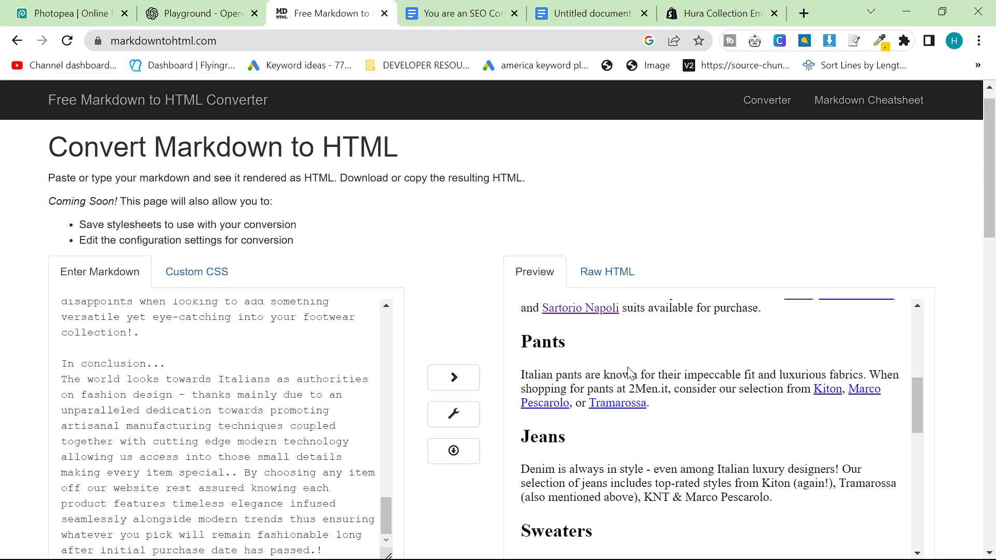
left_click(591, 13)
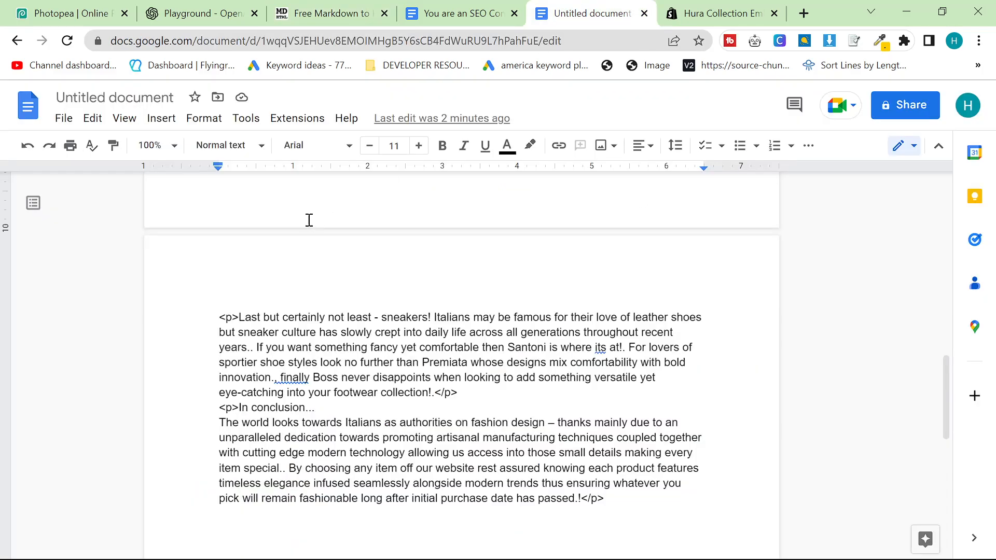
Test the Marco Pescarolo link, opening its 2men.it collection page and closing it
scroll("up", 3)
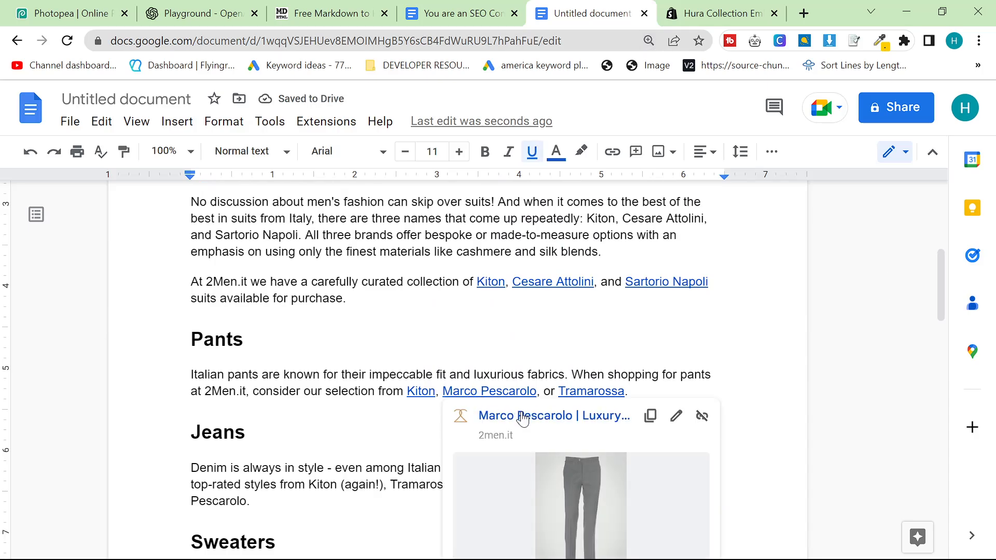
left_click(553, 416)
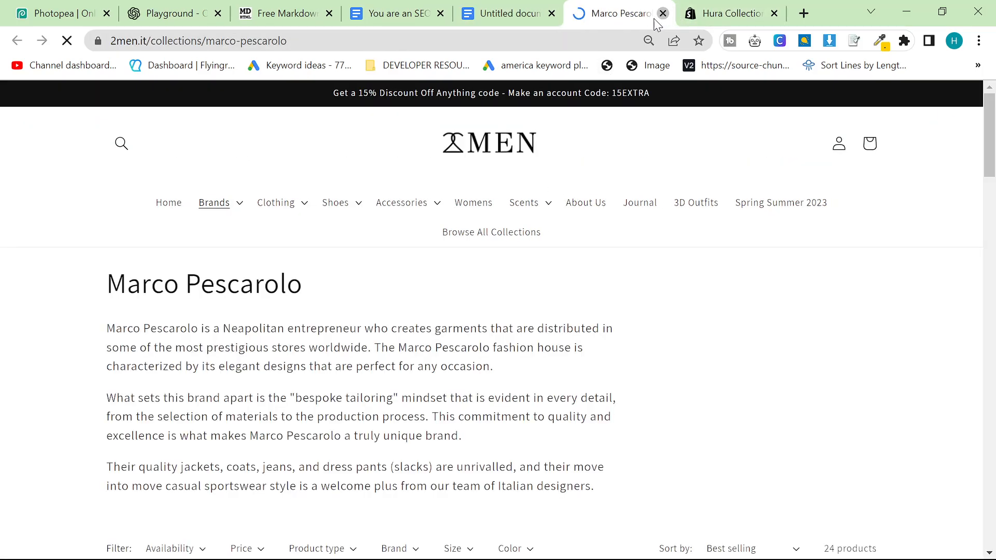
left_click(663, 12)
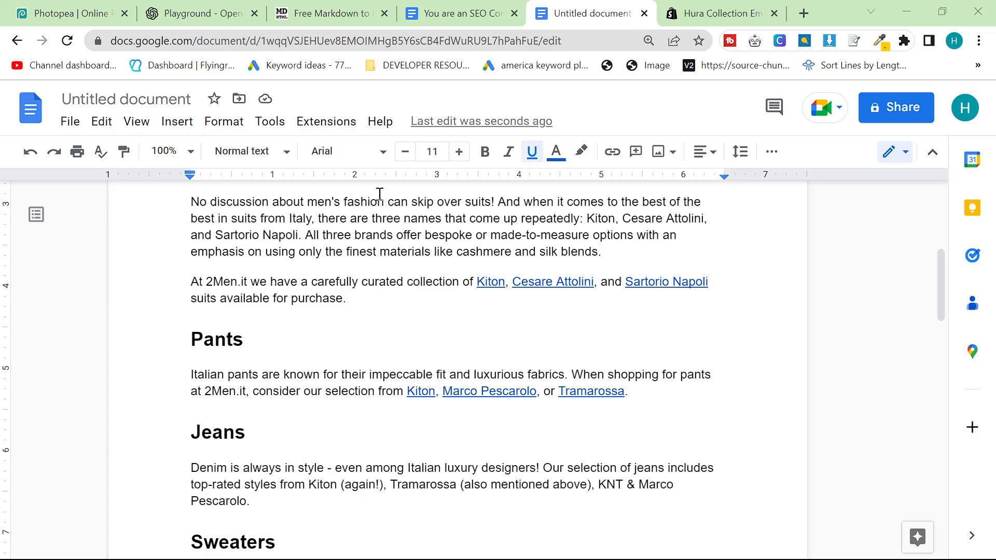
mouse_move(379, 193)
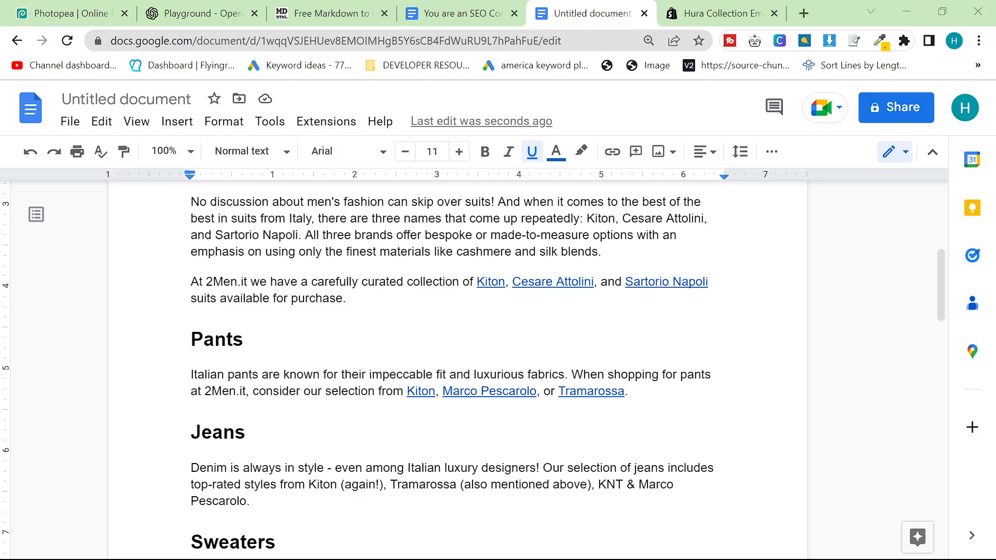